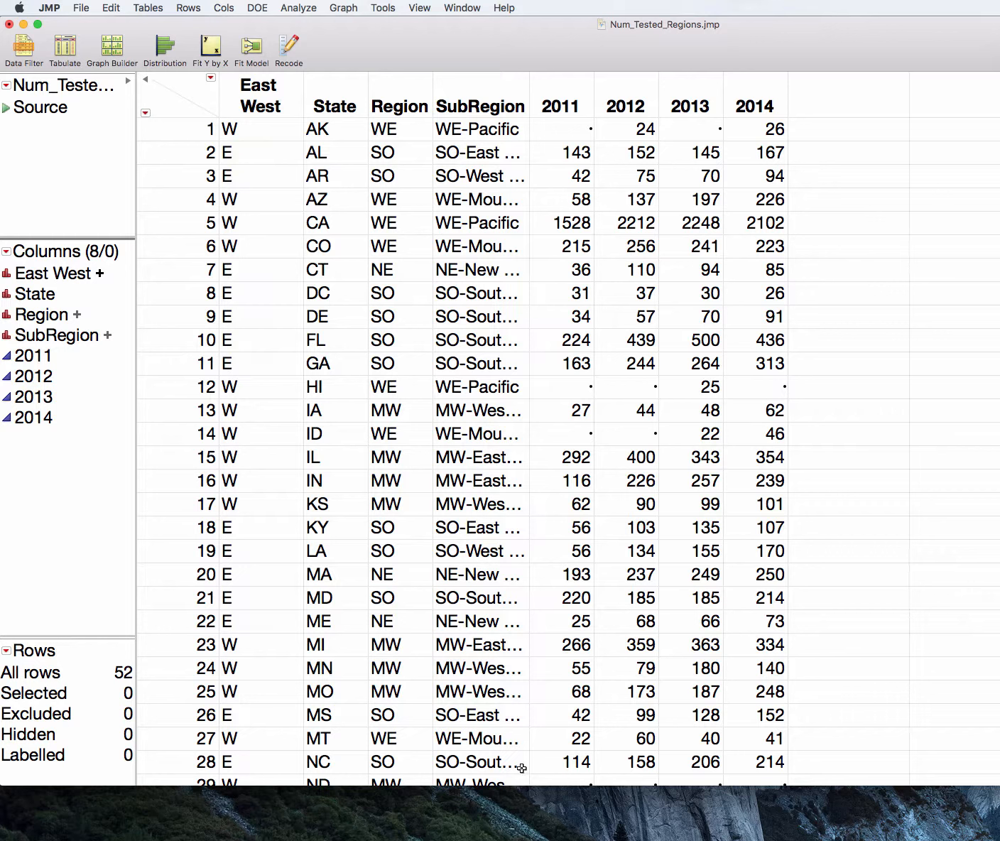
mouse_move(705, 54)
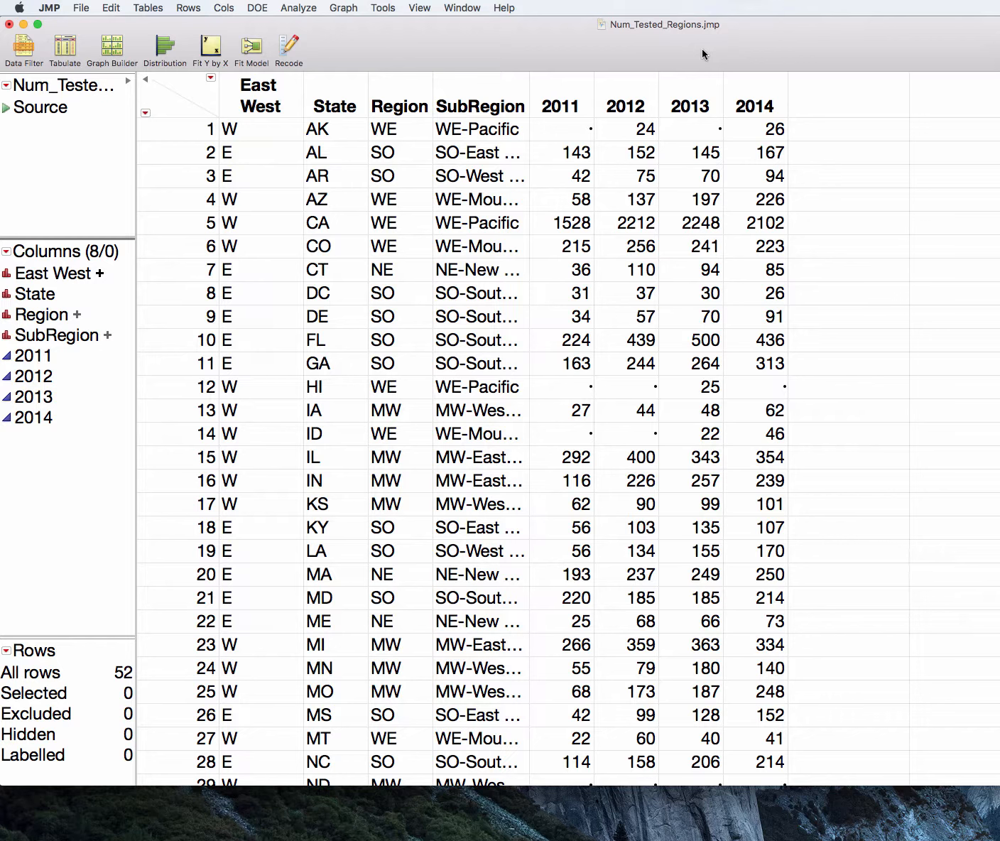
Run a Distribution analysis of the 2011 column, showing histogram, quantiles and summary statistics
click(297, 7)
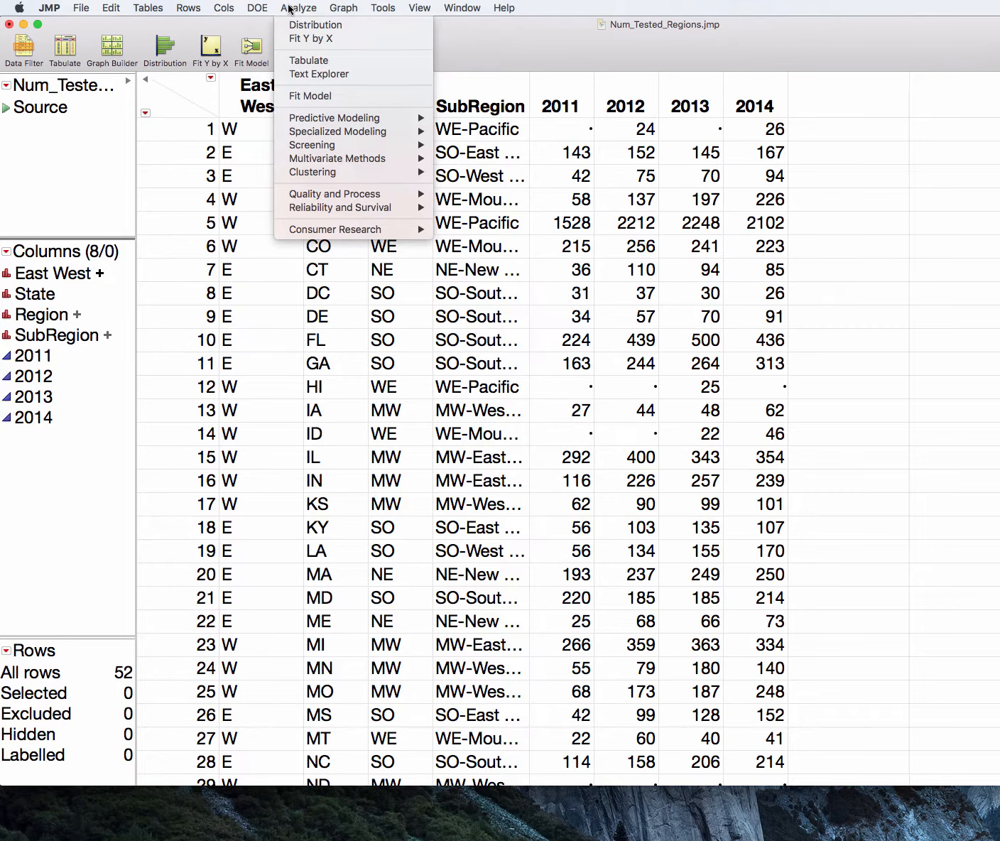
click(313, 25)
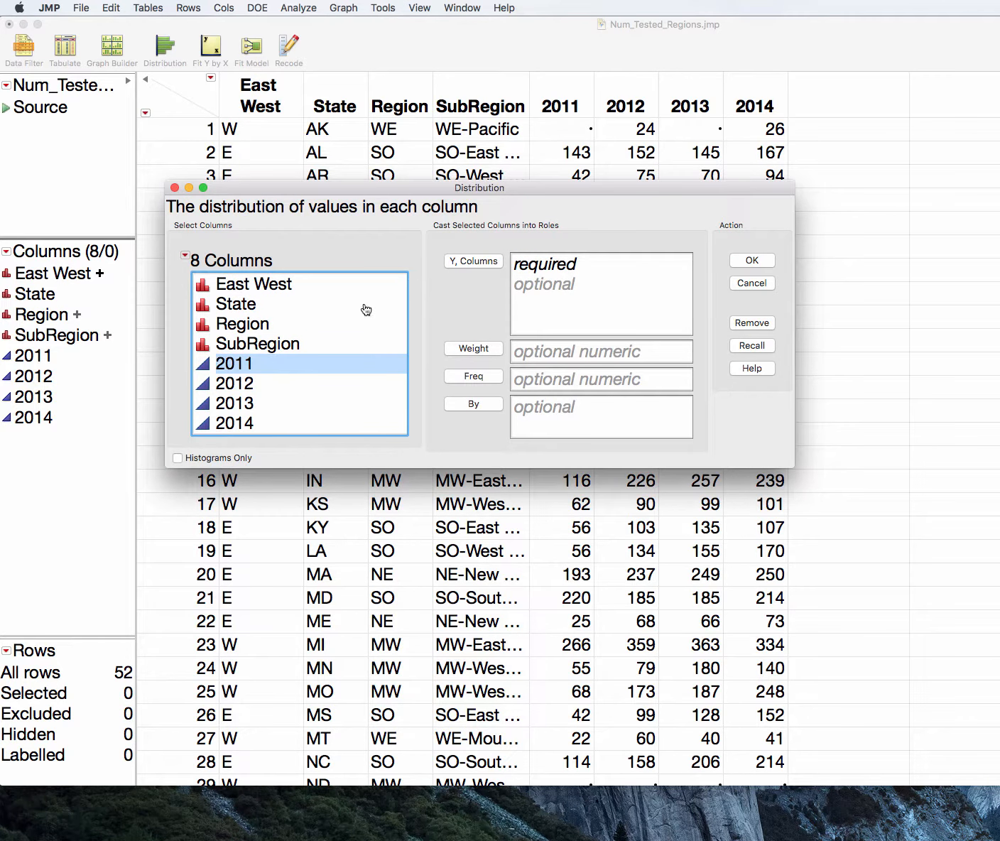
click(751, 261)
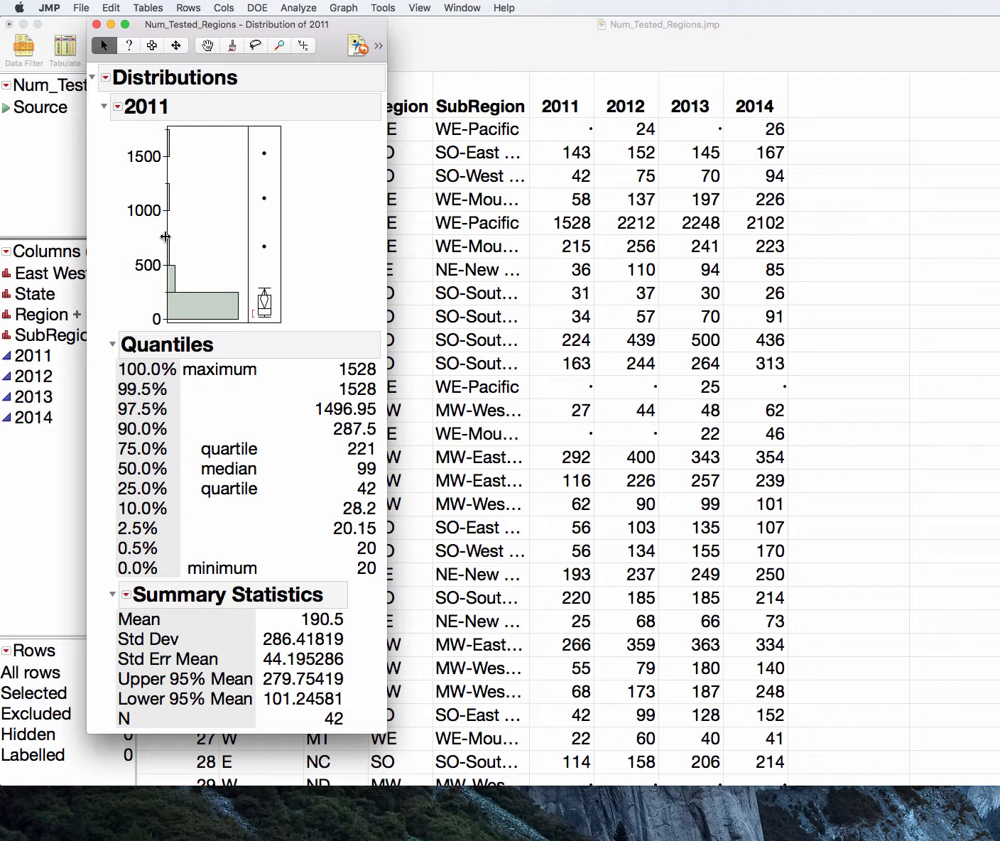
mouse_move(116, 106)
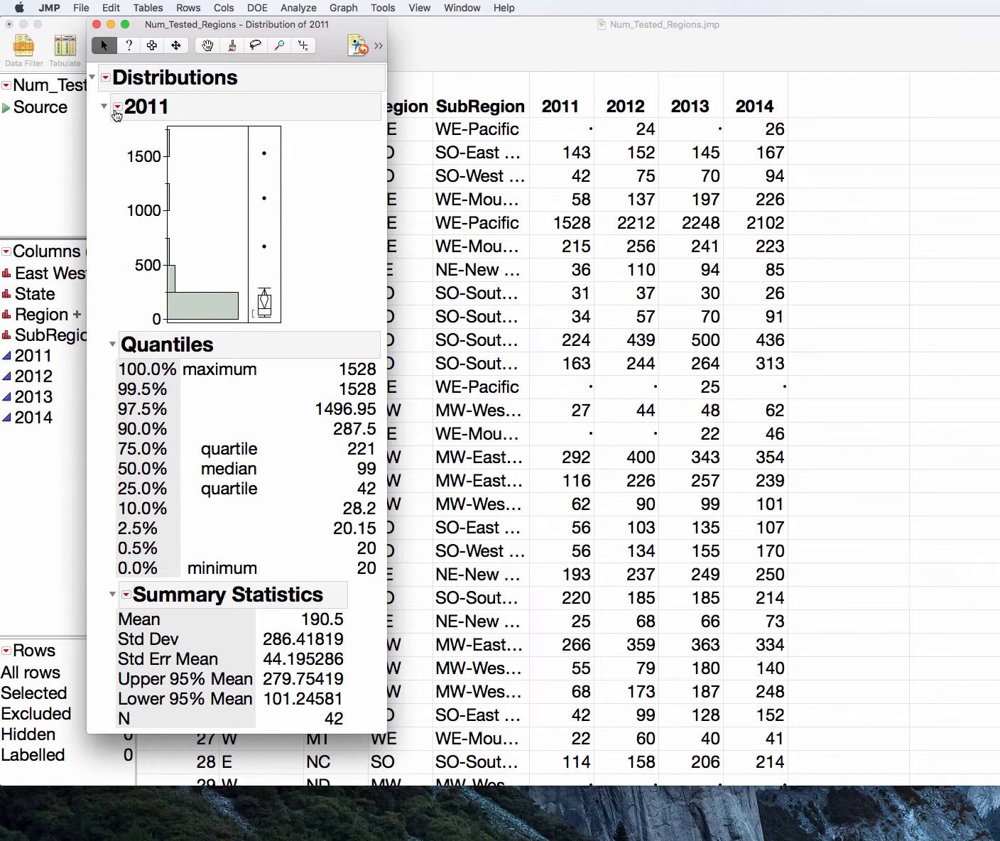
mouse_move(341, 596)
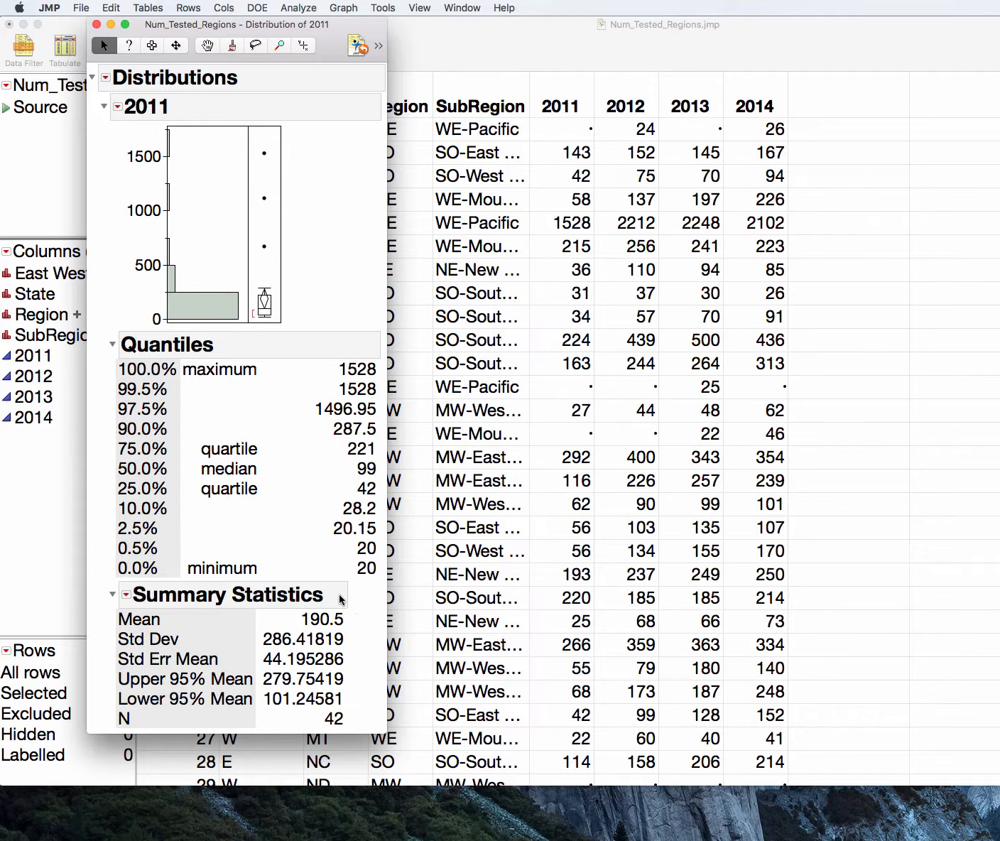
mouse_move(371, 472)
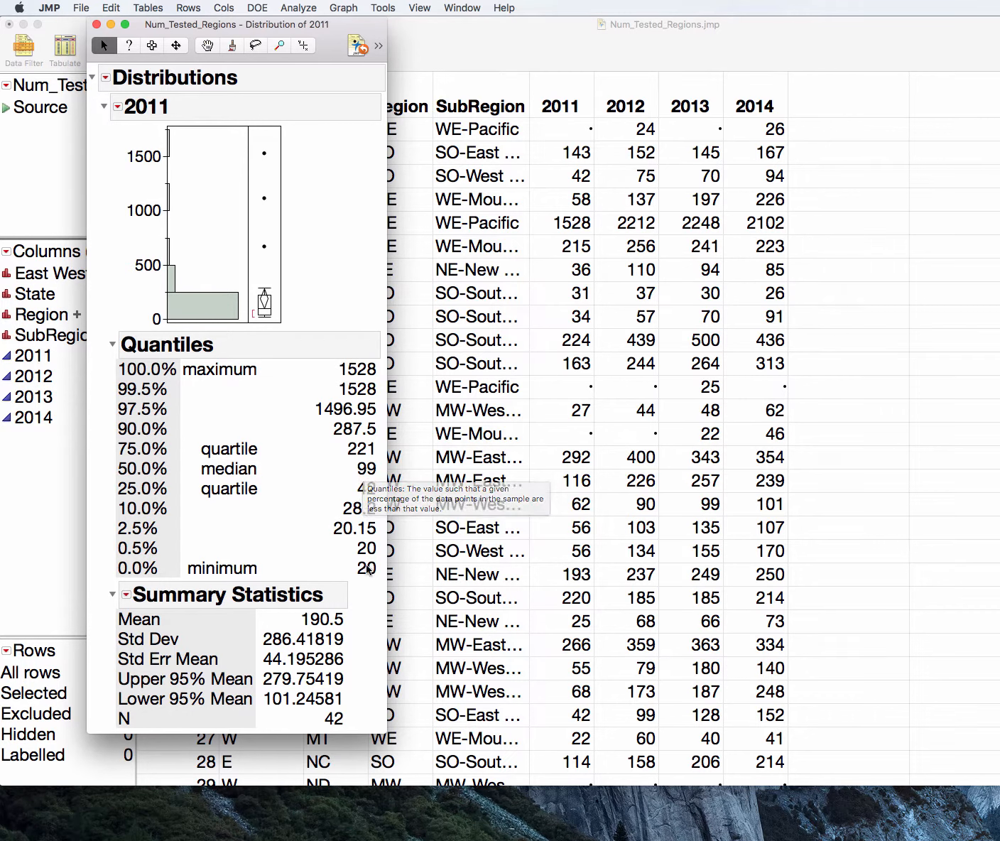
mouse_move(362, 480)
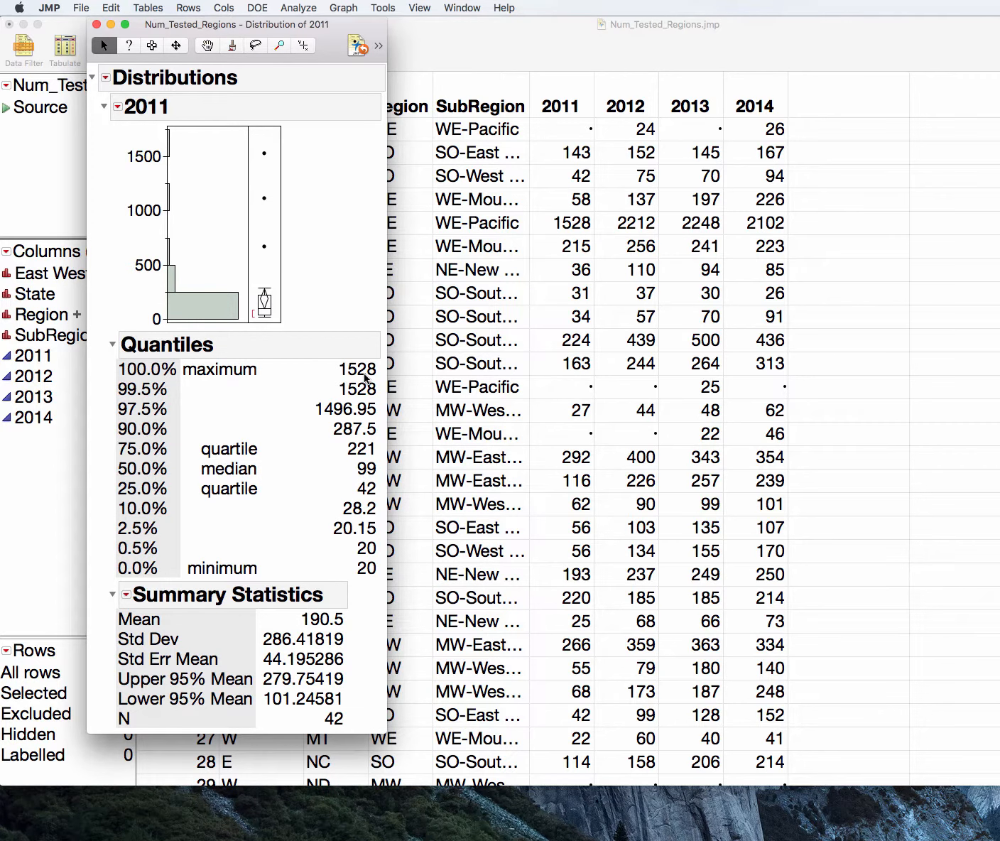
mouse_move(338, 449)
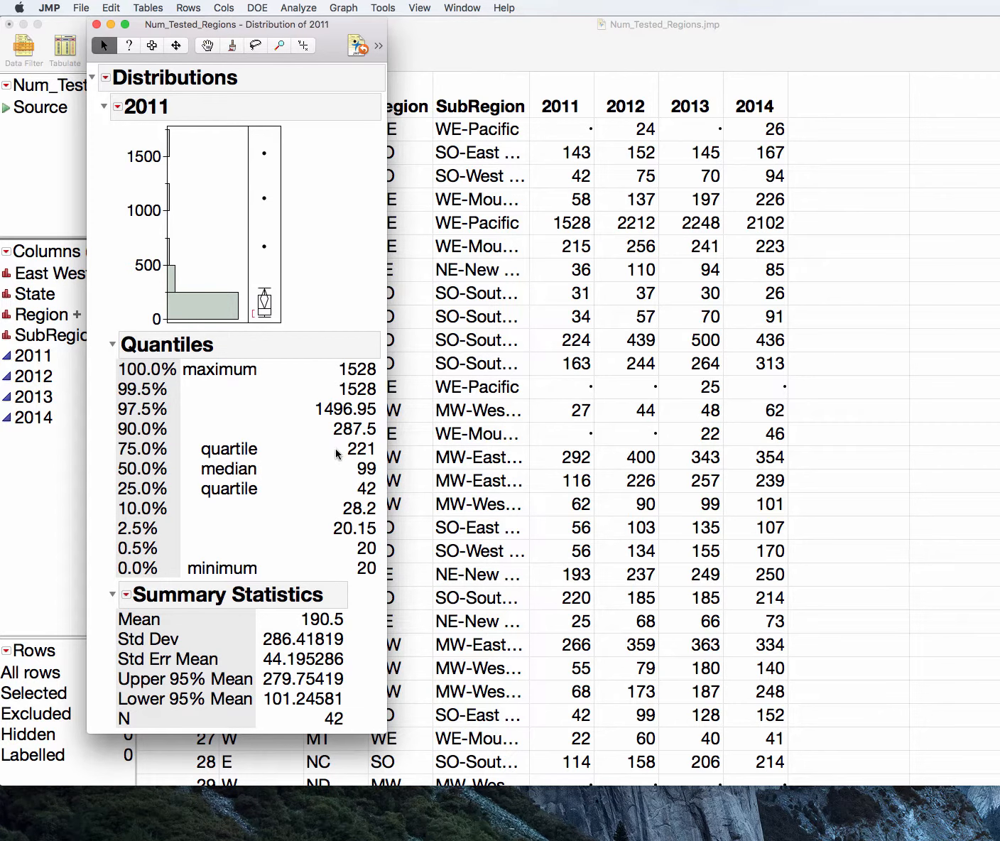
mouse_move(355, 488)
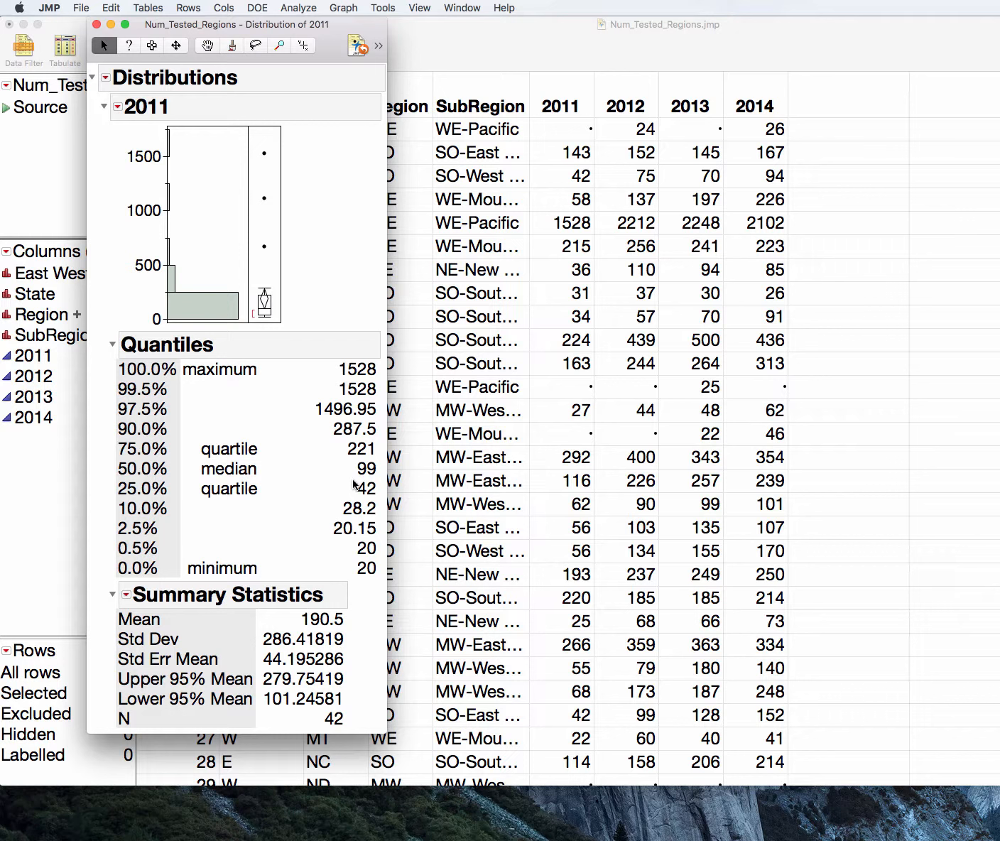
mouse_move(278, 685)
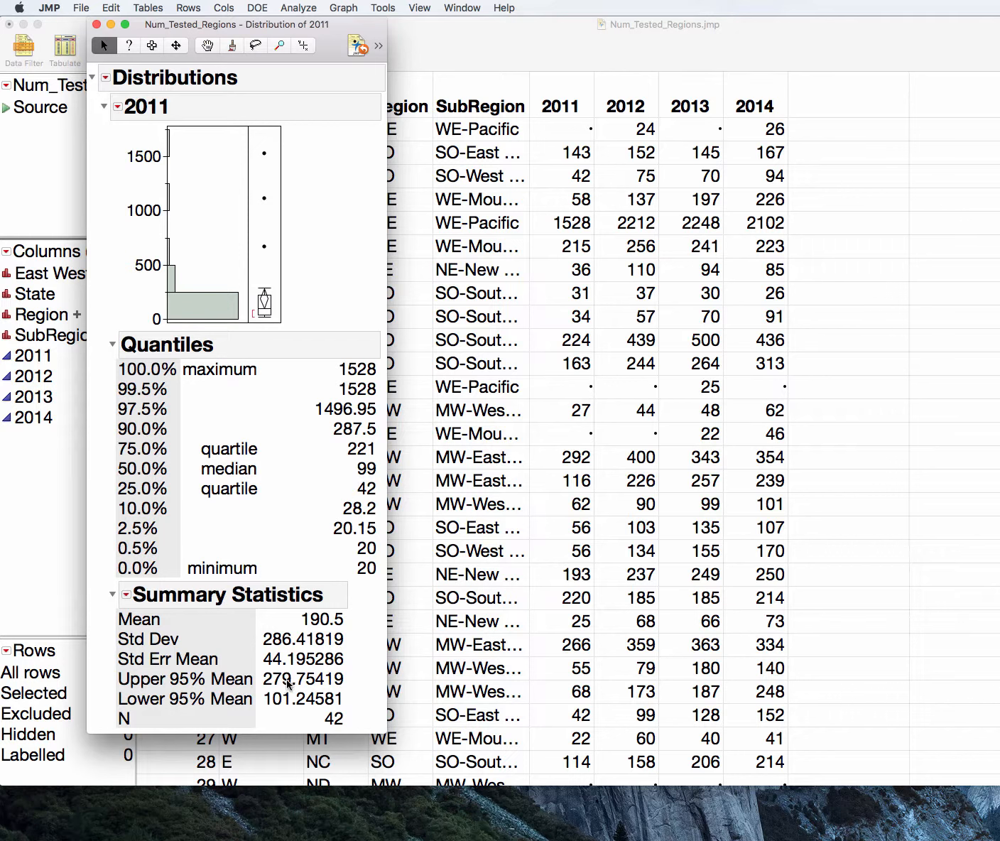
mouse_move(353, 692)
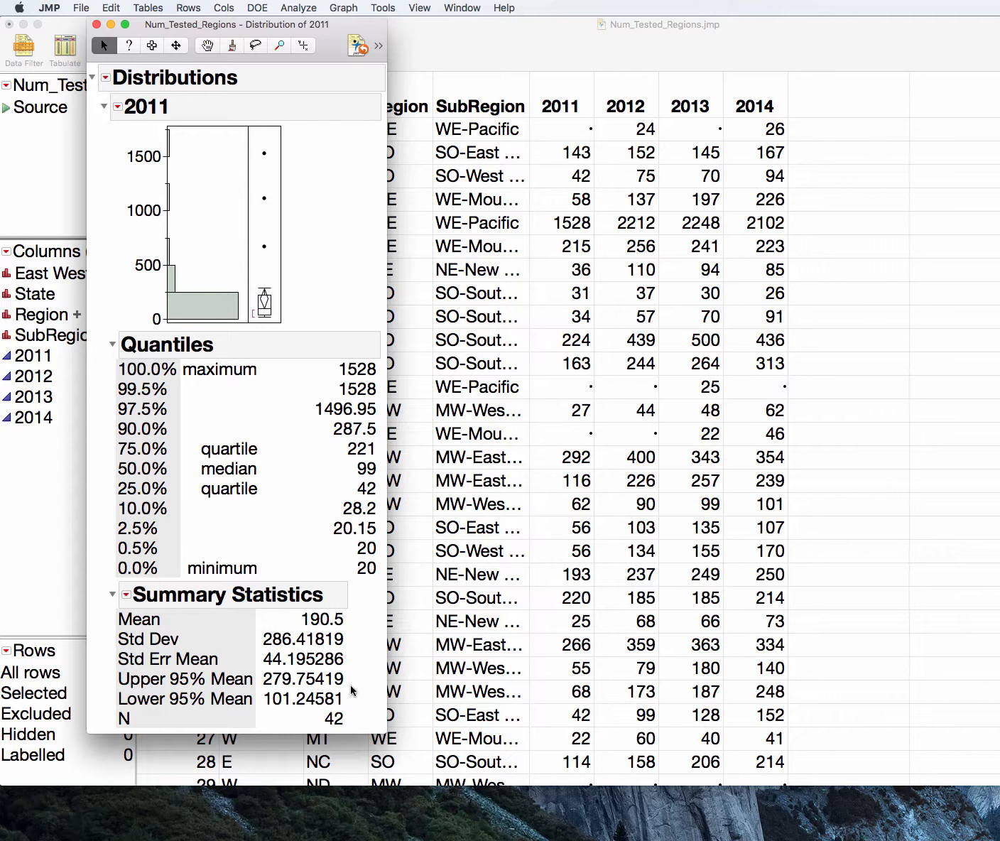
mouse_move(316, 495)
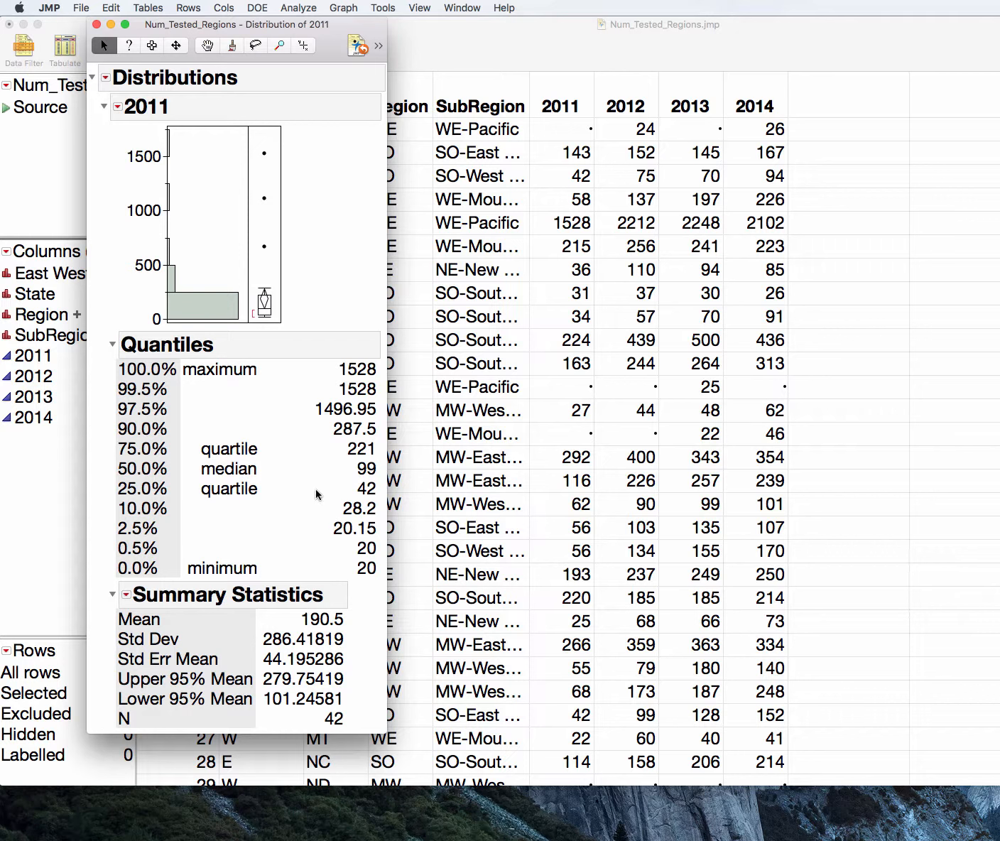
mouse_move(224, 281)
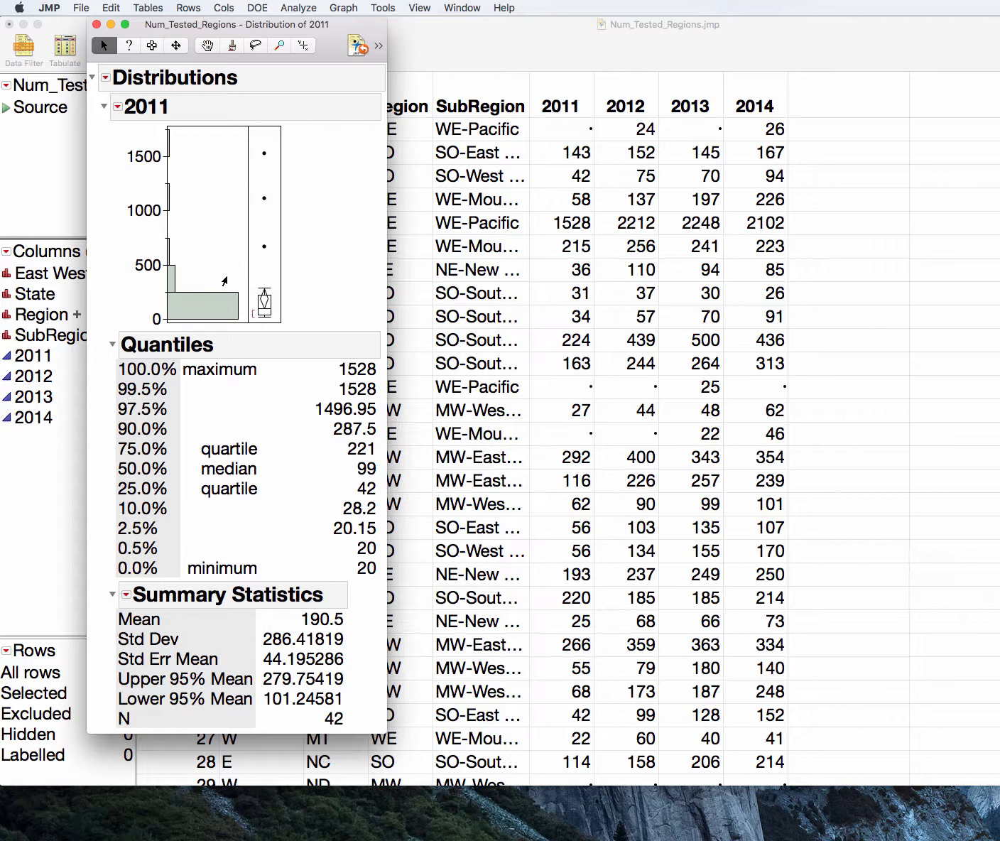
mouse_move(101, 102)
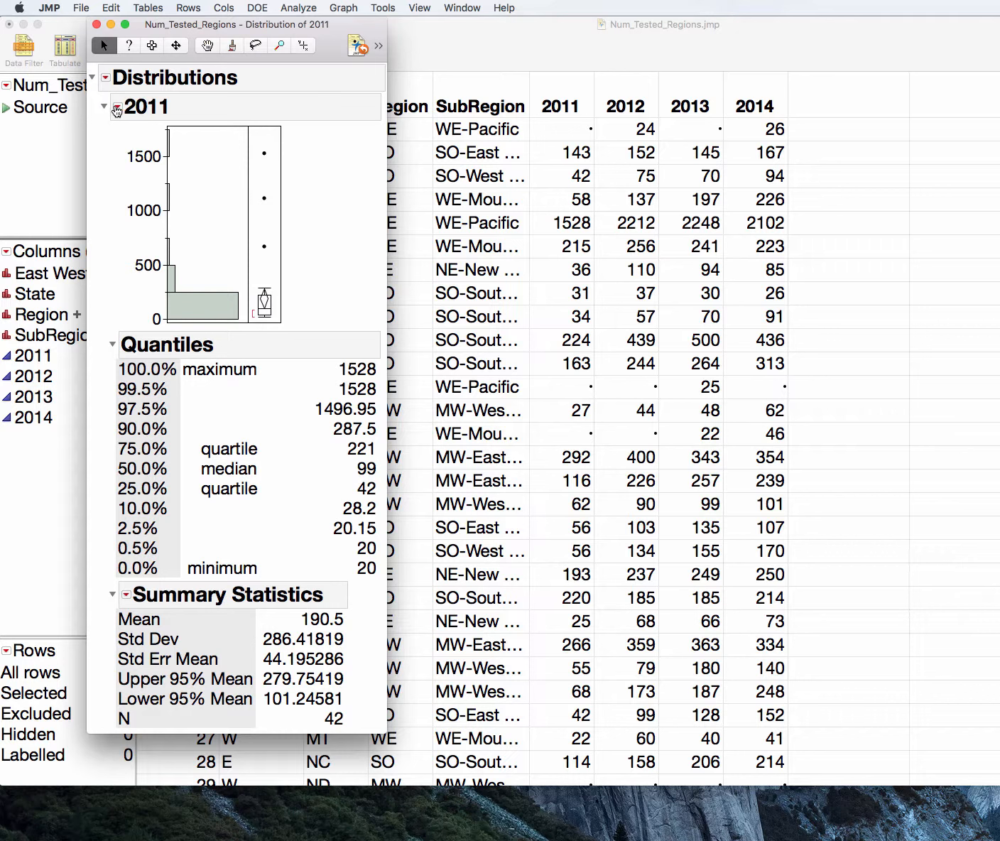
mouse_move(206, 496)
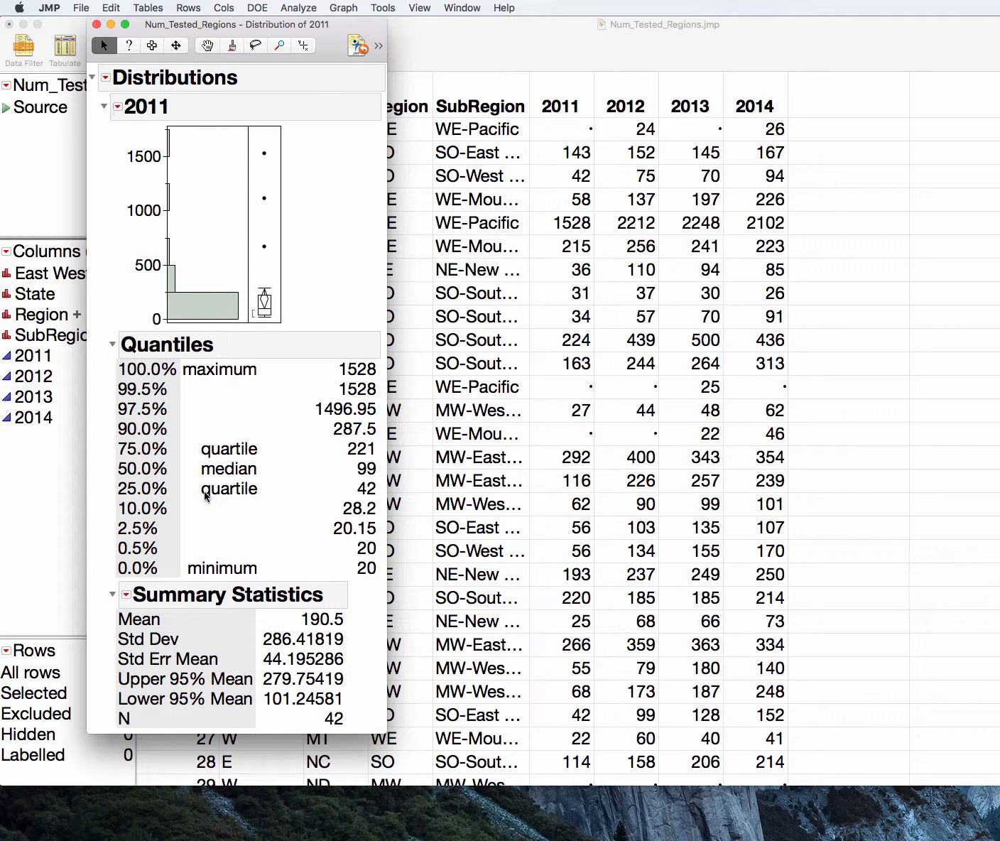
mouse_move(212, 665)
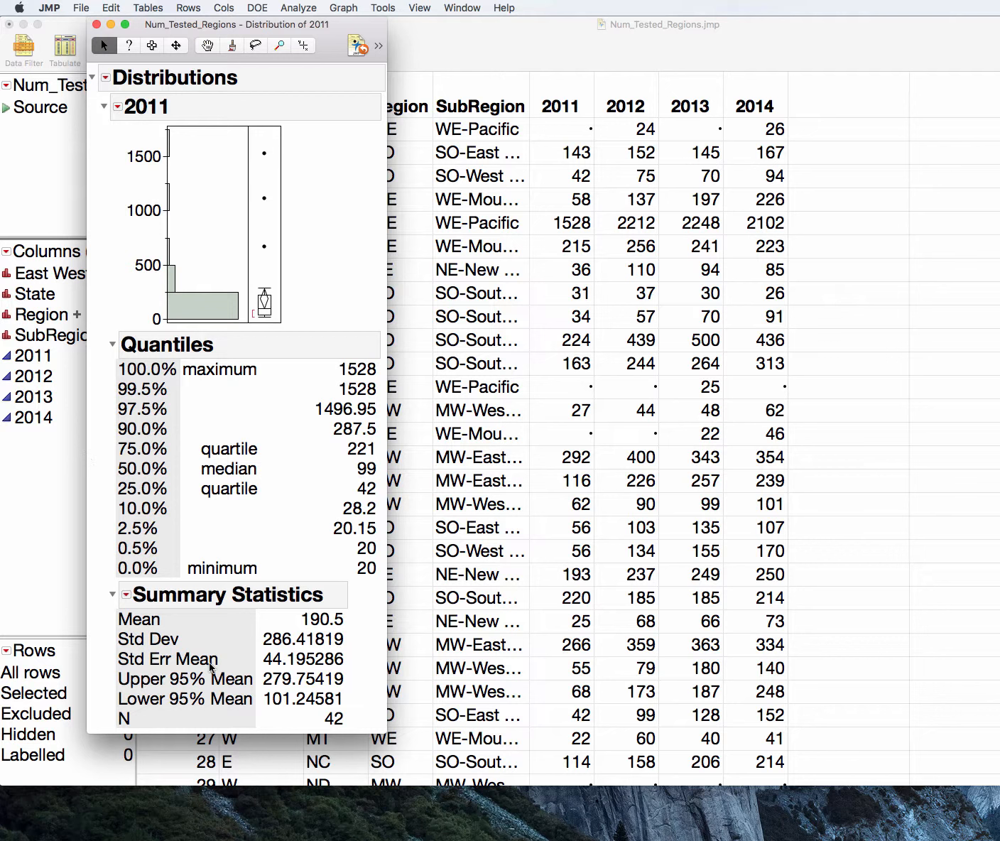
mouse_move(228, 240)
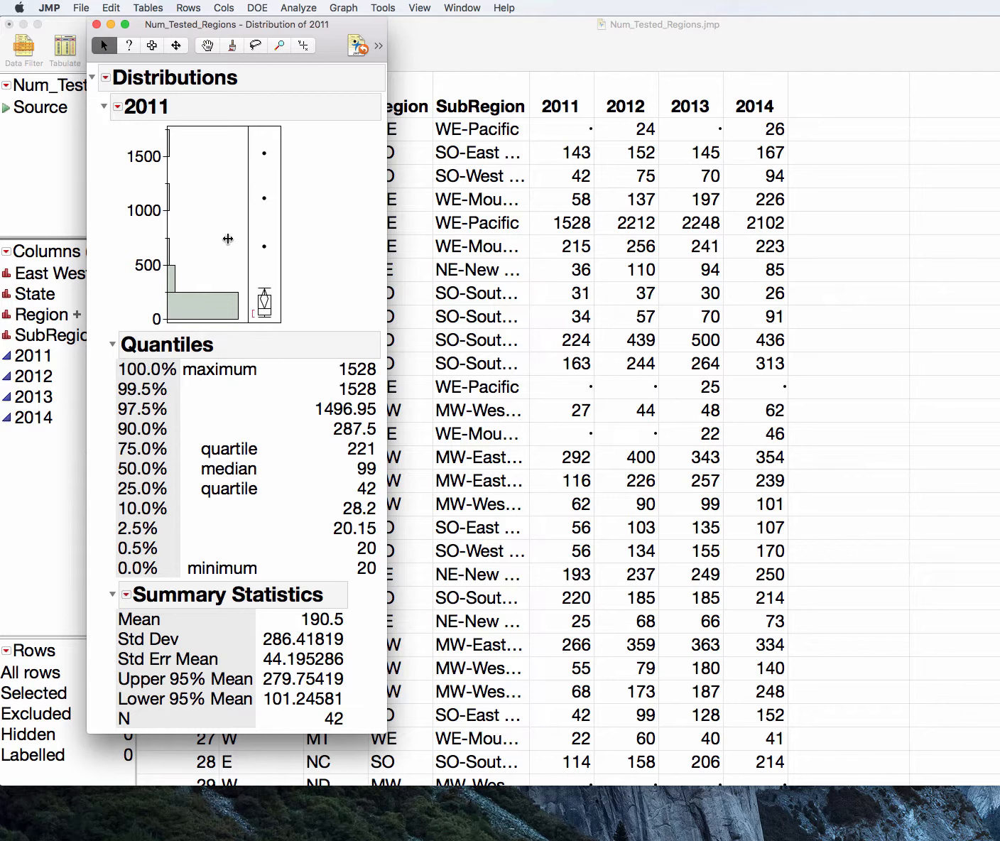
Add a Normal Quantile Plot to the 2011 distribution report
click(118, 107)
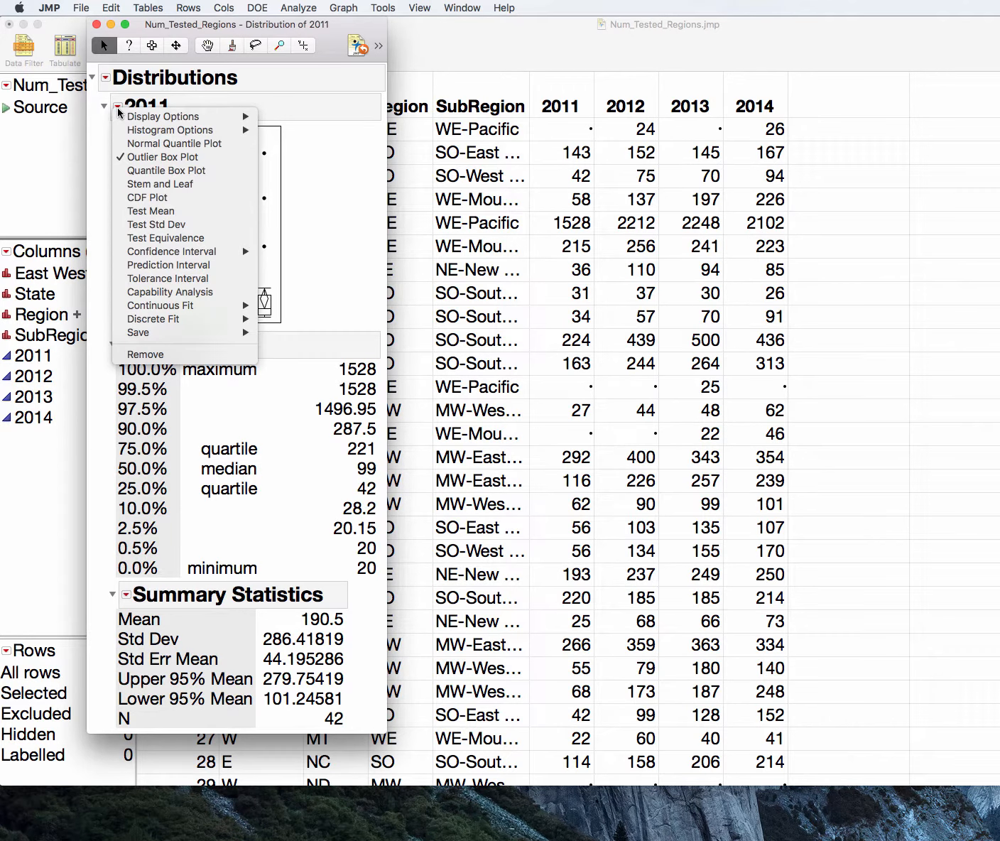
click(173, 143)
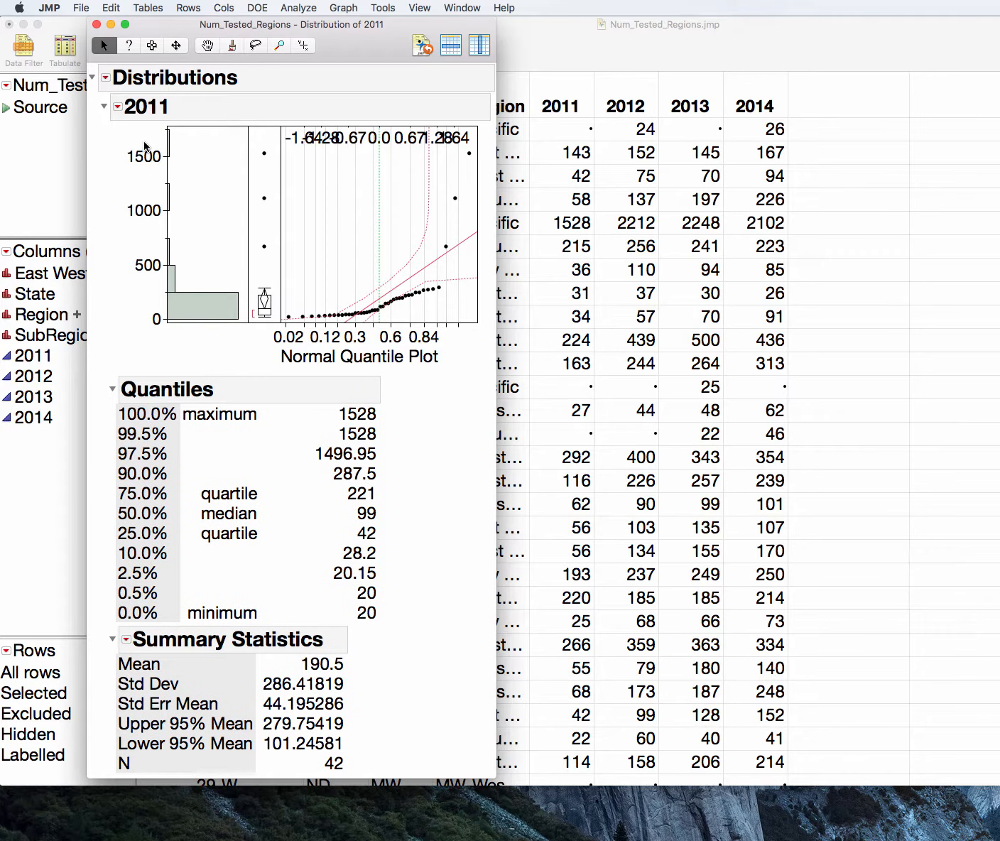
mouse_move(472, 319)
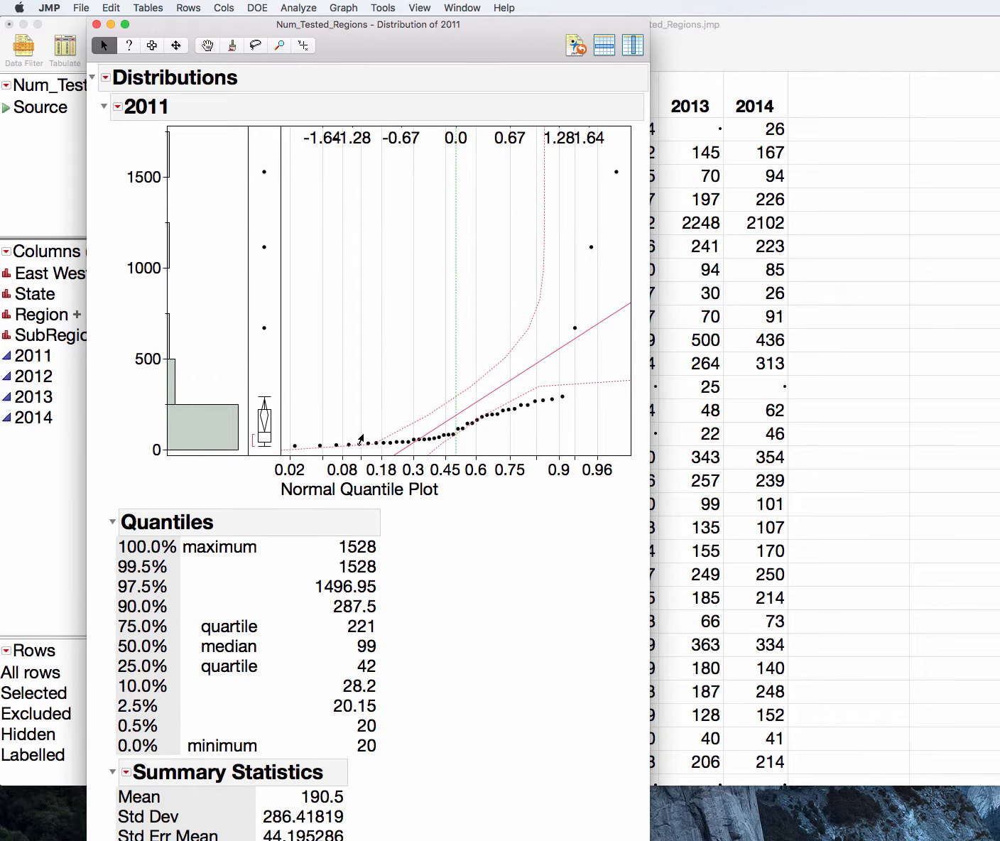
mouse_move(376, 457)
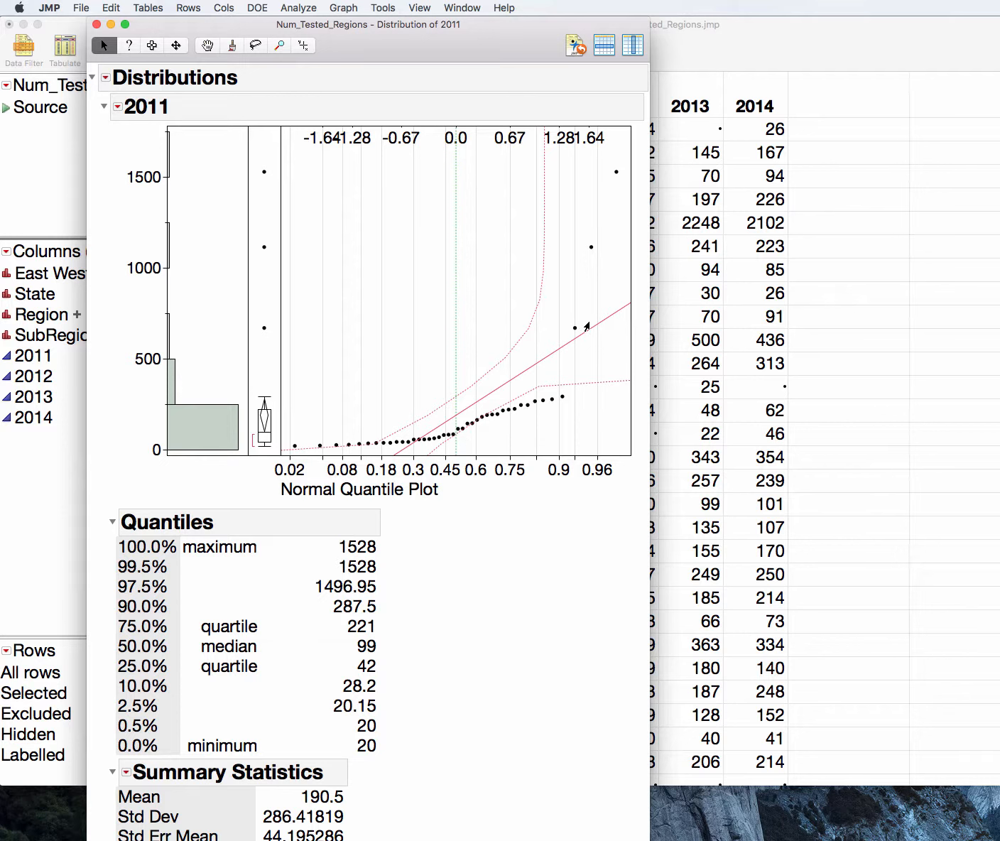
mouse_move(446, 453)
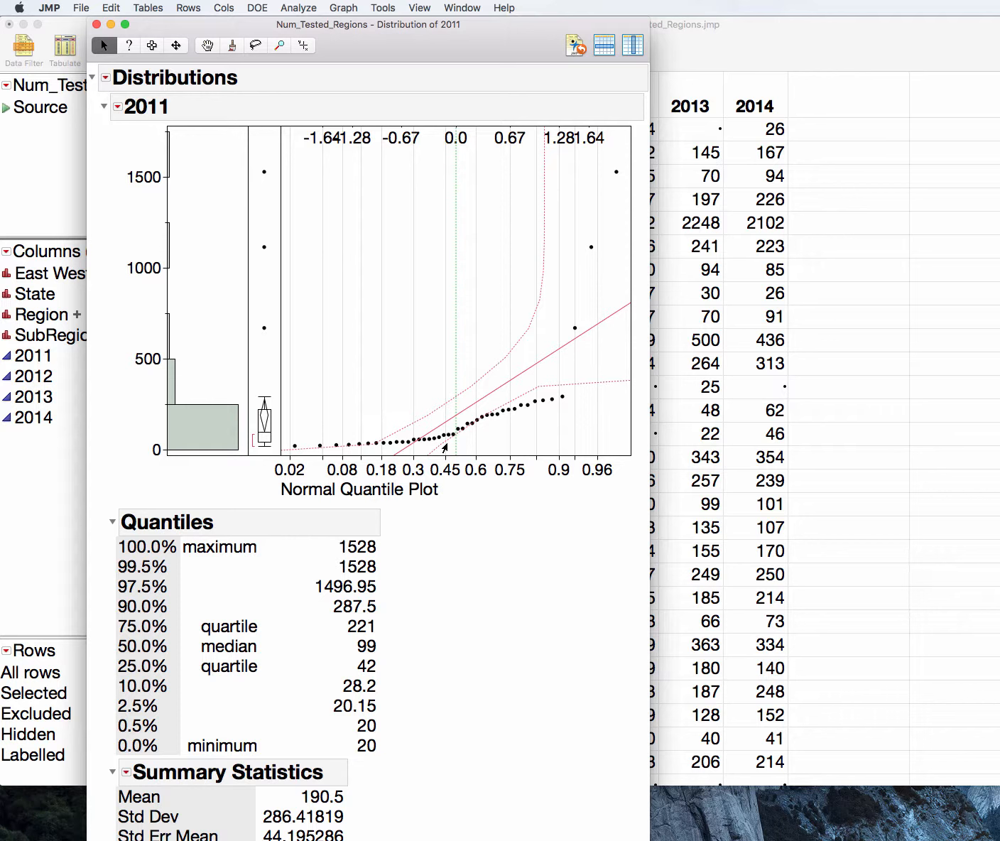
mouse_move(102, 67)
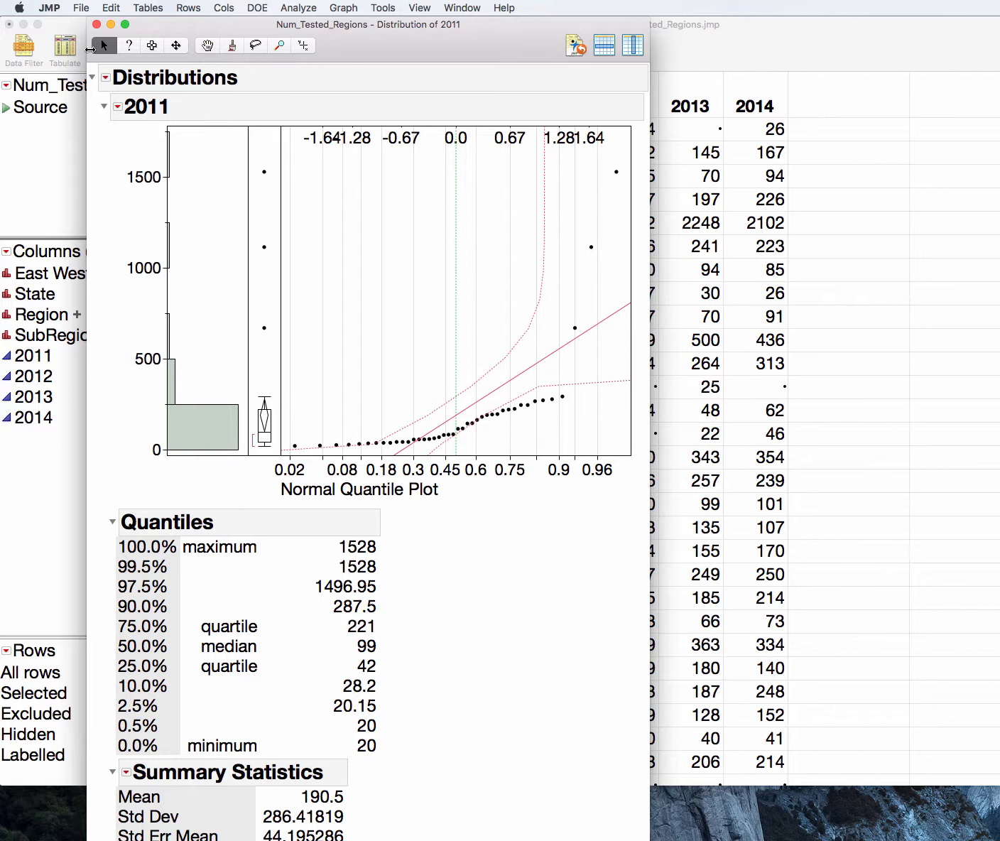
mouse_move(444, 466)
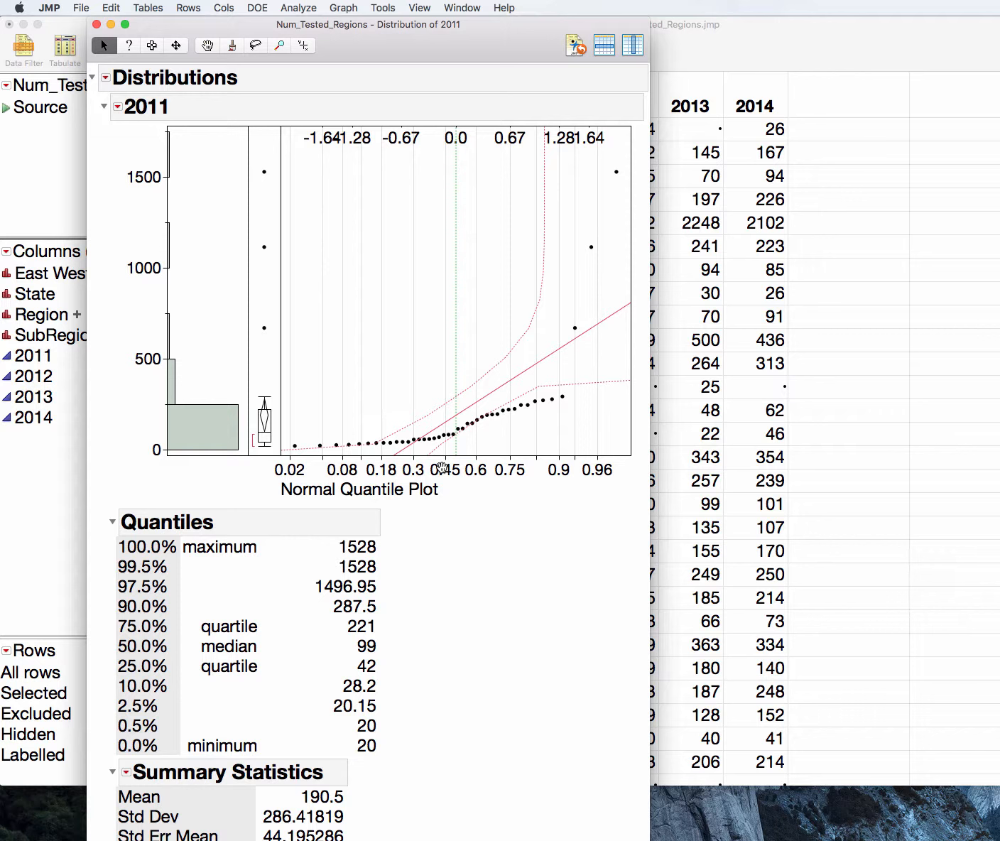
mouse_move(540, 410)
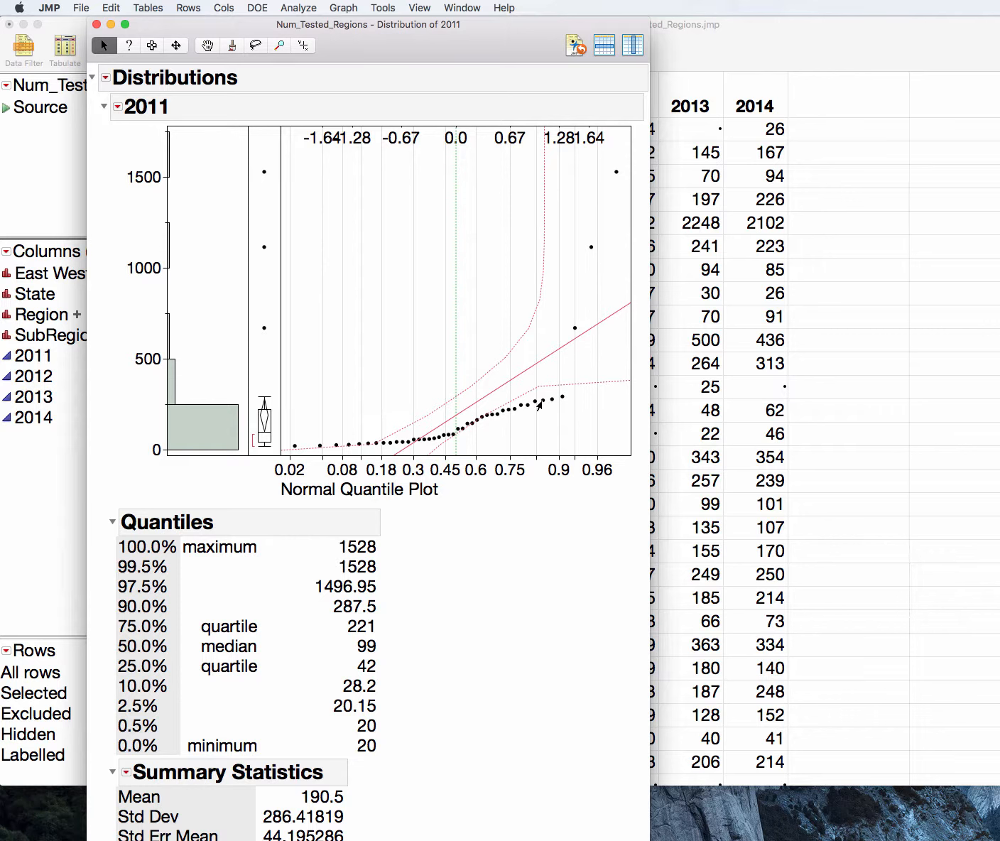
mouse_move(478, 110)
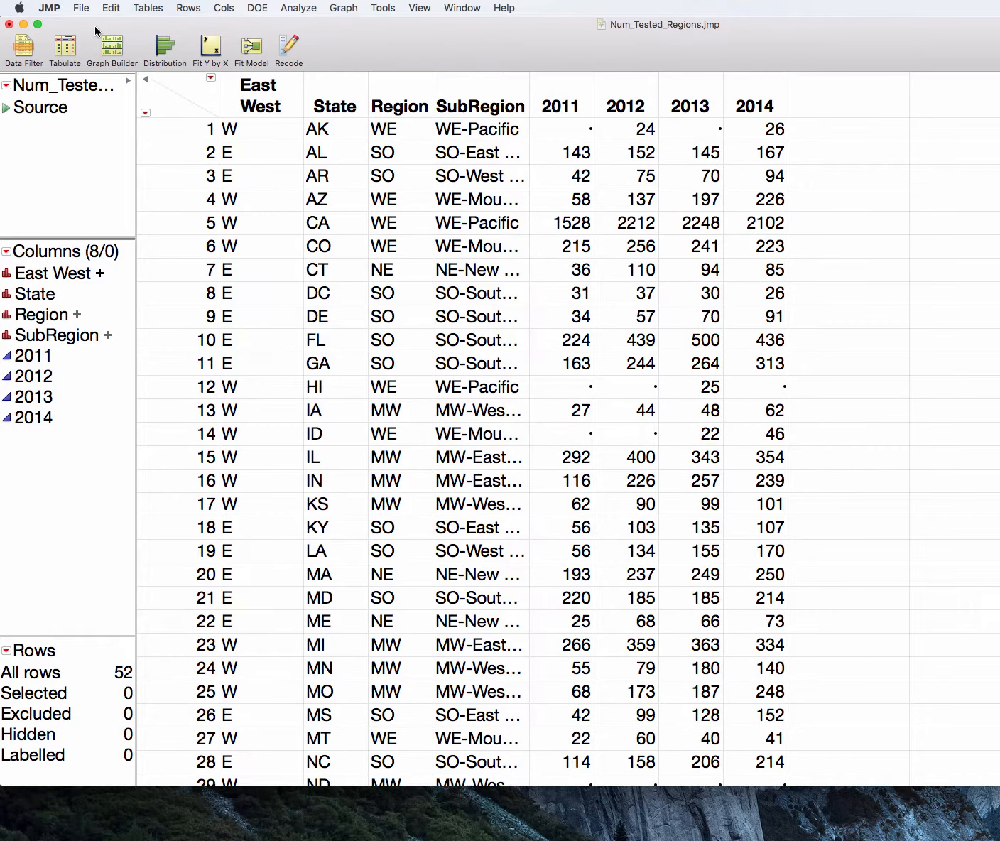
Run Fit Y by X with 2011 as response and East West as factor
click(298, 8)
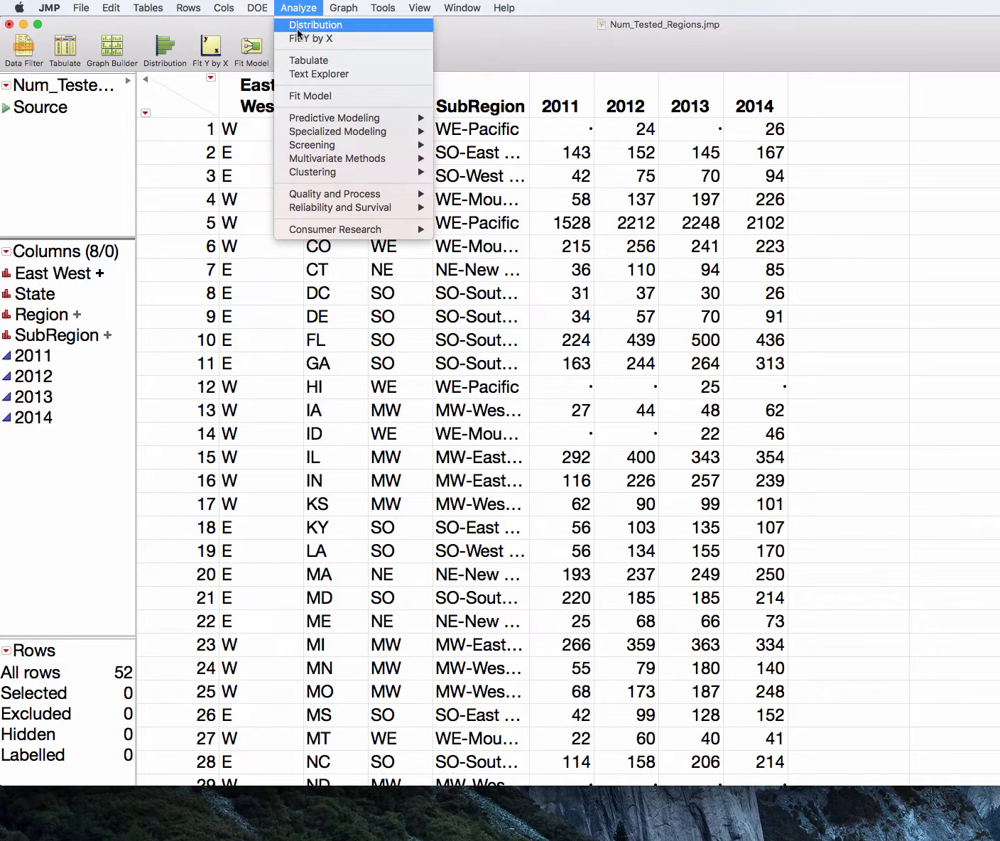
click(316, 39)
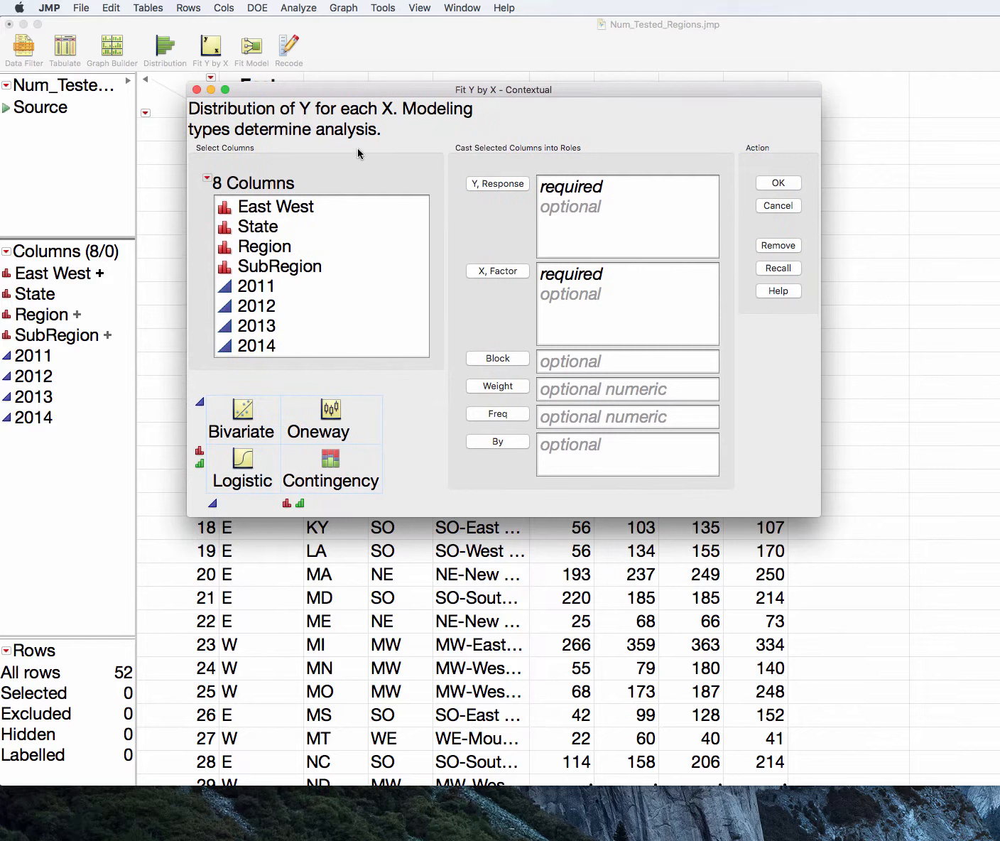
click(255, 286)
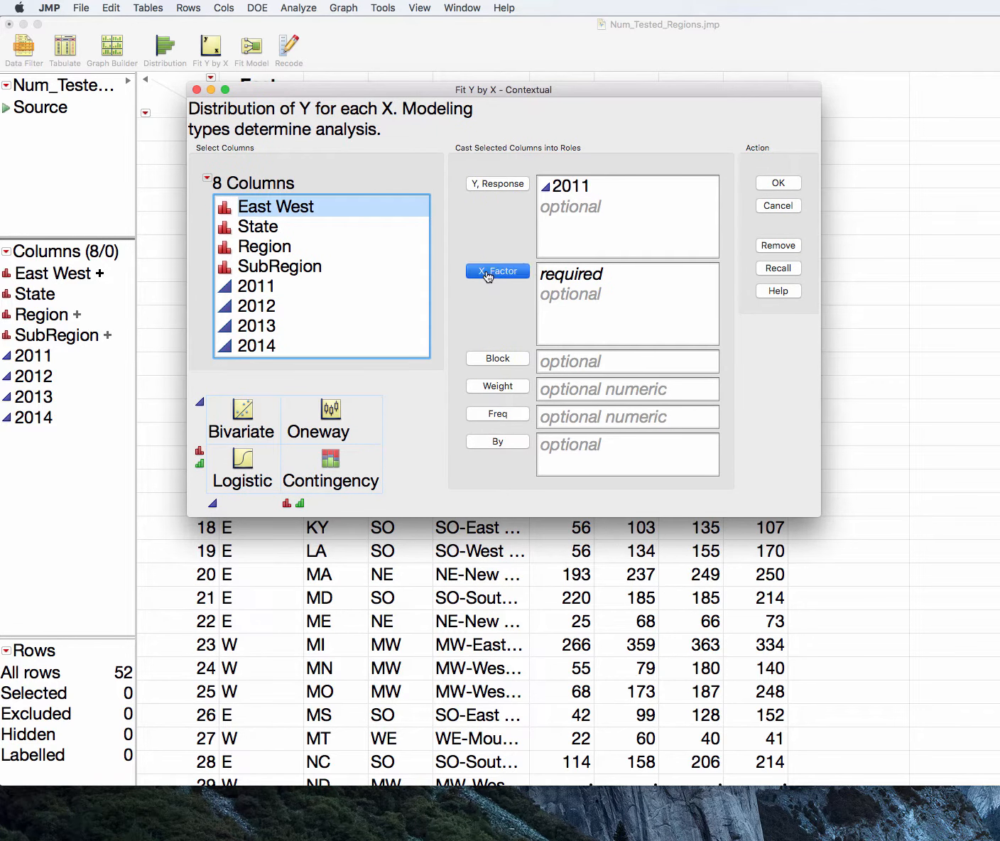
click(778, 183)
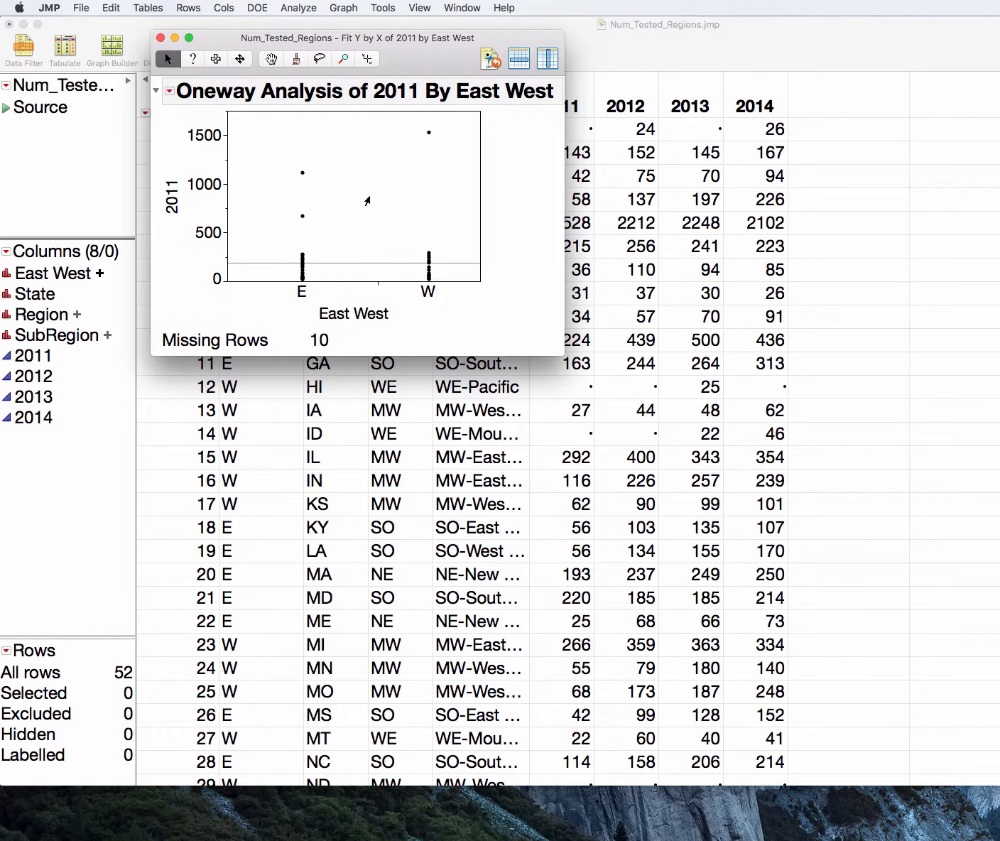
Turn off X Axis Proportional, jitter the points, and show box plots for East and West
click(170, 91)
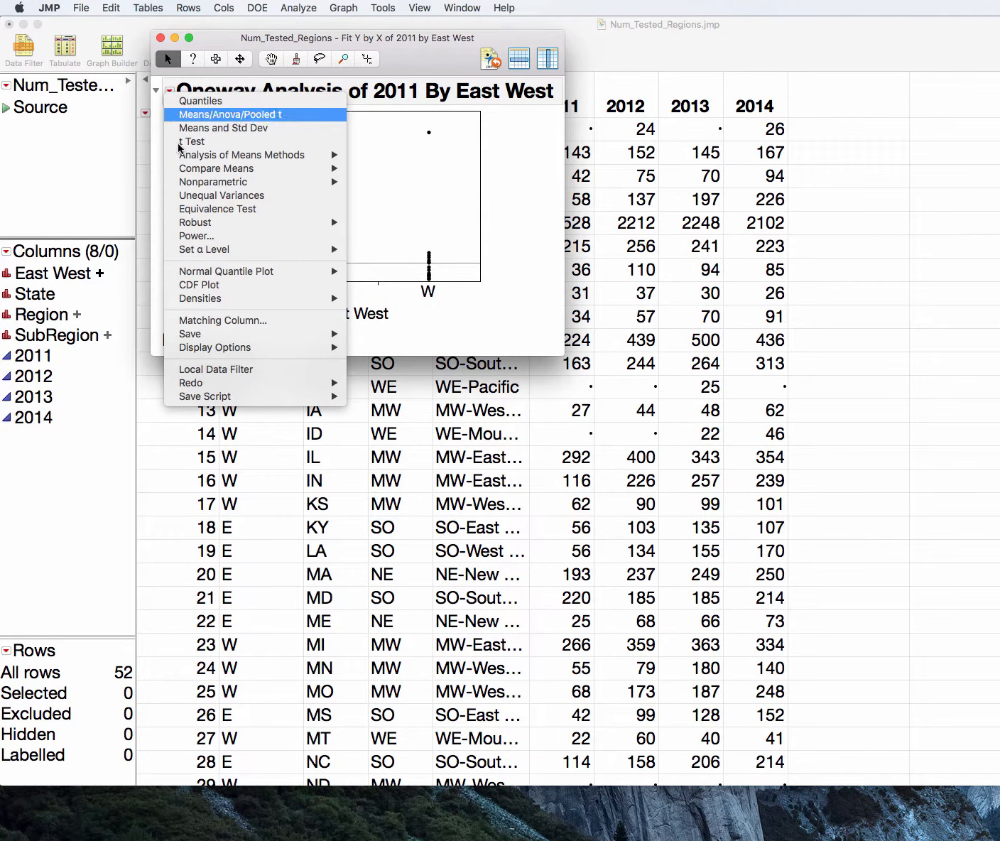
mouse_move(215, 348)
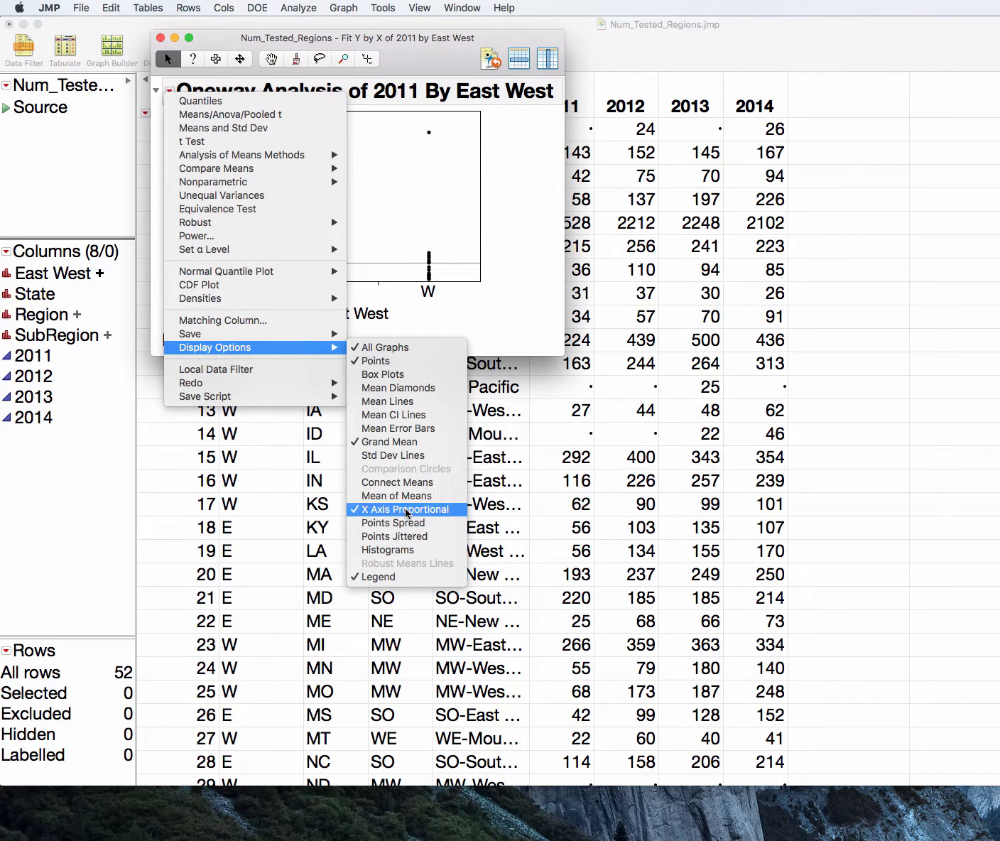
click(405, 509)
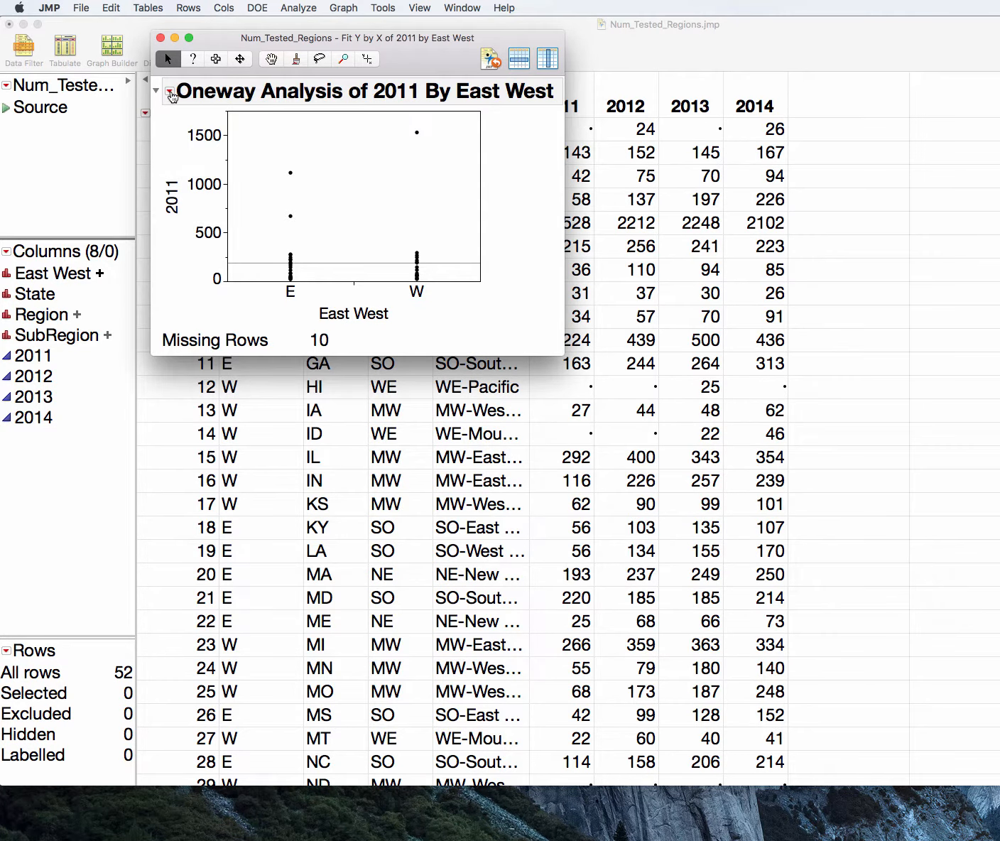
click(171, 91)
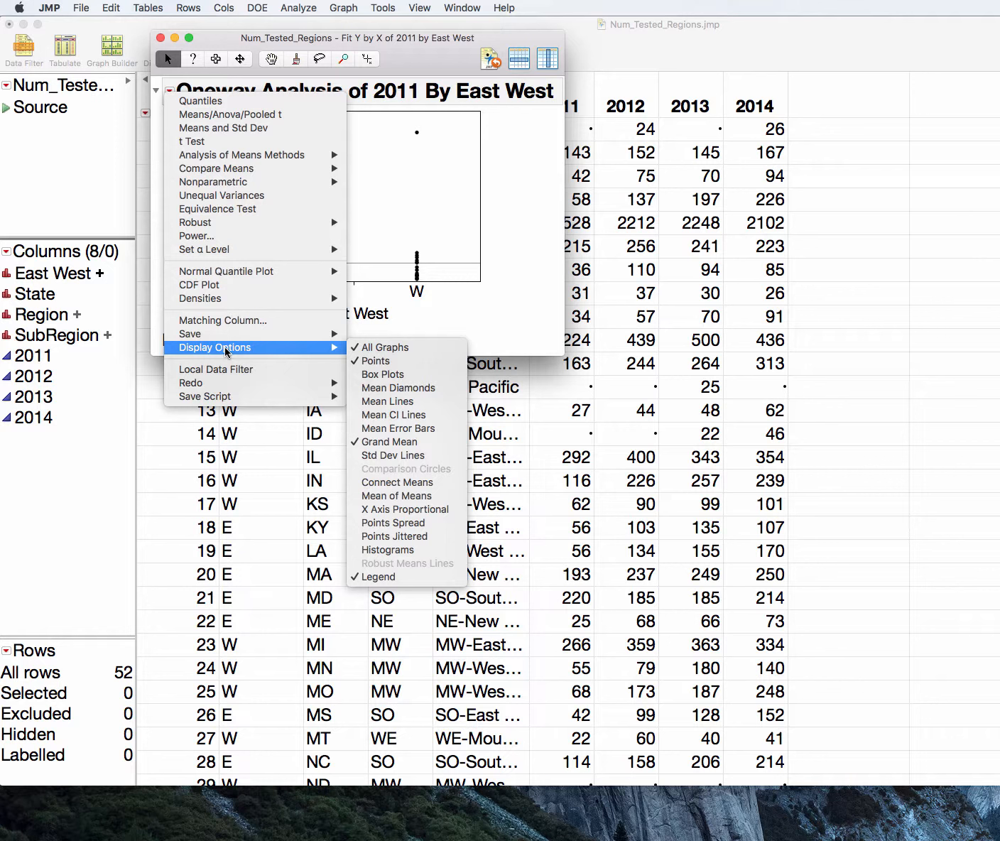
mouse_move(408, 482)
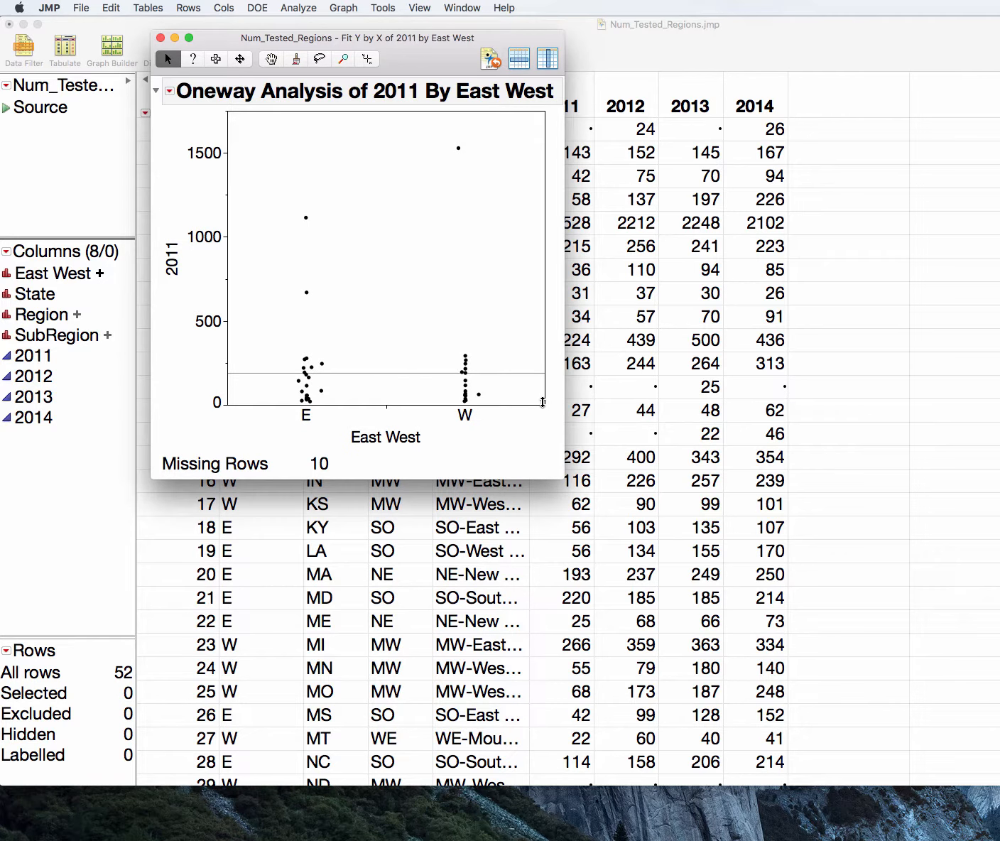
click(170, 90)
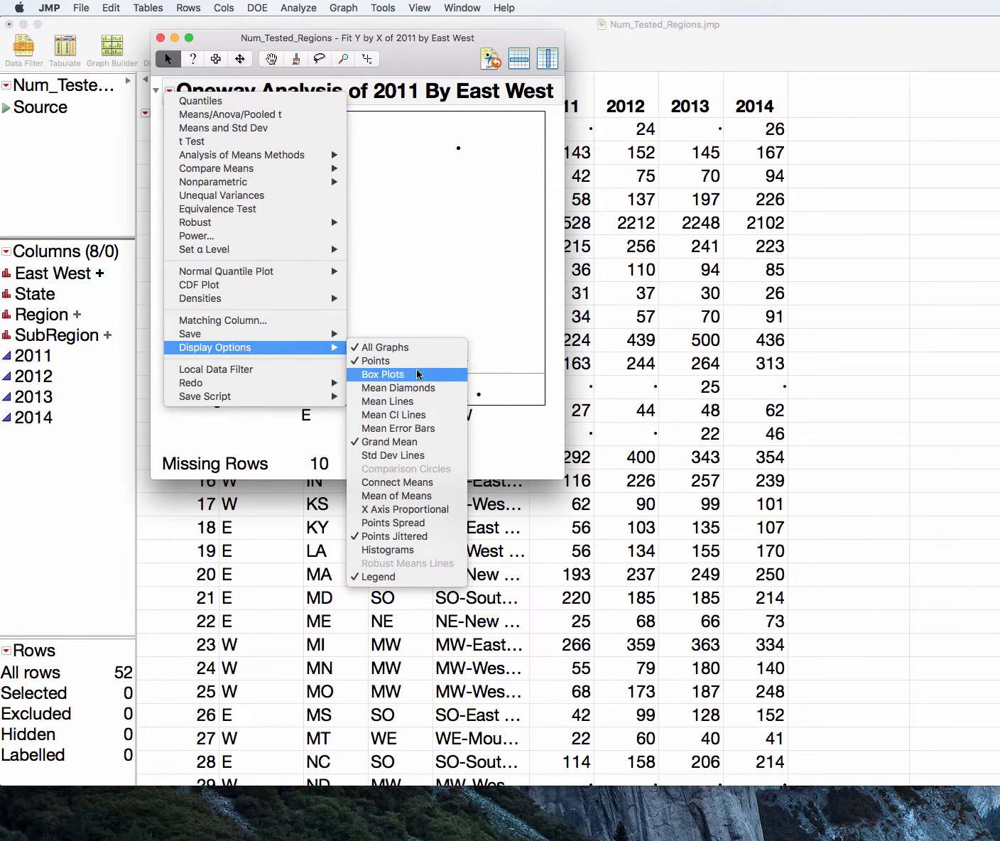
click(381, 374)
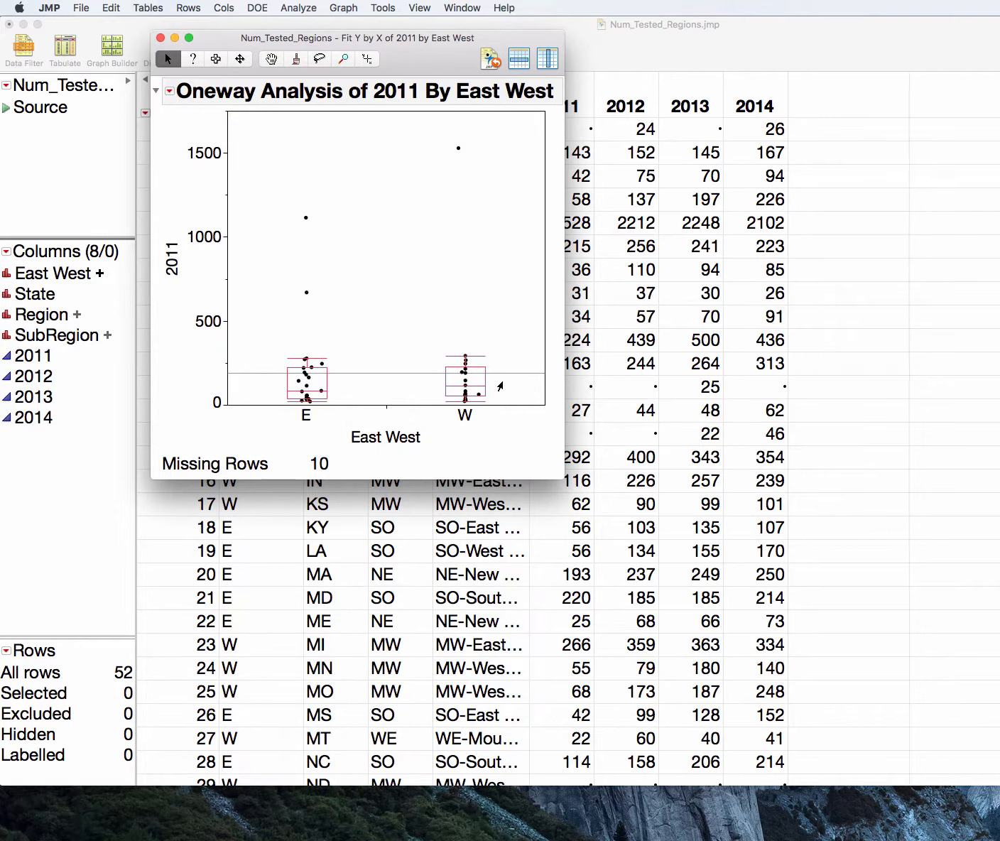
mouse_move(469, 387)
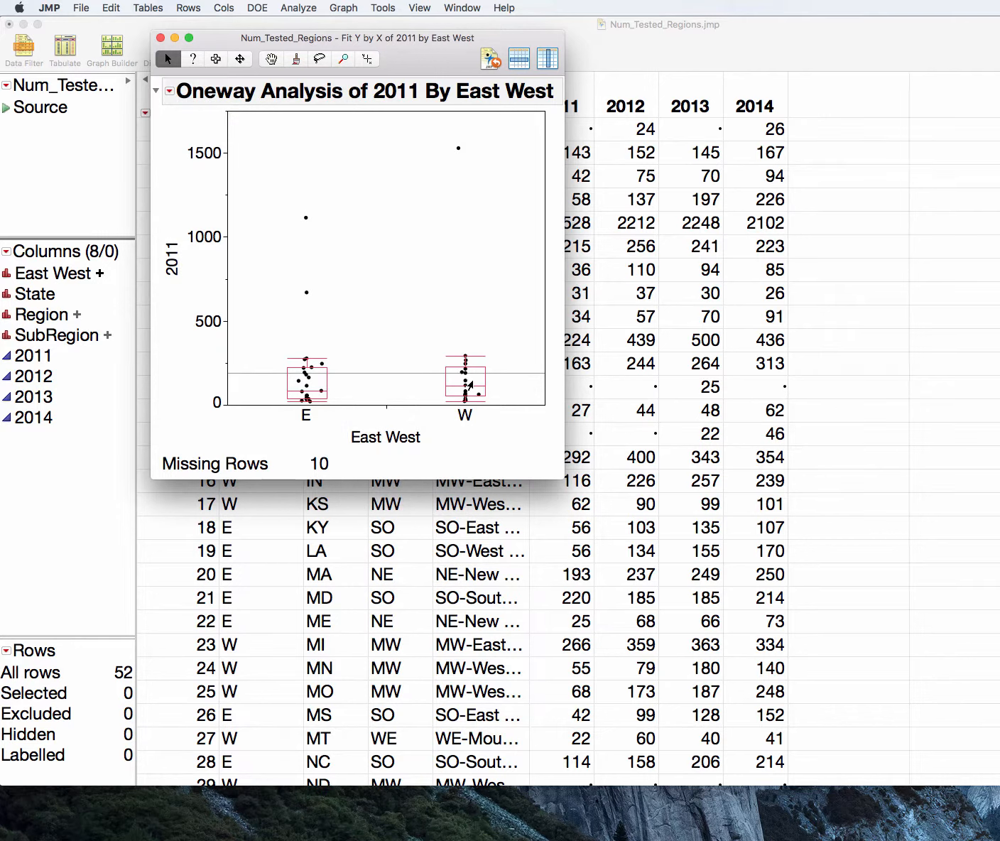
mouse_move(340, 391)
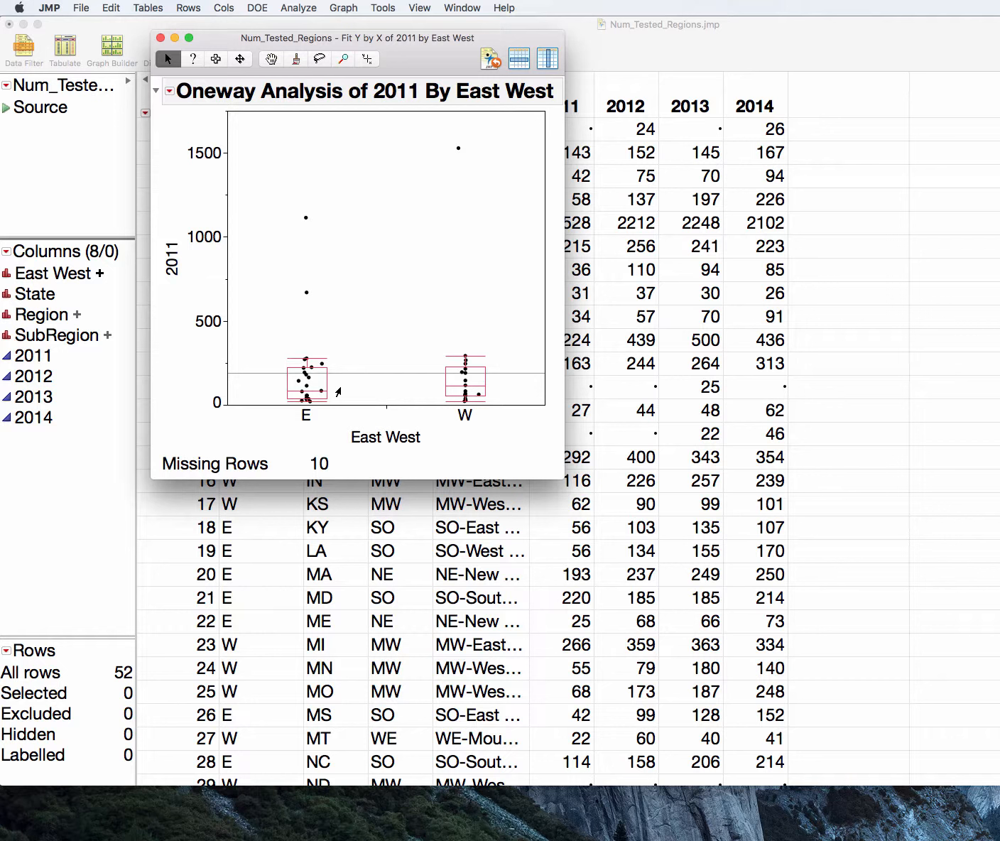
mouse_move(289, 211)
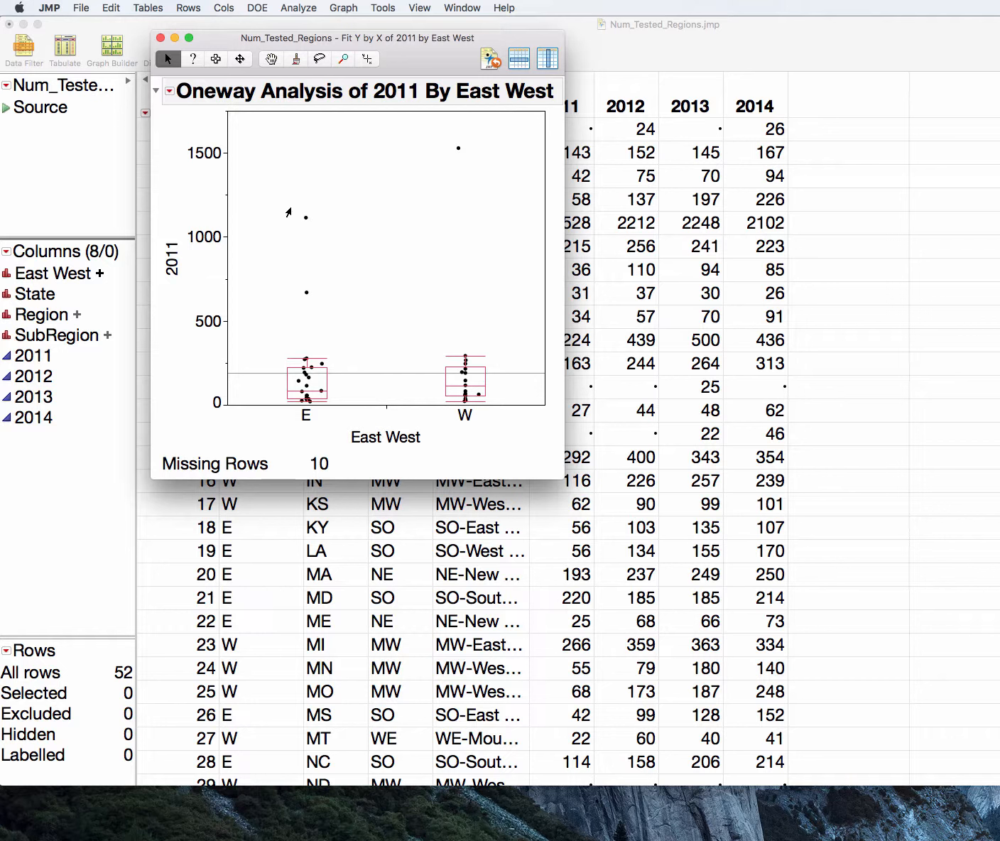
mouse_move(289, 357)
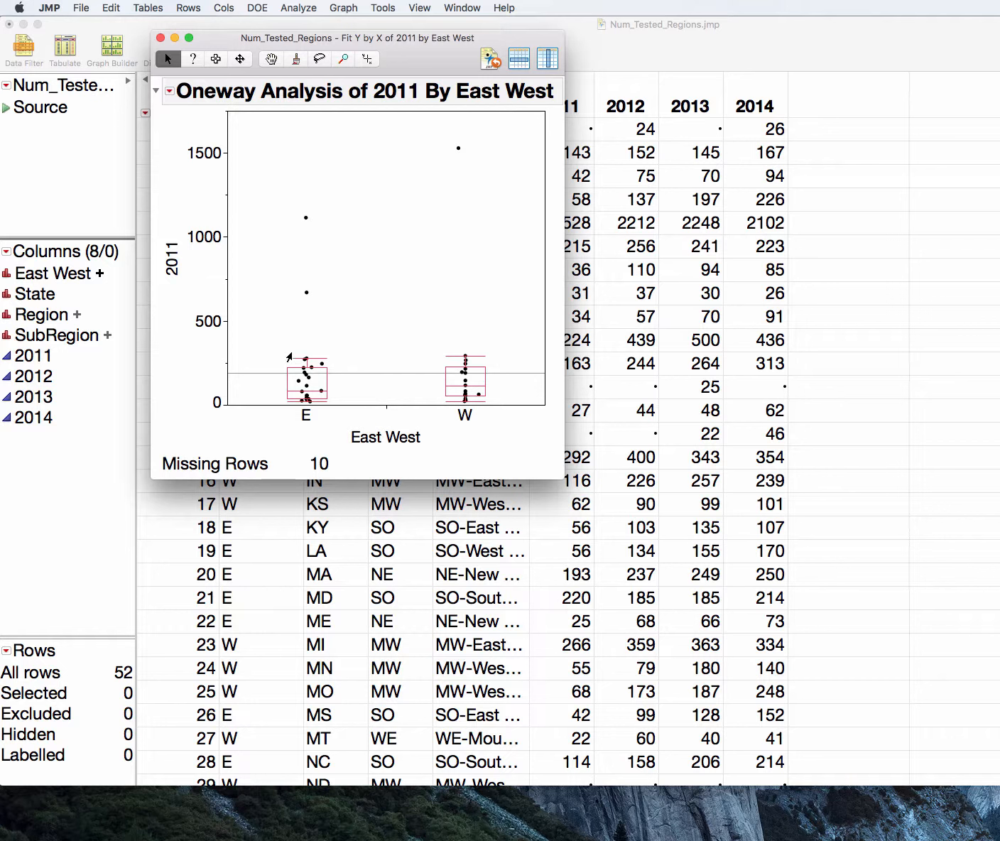
mouse_move(414, 194)
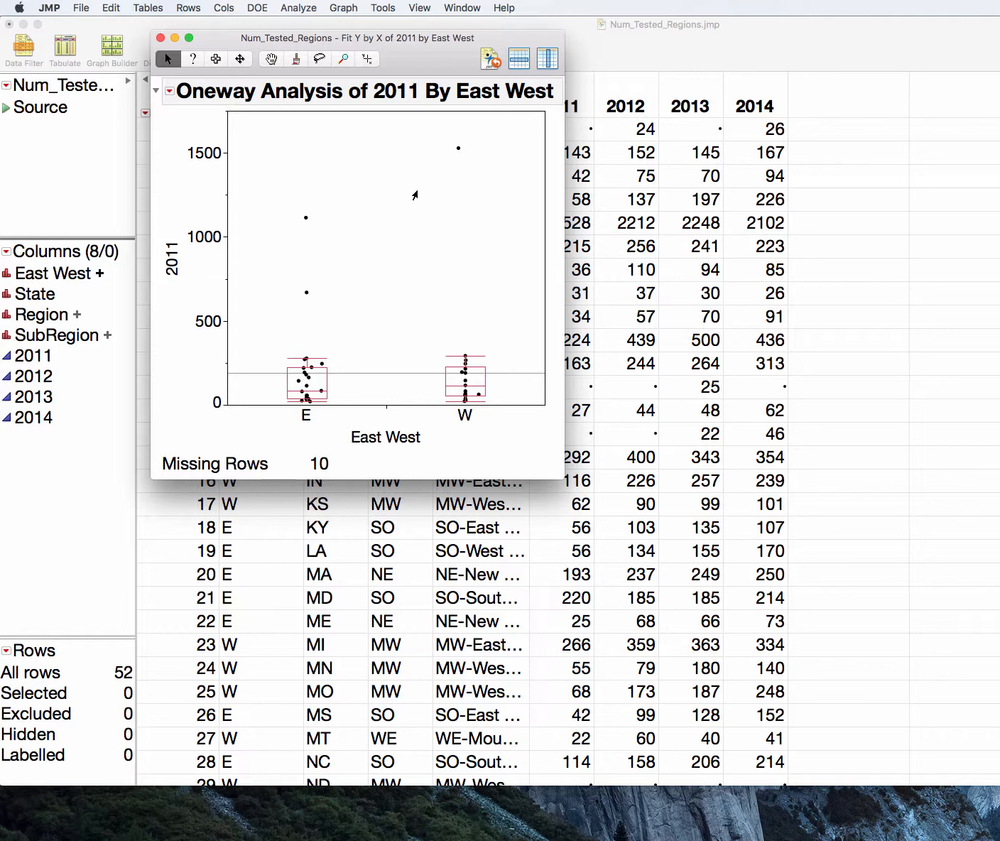
mouse_move(460, 147)
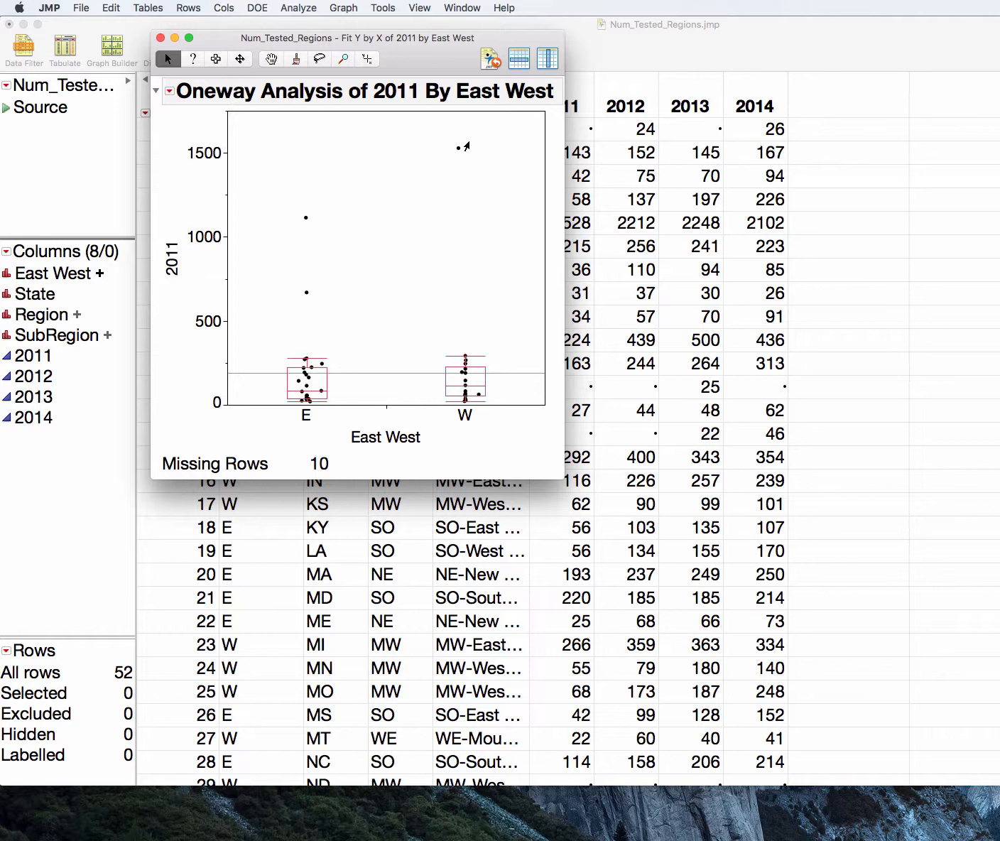
click(170, 91)
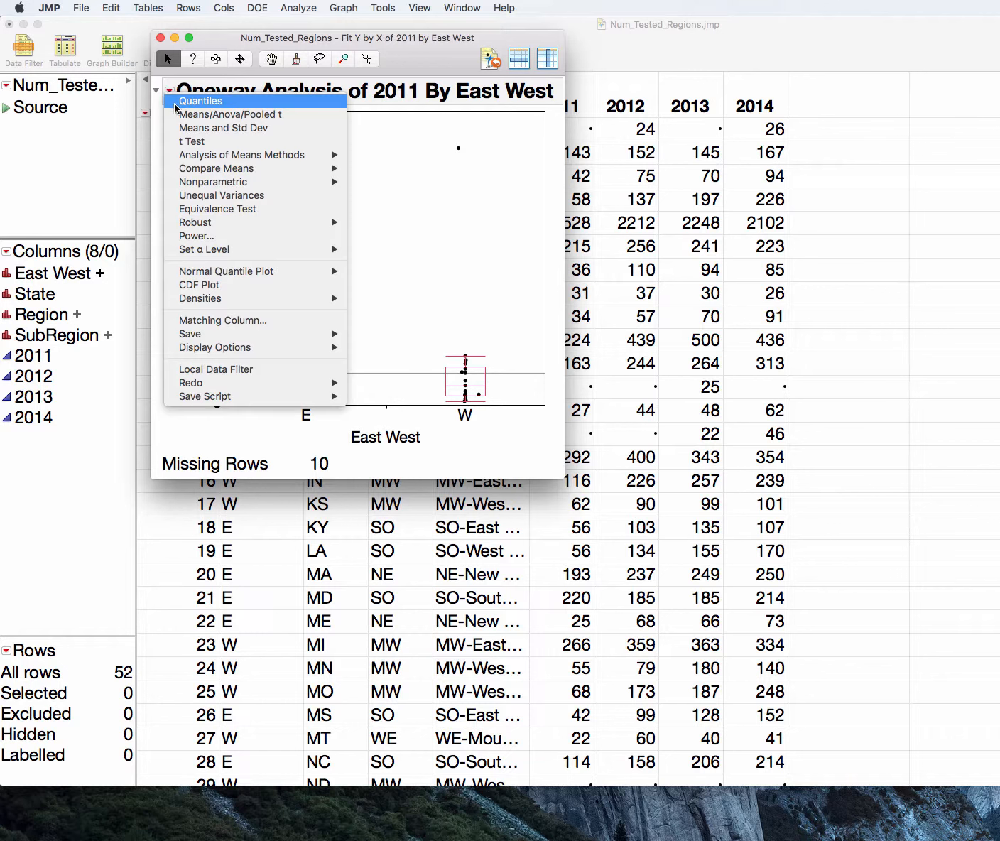
Add the Quantiles table and the Means and Std Dev table for East and West
click(201, 100)
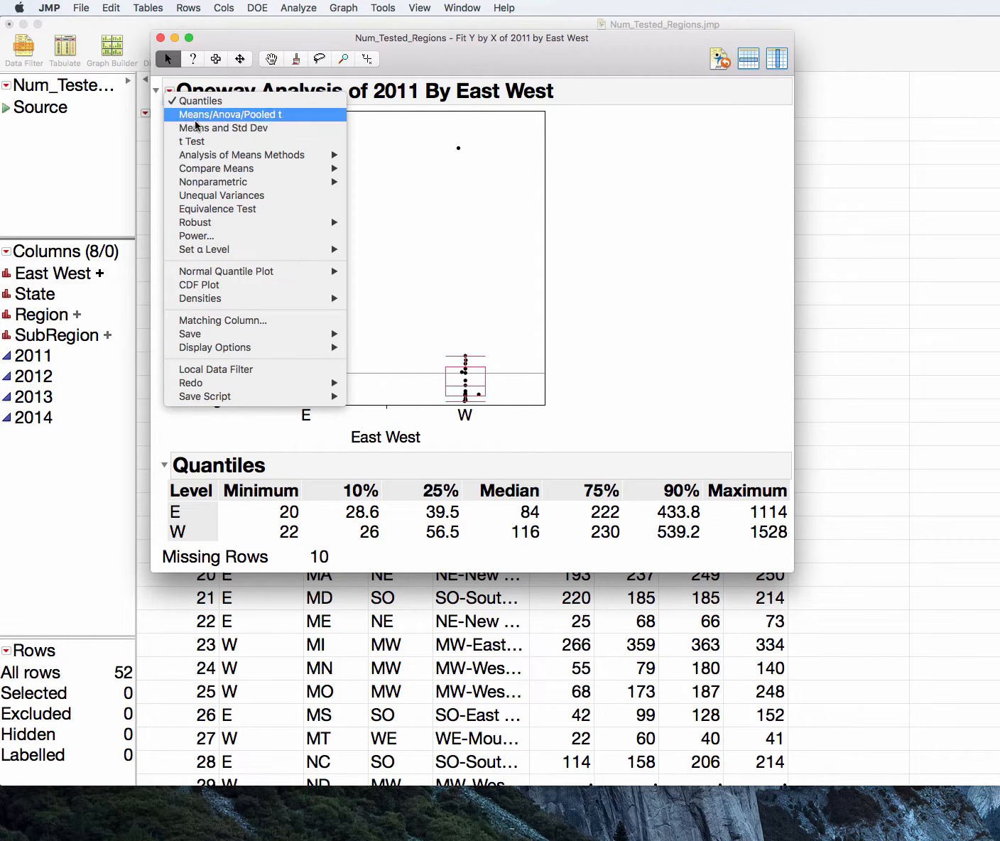
click(229, 114)
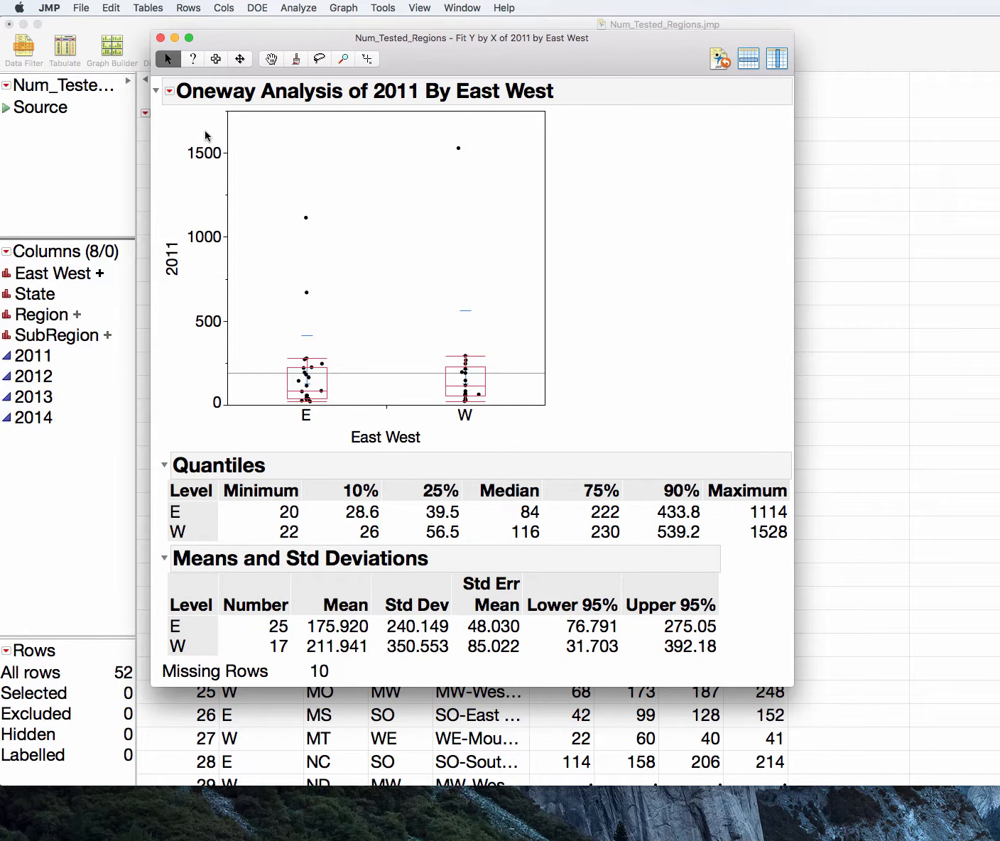
mouse_move(271, 579)
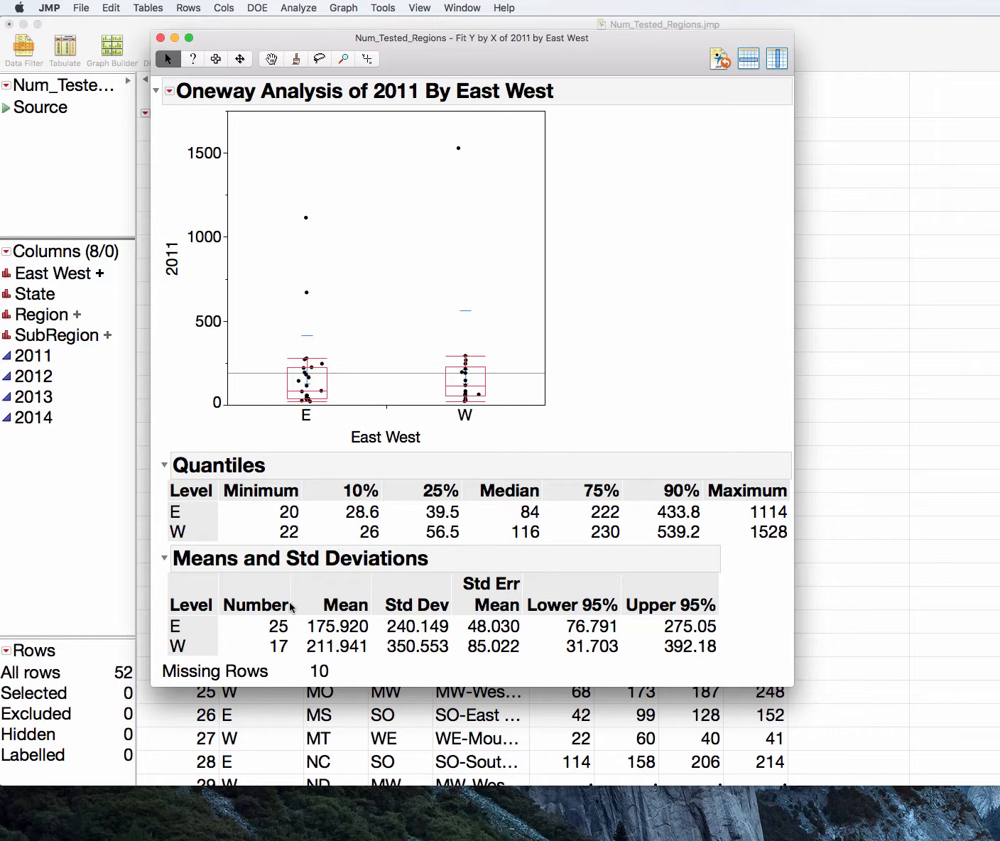
mouse_move(282, 647)
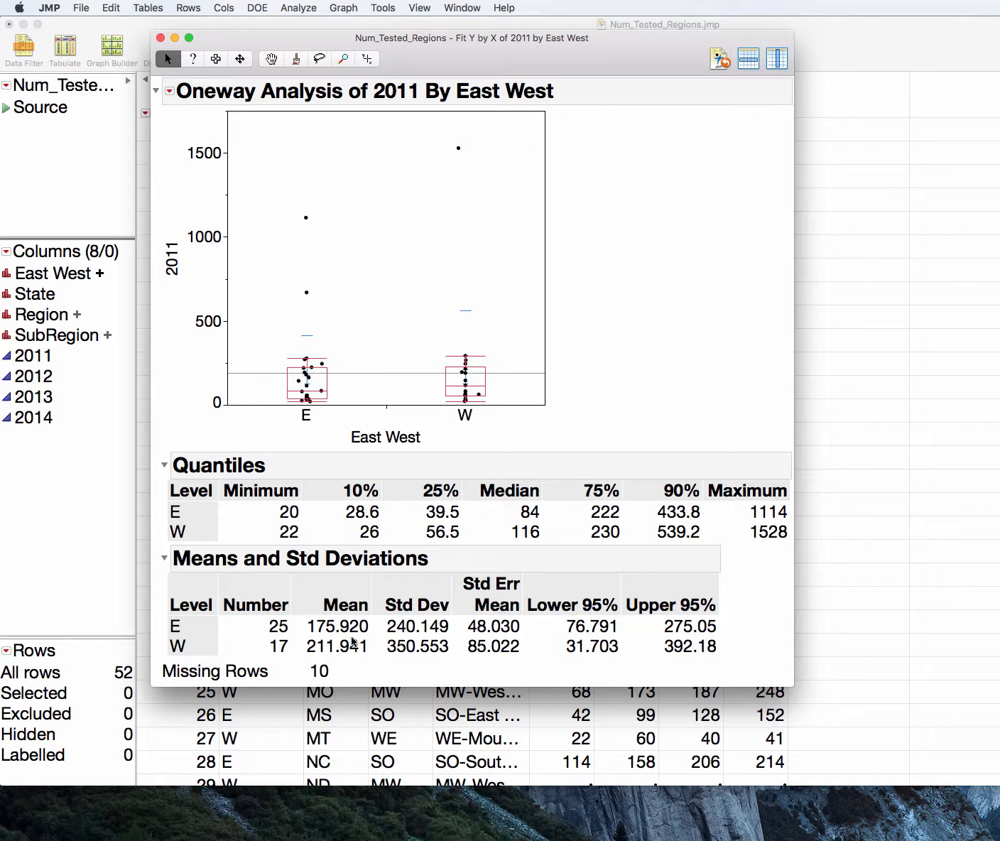
mouse_move(554, 505)
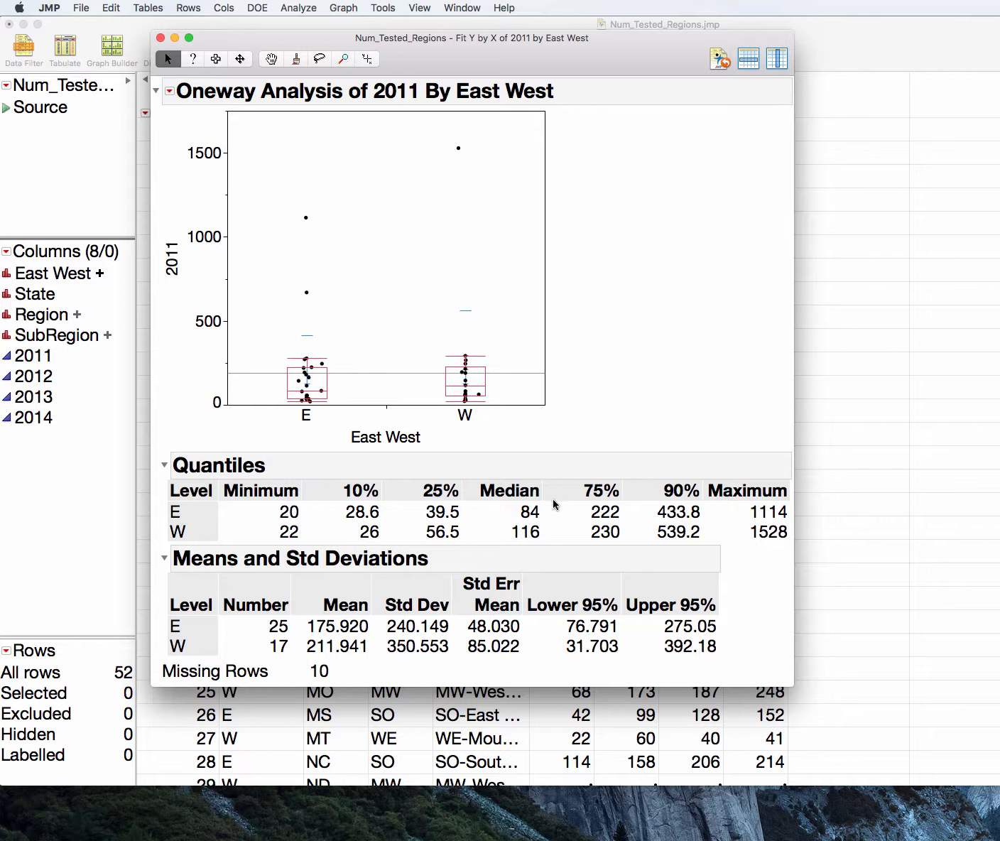
mouse_move(543, 538)
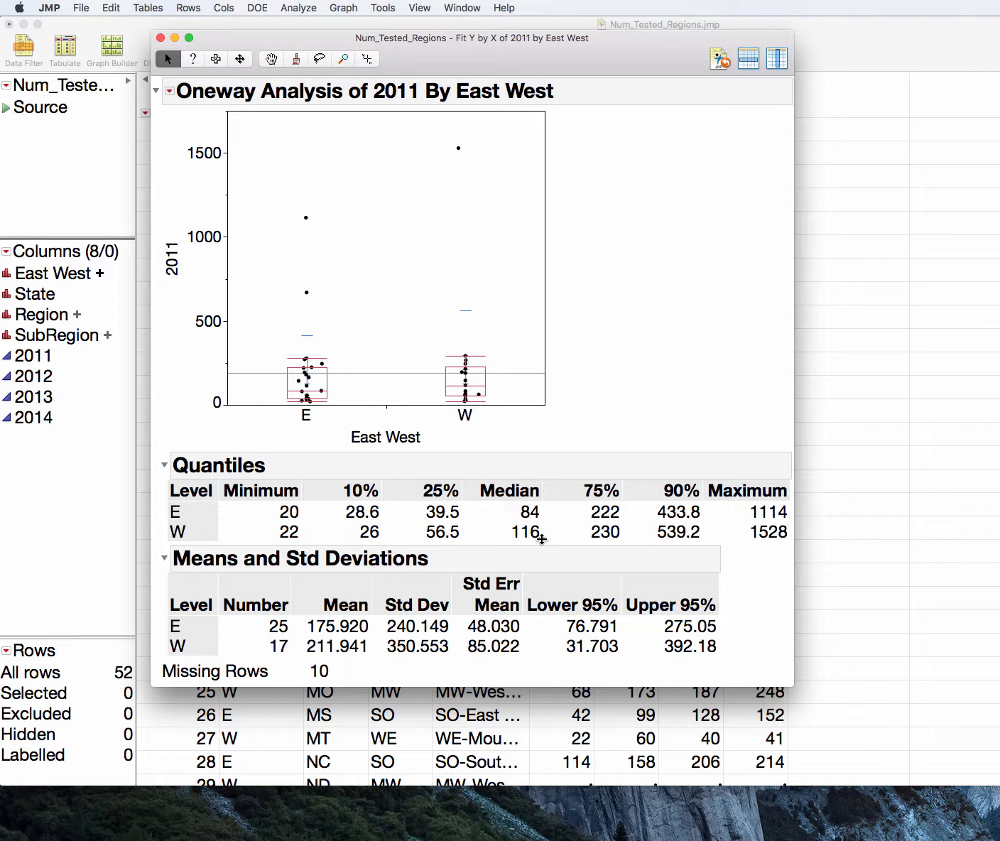
mouse_move(270, 524)
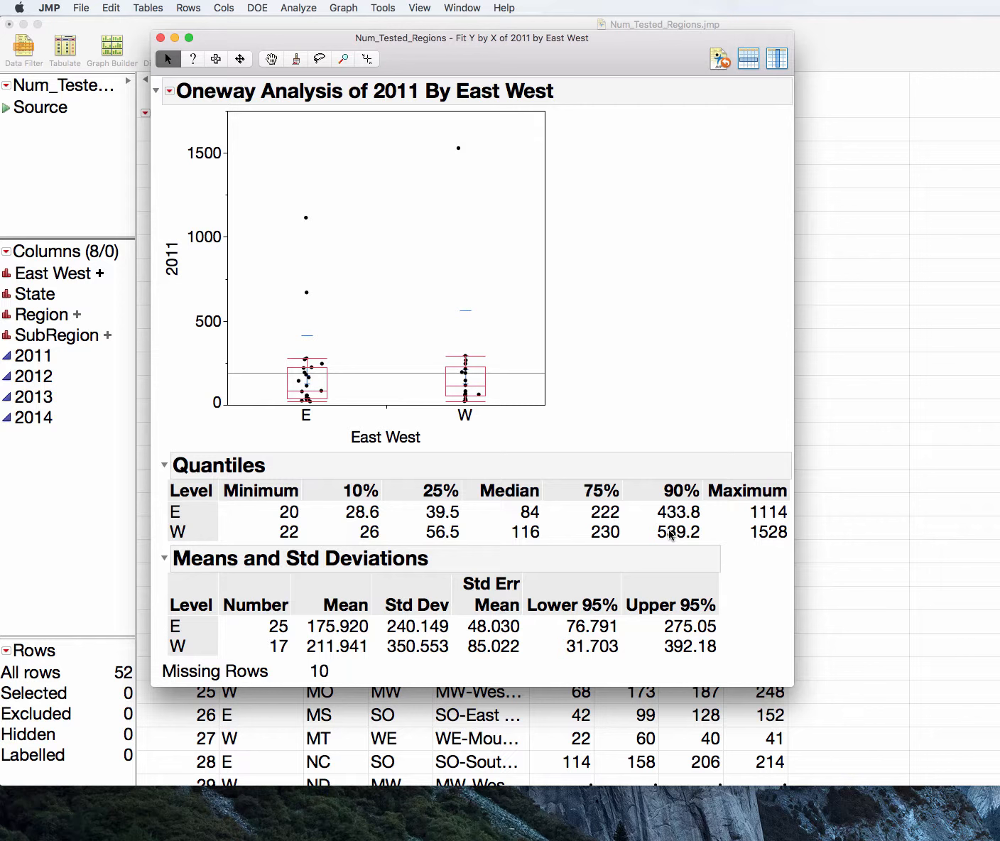
click(170, 91)
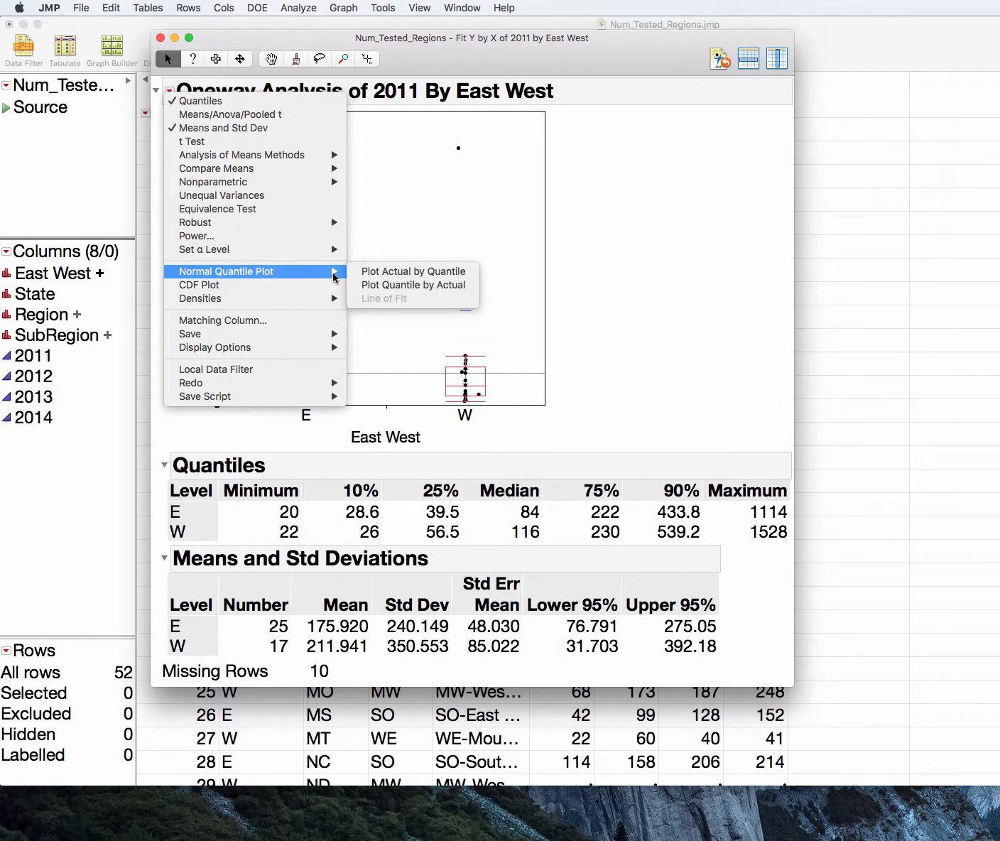
Add a normal quantile plot of 2011 values with separate East and West lines
click(413, 271)
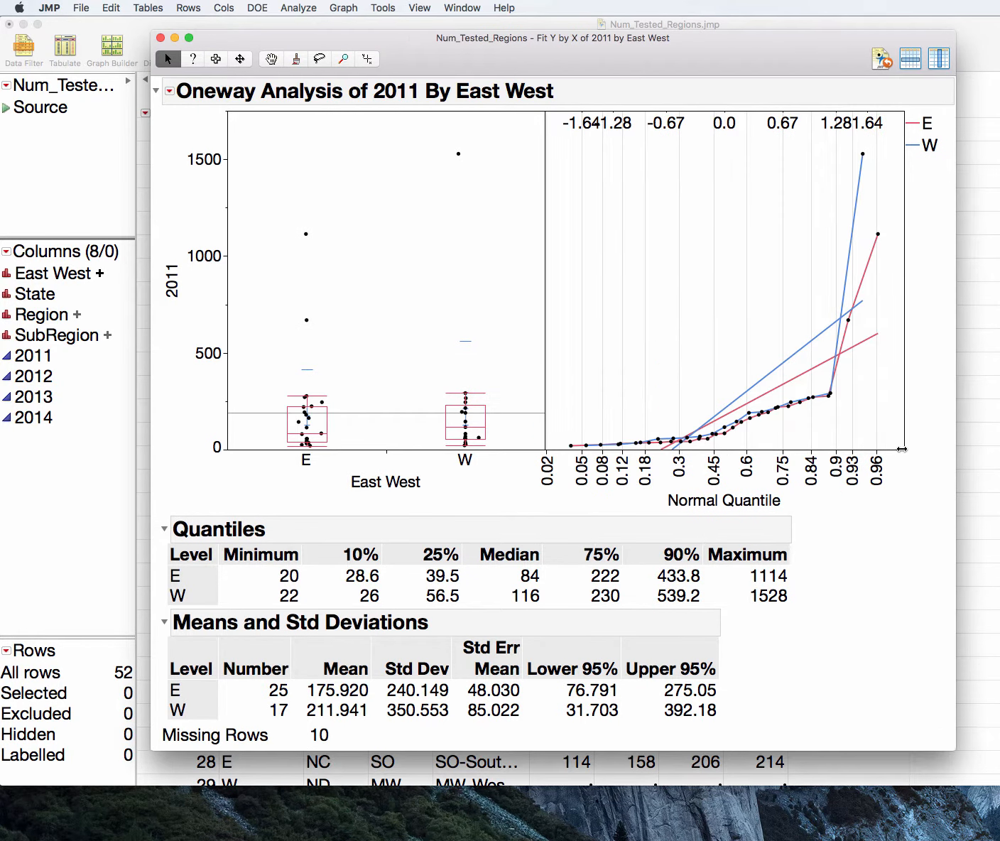
mouse_move(683, 449)
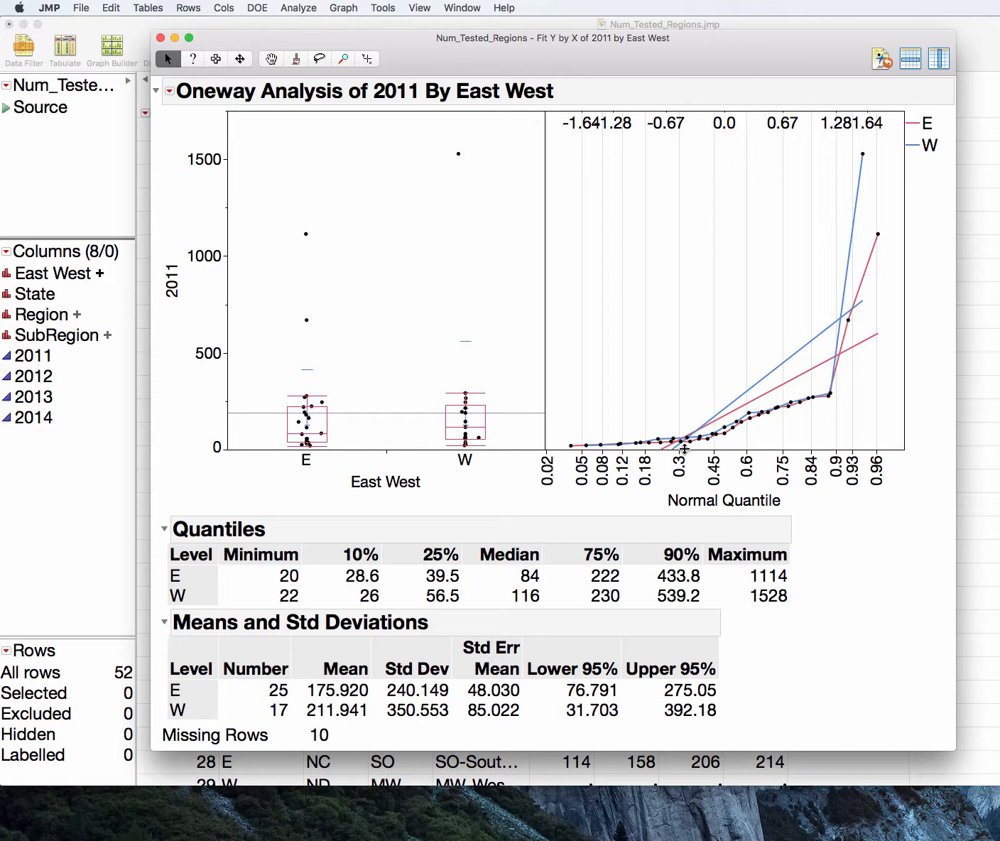
mouse_move(858, 384)
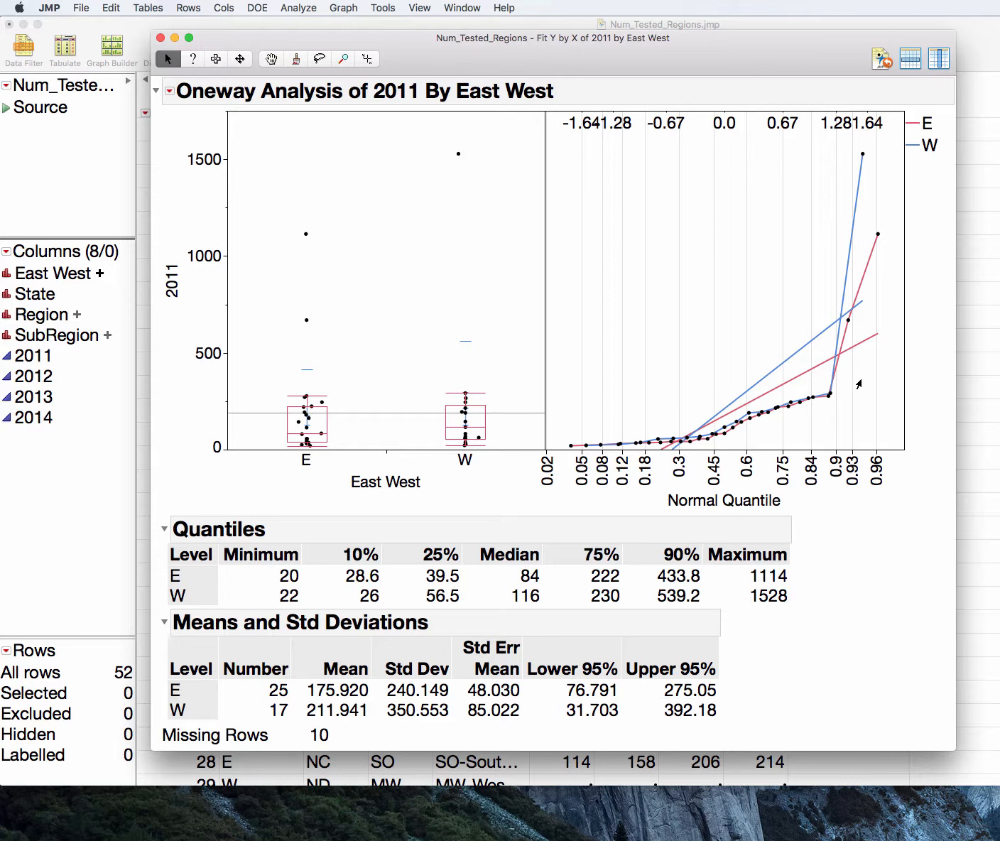
mouse_move(602, 449)
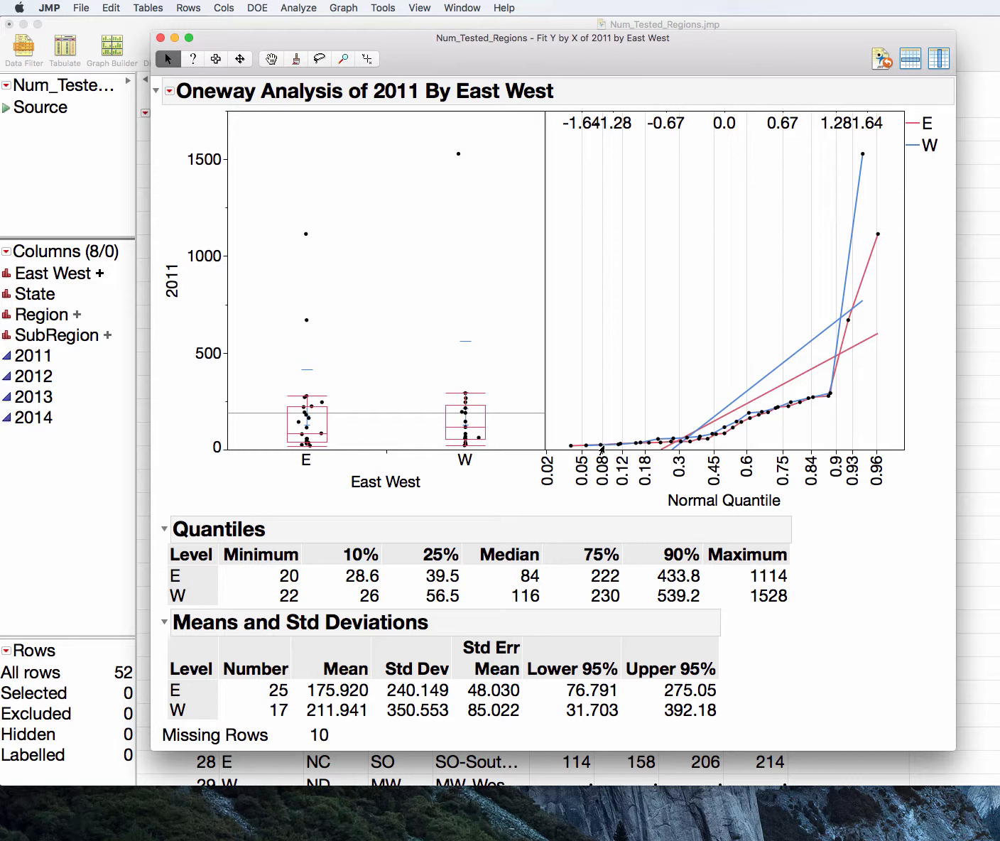
mouse_move(822, 404)
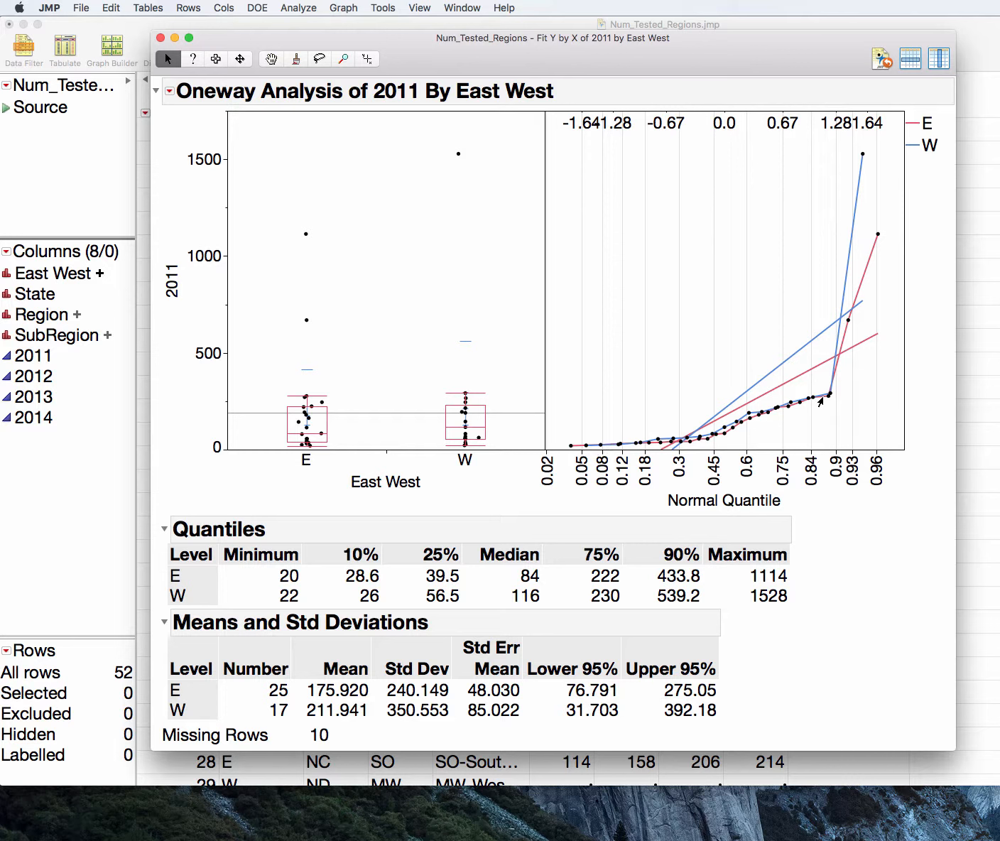
mouse_move(848, 281)
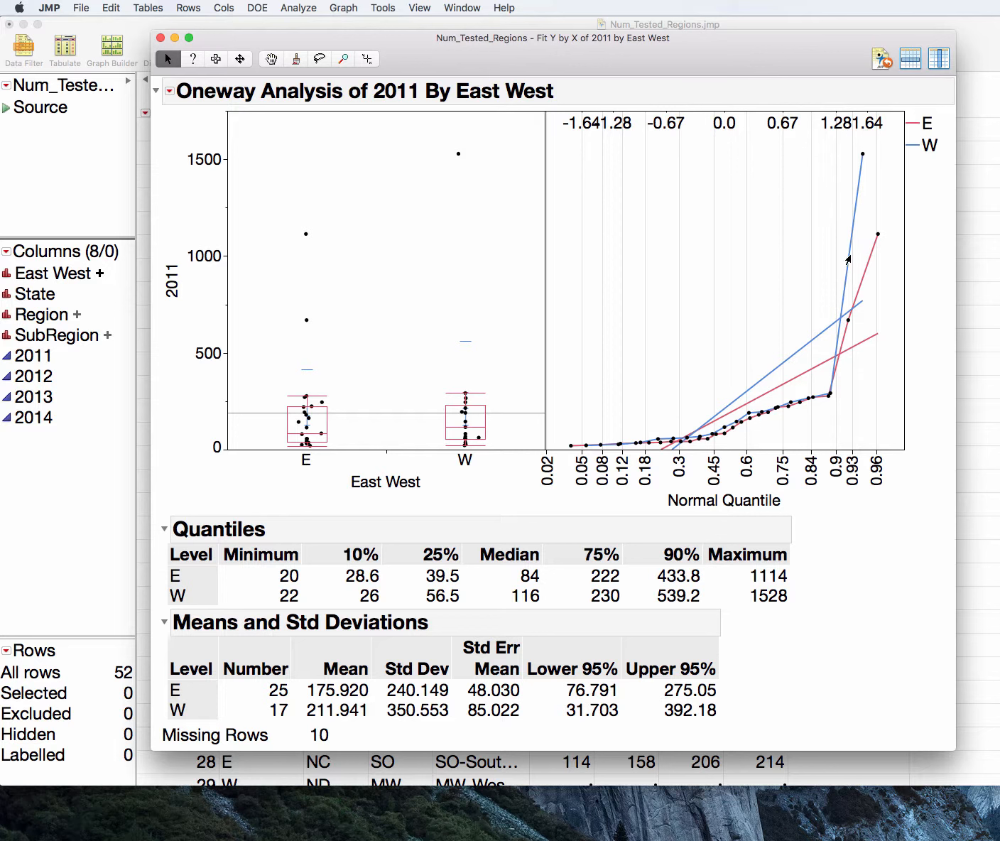
mouse_move(692, 432)
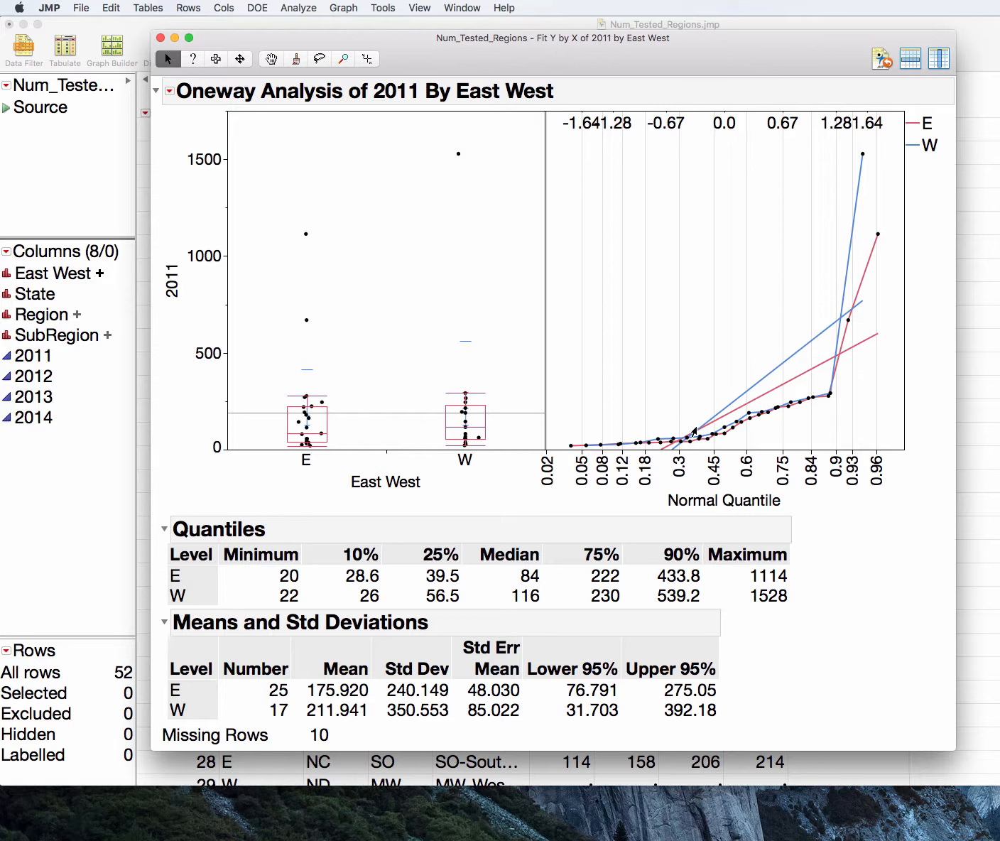
mouse_move(743, 422)
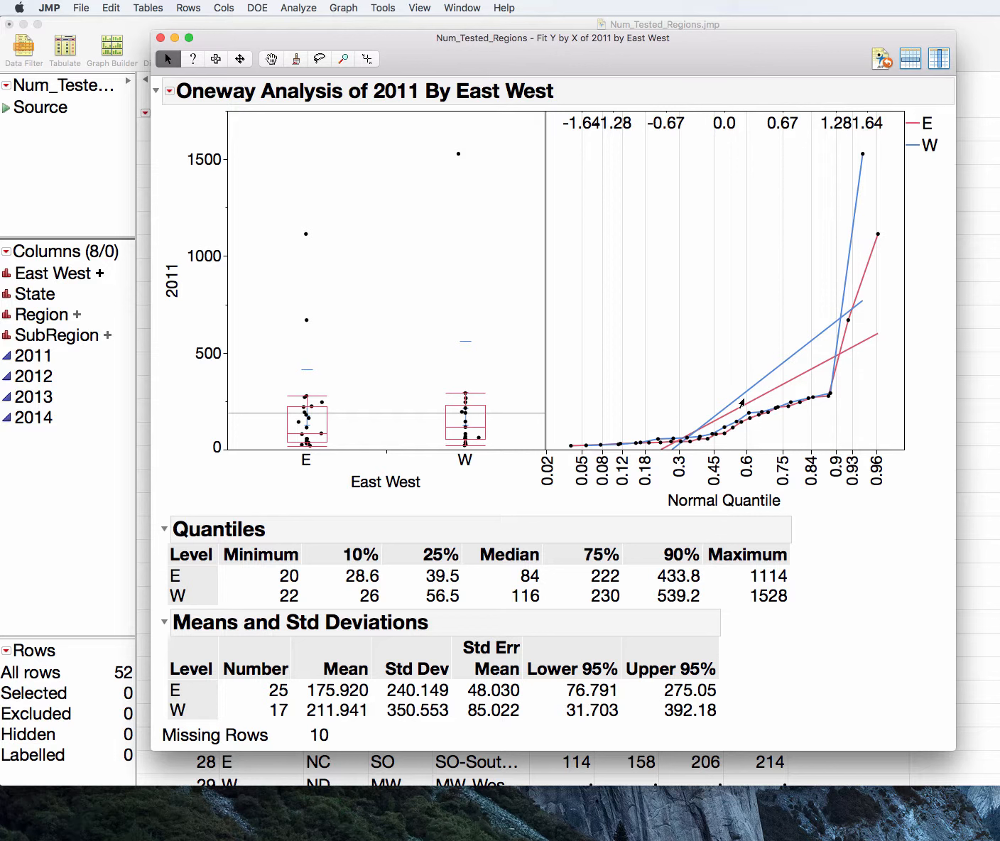
mouse_move(740, 405)
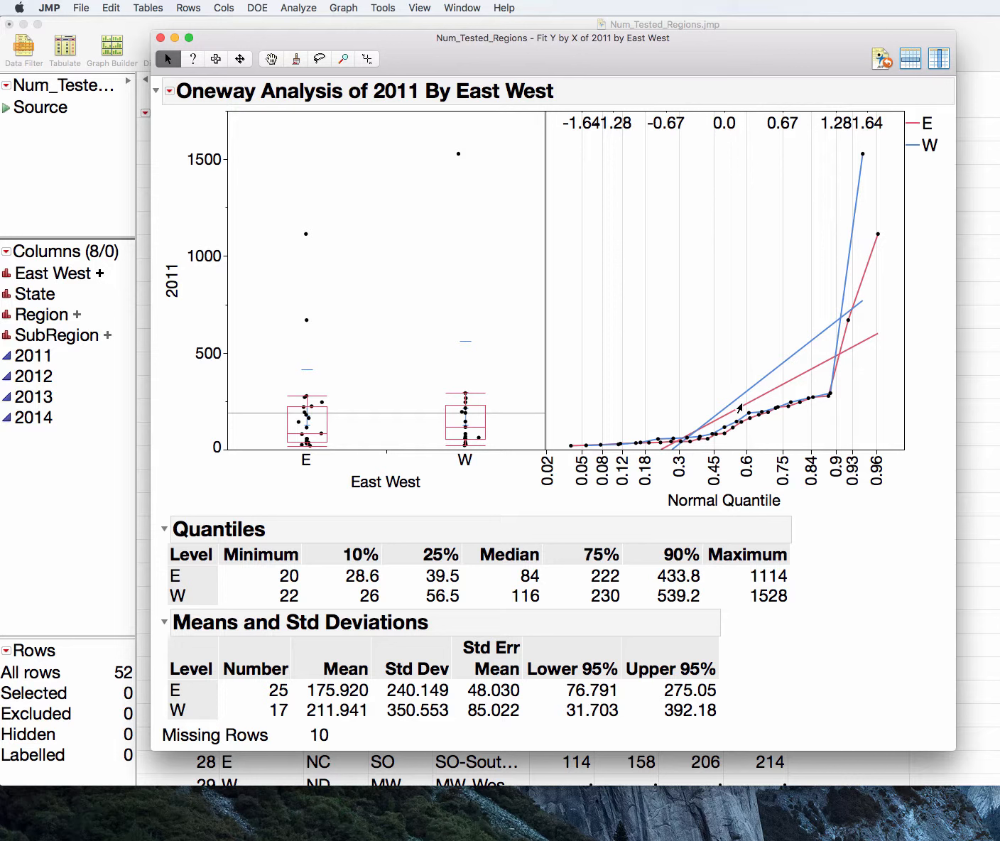
mouse_move(576, 568)
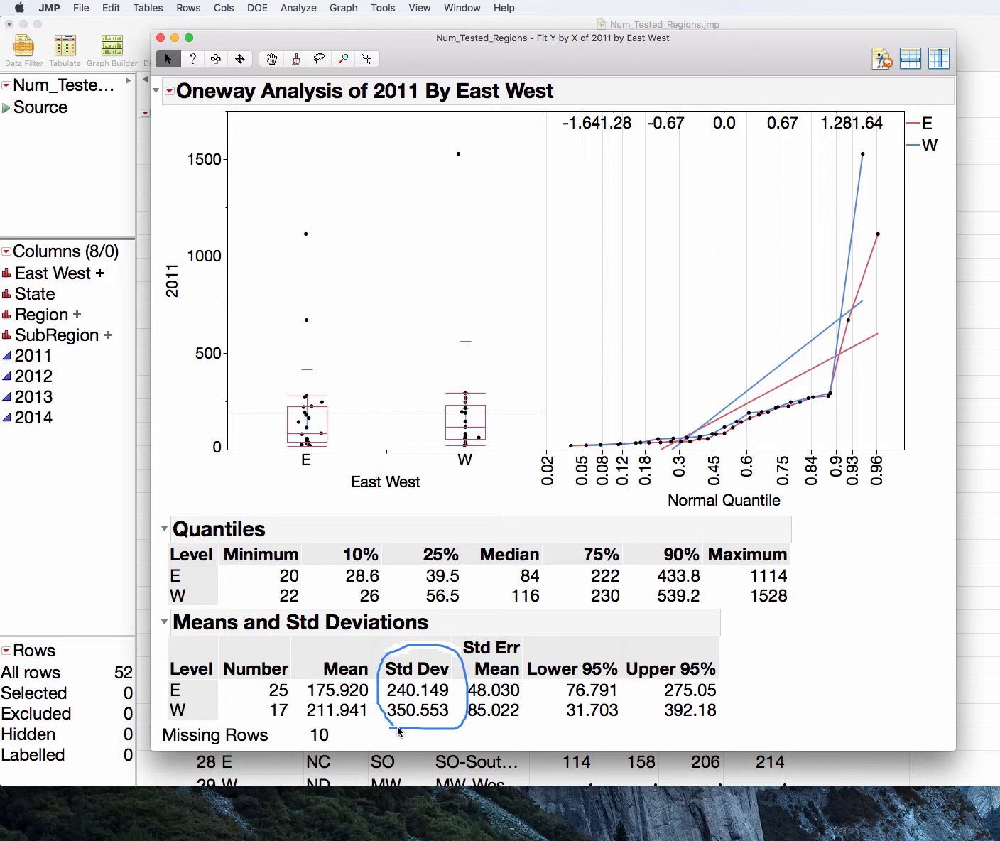
mouse_move(730, 403)
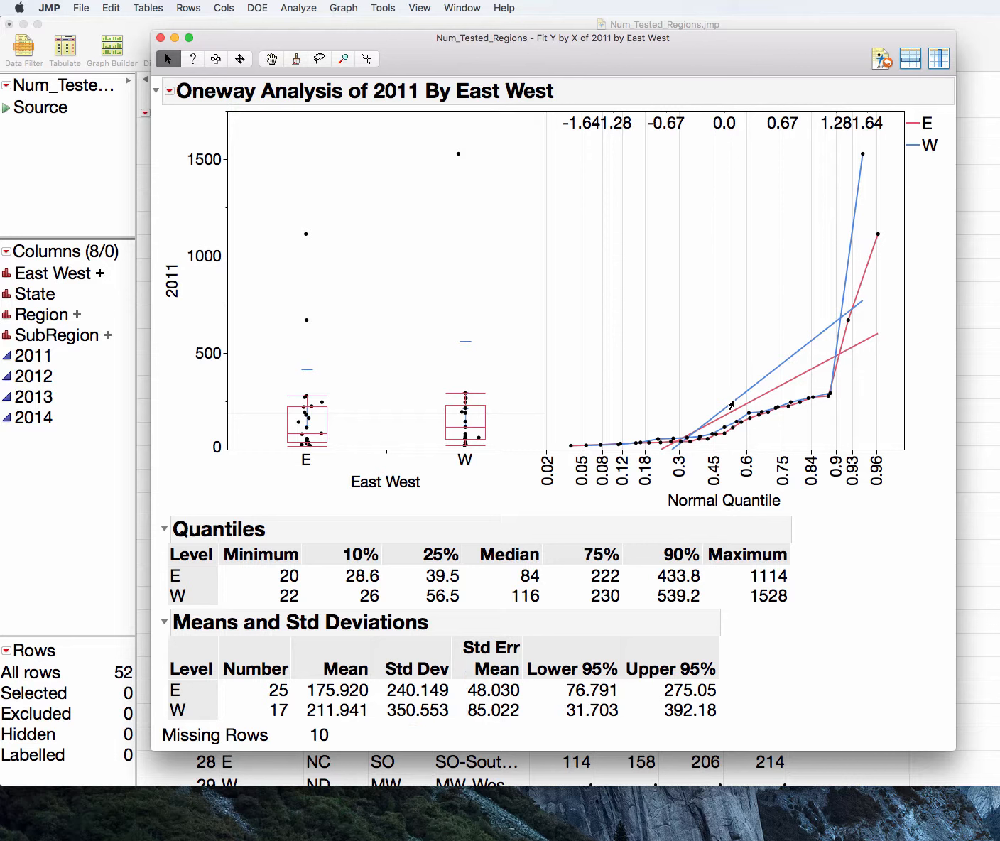
mouse_move(725, 429)
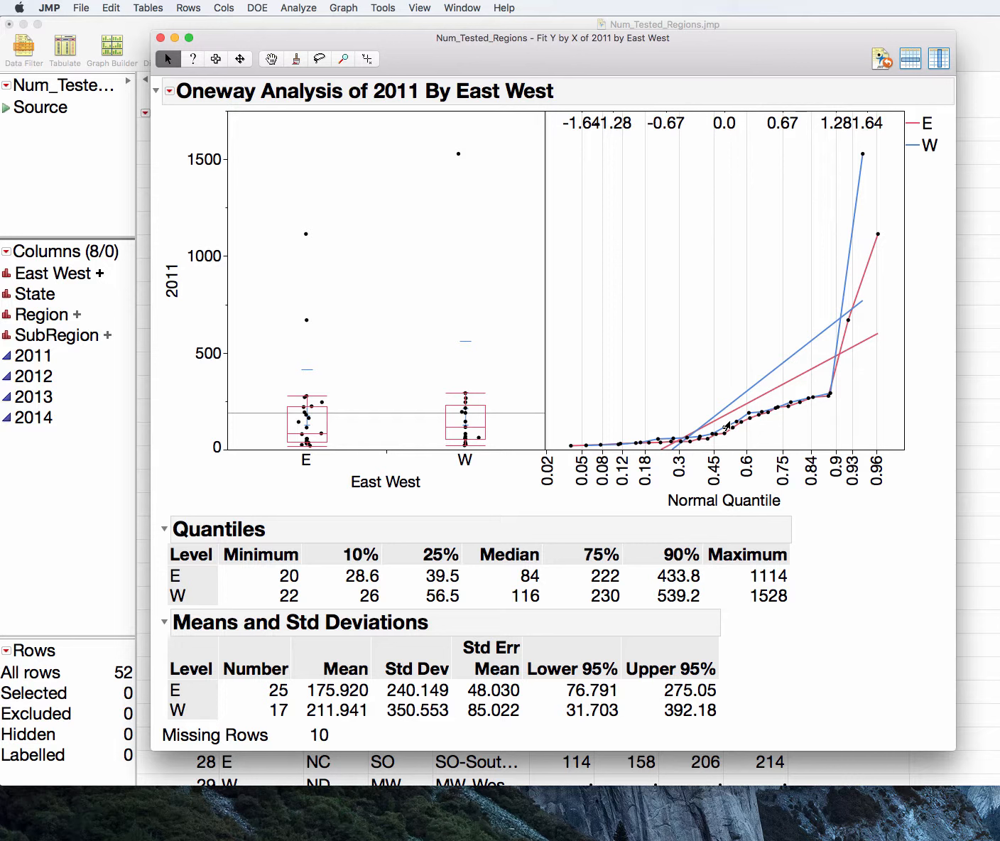
mouse_move(721, 421)
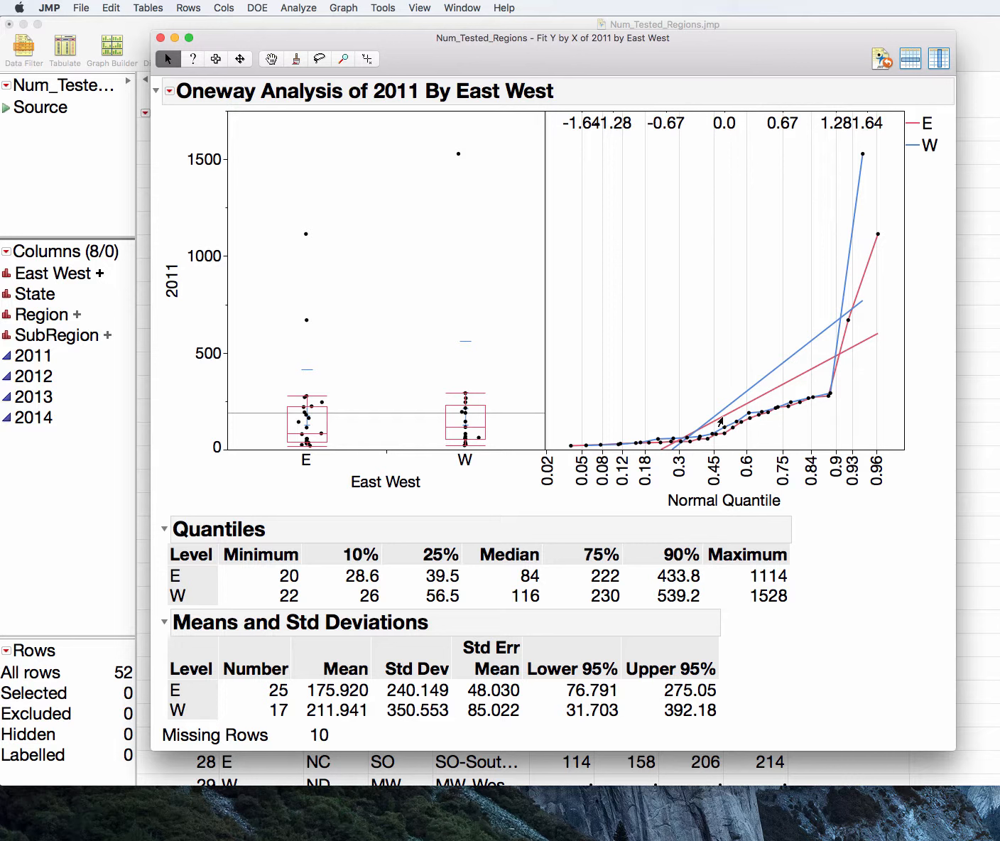
mouse_move(797, 415)
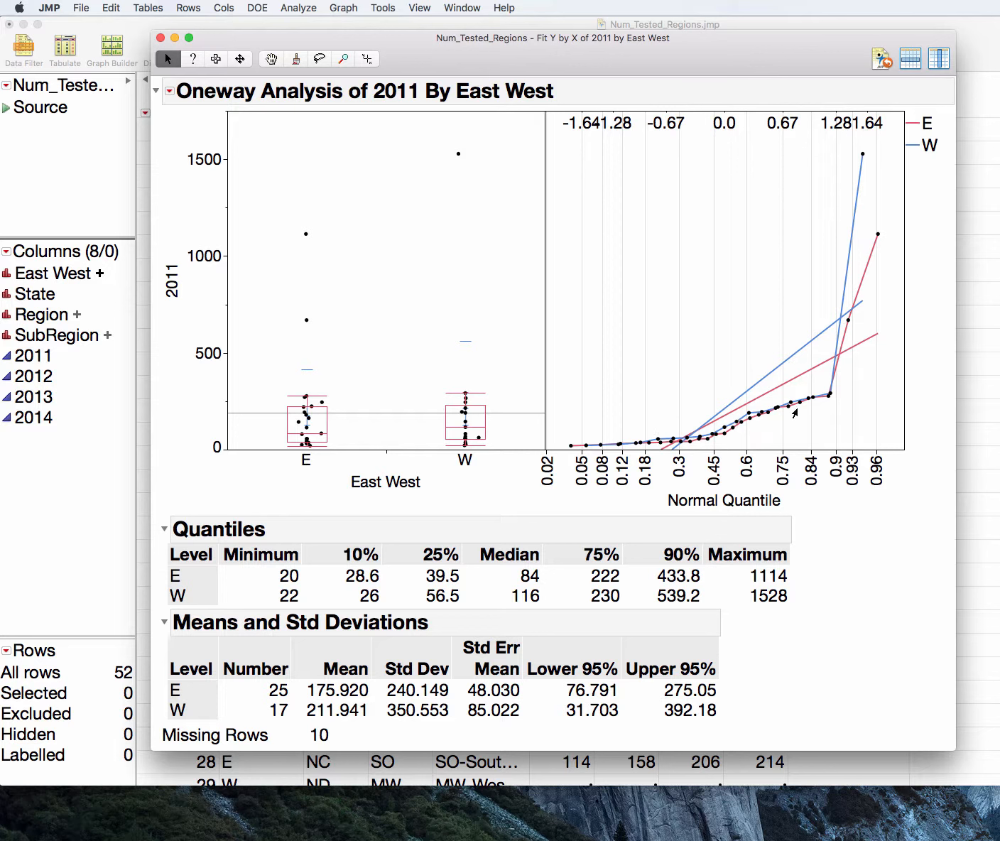
mouse_move(680, 444)
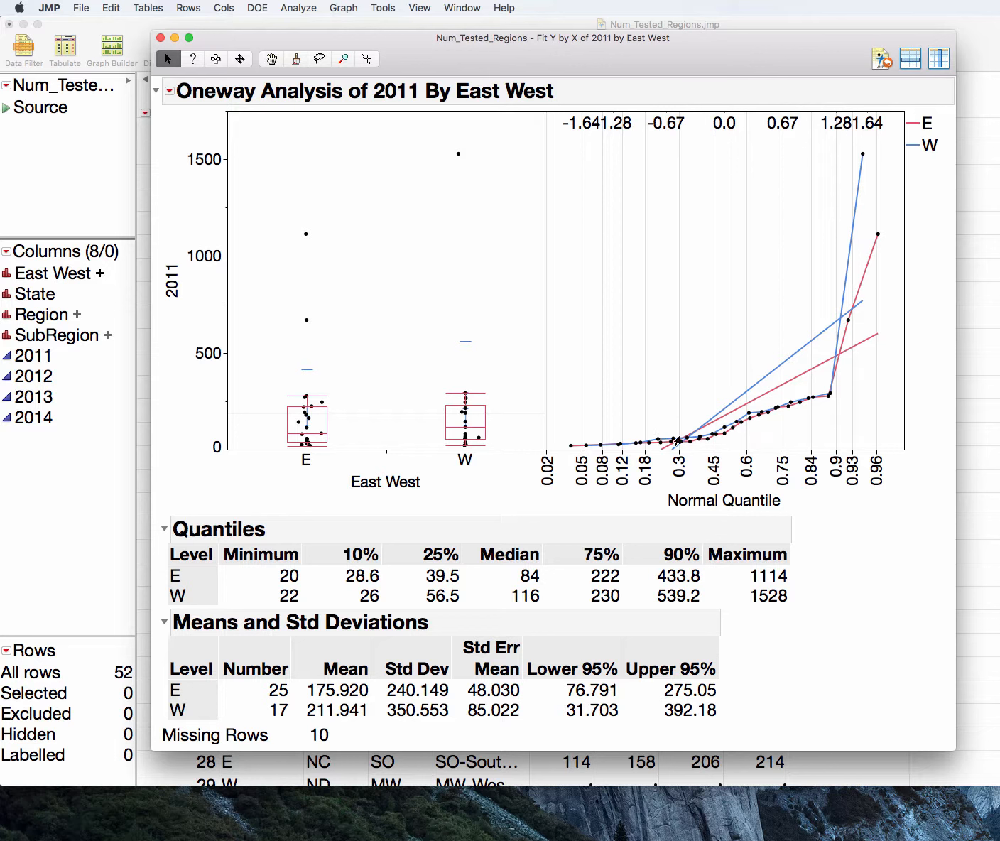
mouse_move(901, 447)
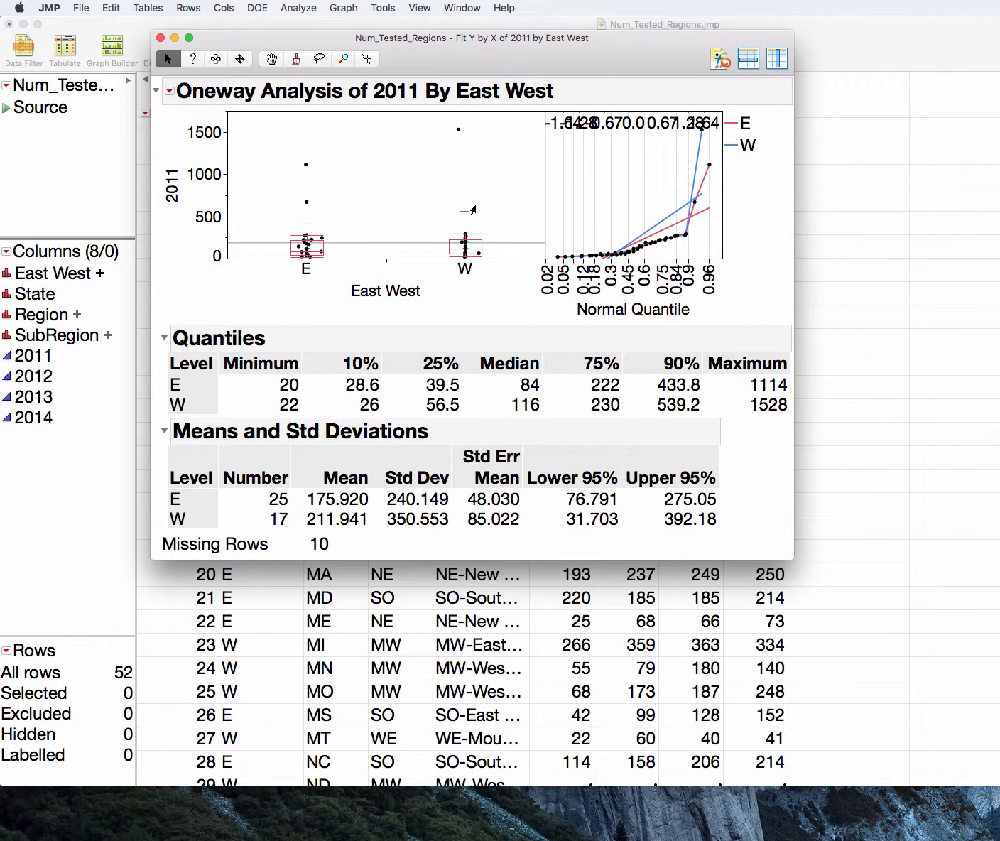
Hide the Means and Std Deviations table and bring up the Nonparametric test options
click(169, 90)
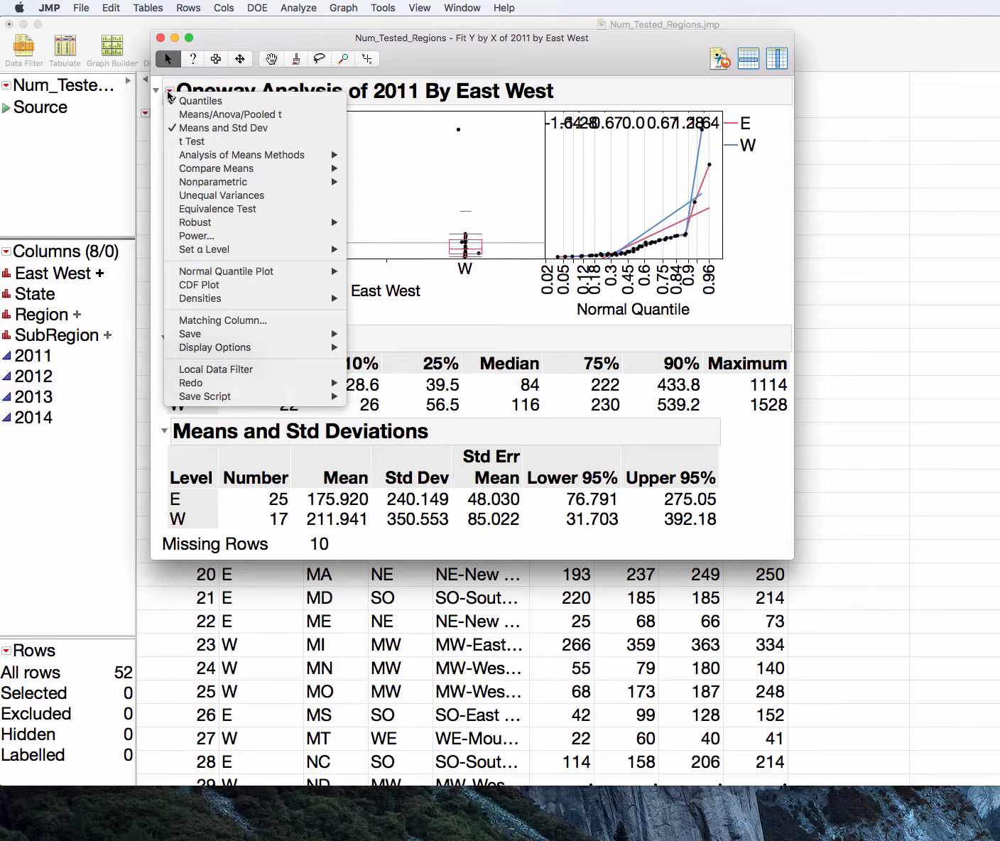
click(227, 128)
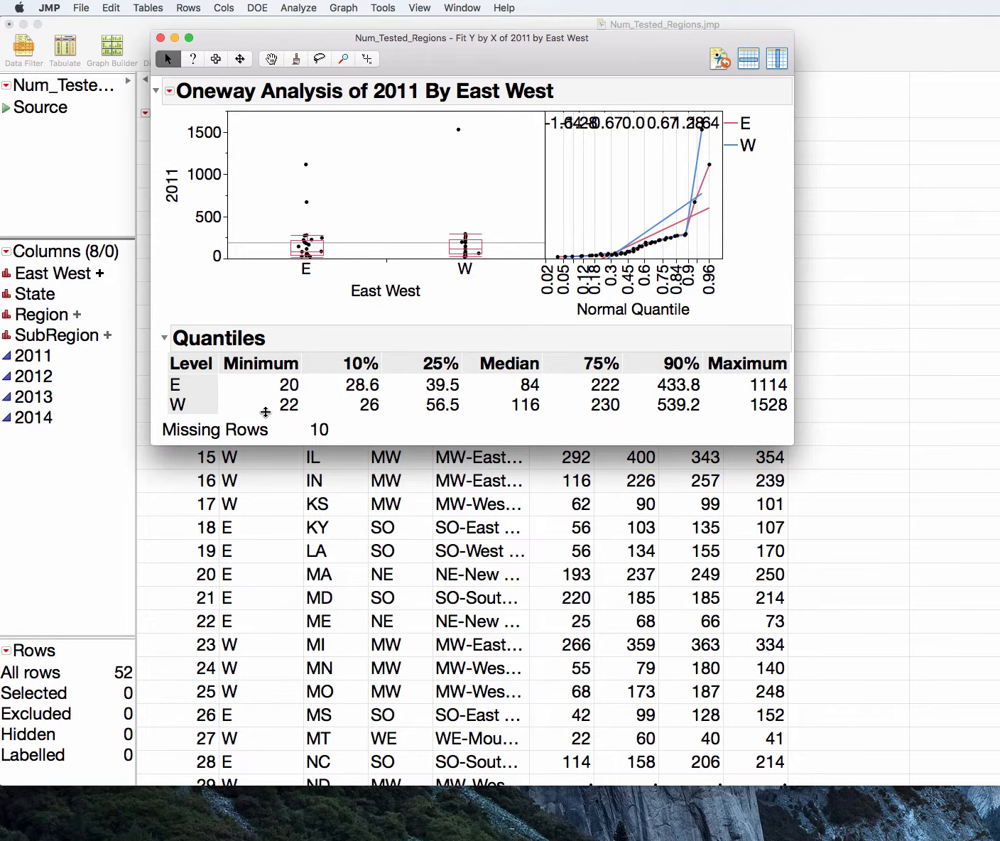
mouse_move(552, 386)
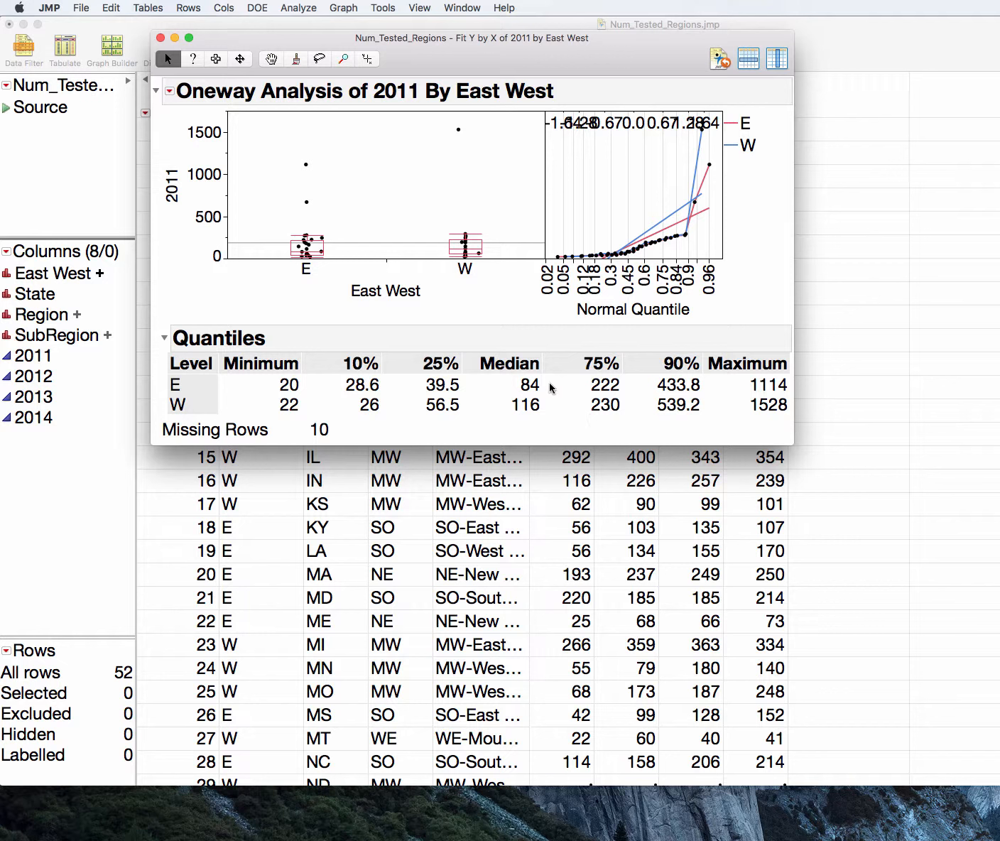
mouse_move(462, 398)
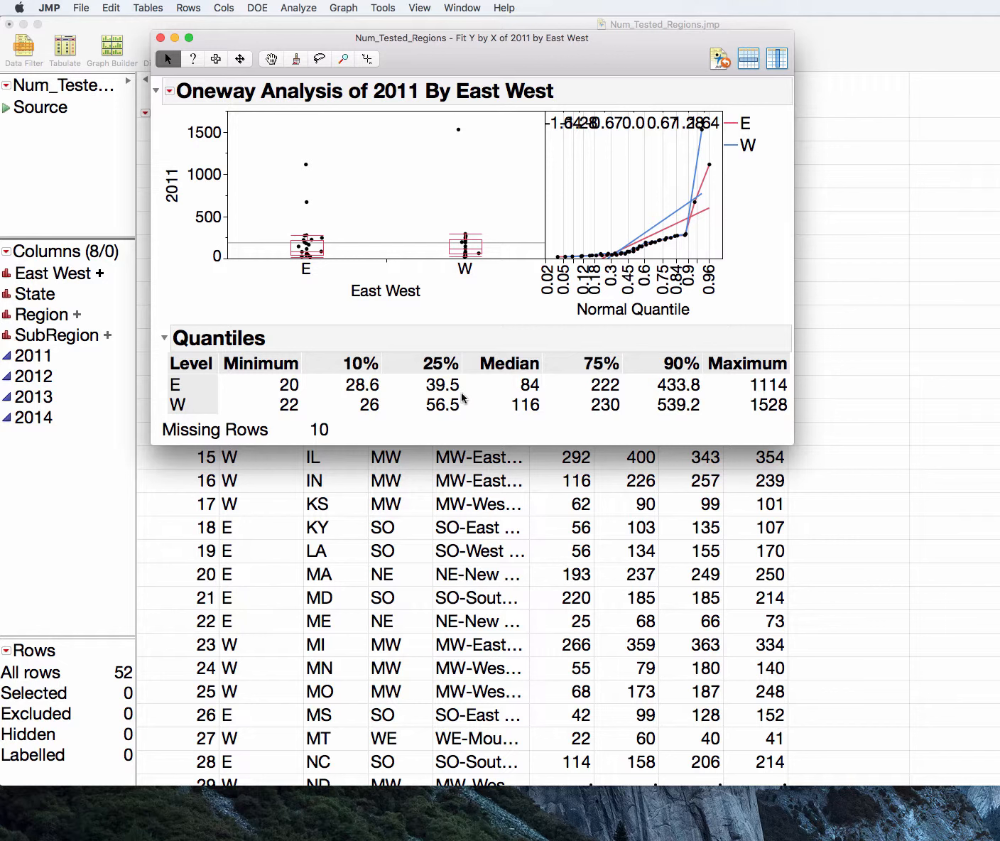
click(171, 91)
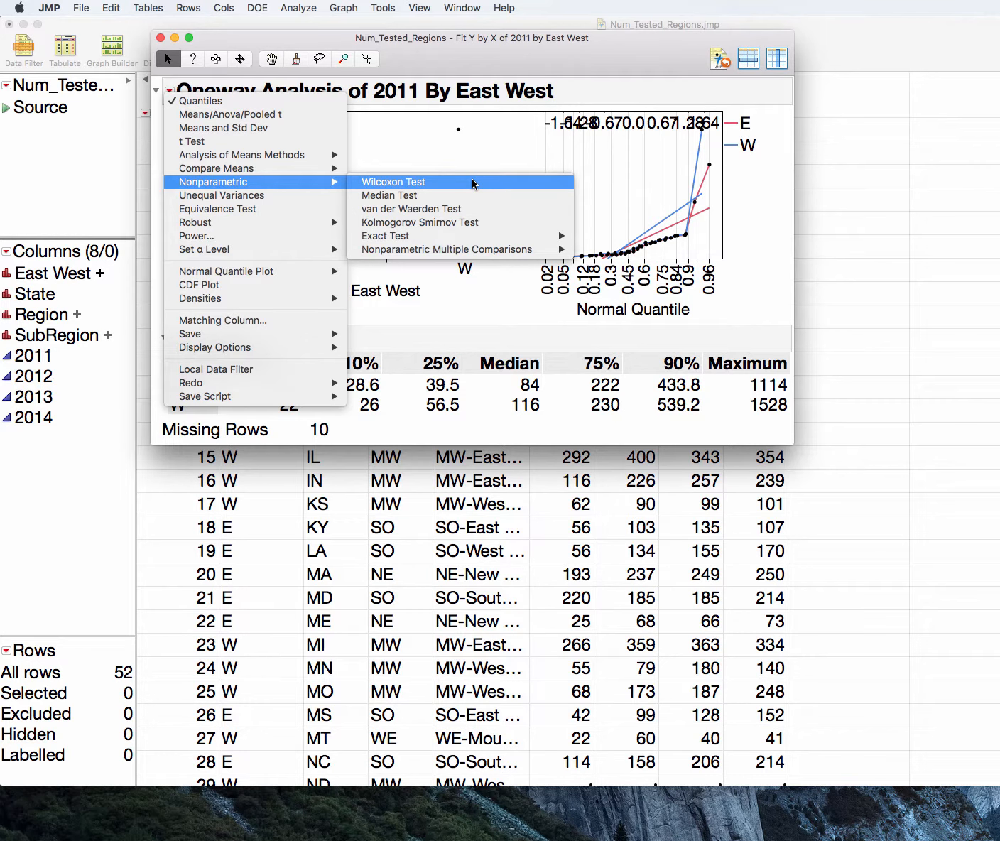
Add the Wilcoxon / Kruskal-Wallis rank sums test (Prob>|Z| 0.5904) to the report
click(392, 181)
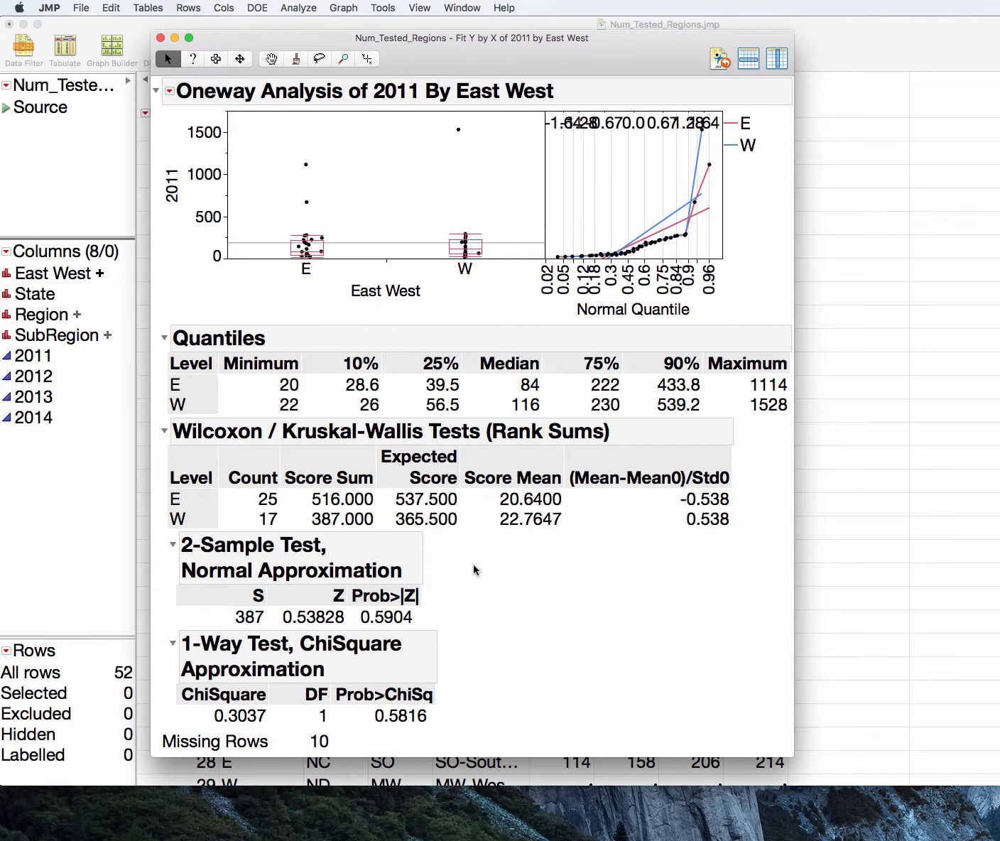
drag(487, 541, 626, 553)
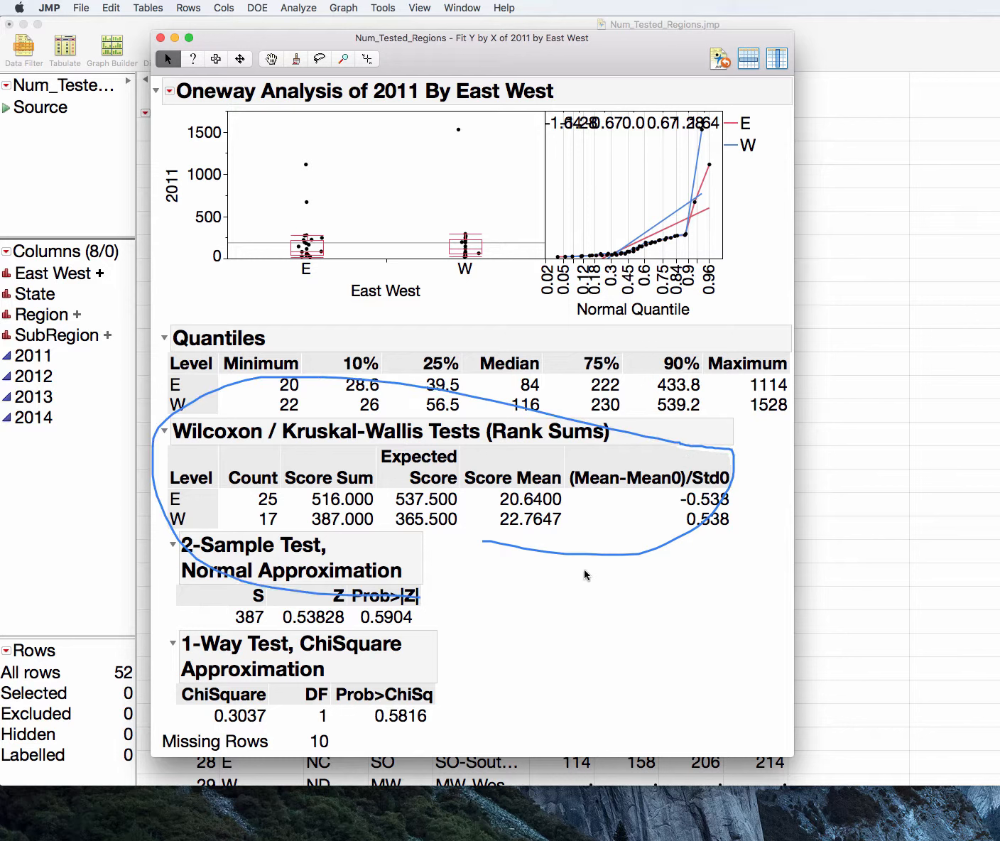
drag(483, 544, 600, 558)
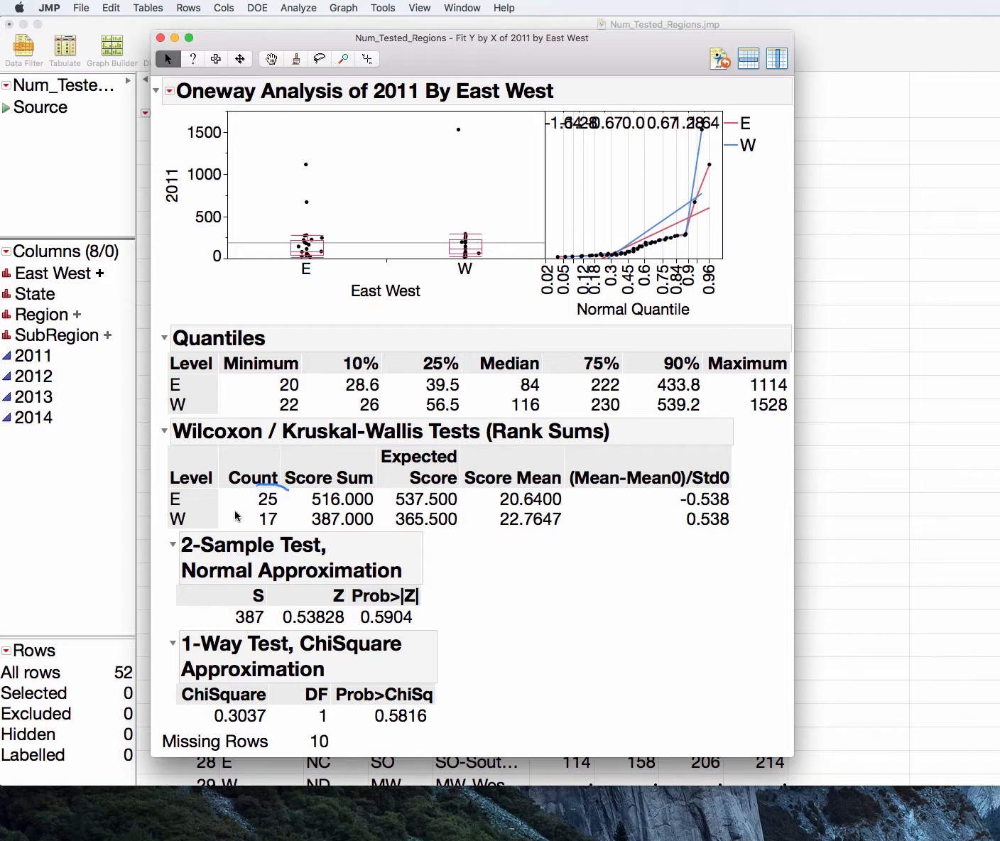
mouse_move(330, 461)
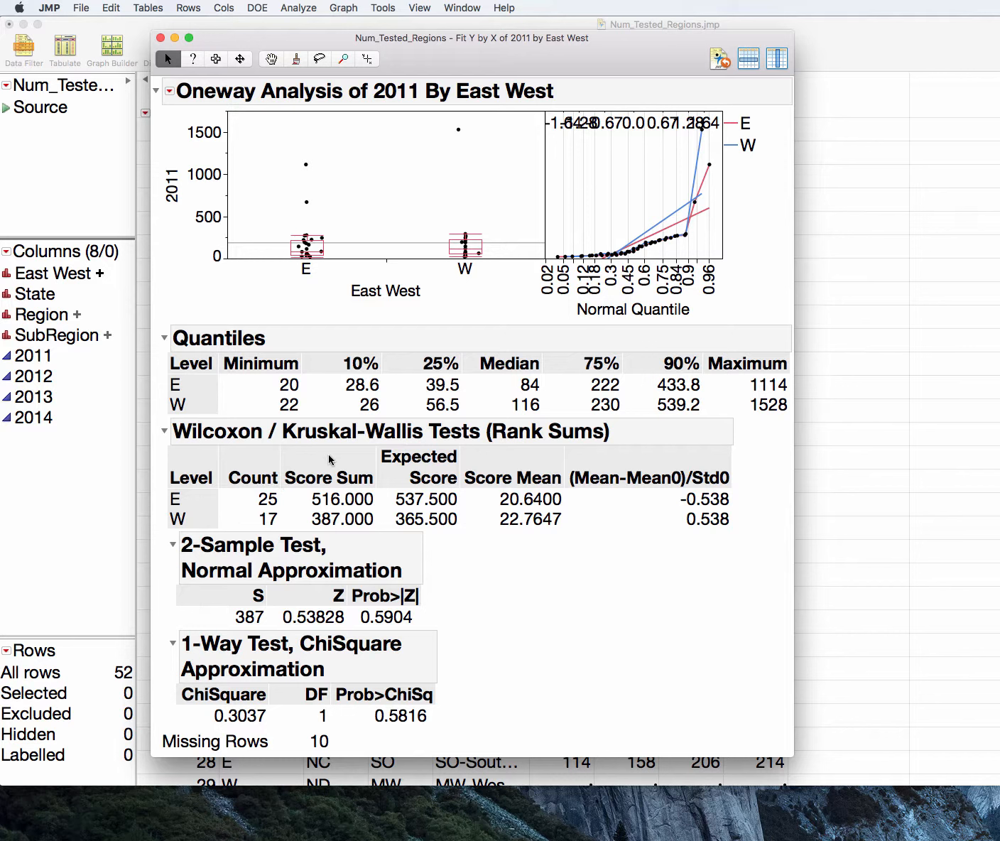
mouse_move(335, 481)
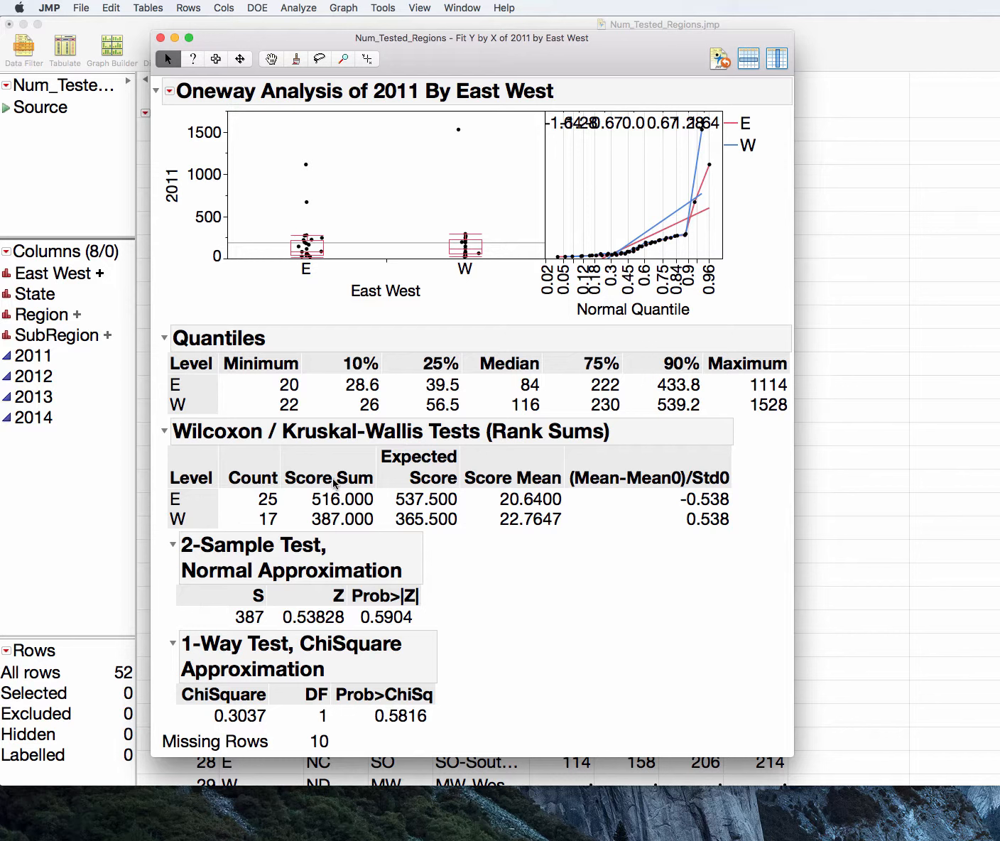
mouse_move(482, 551)
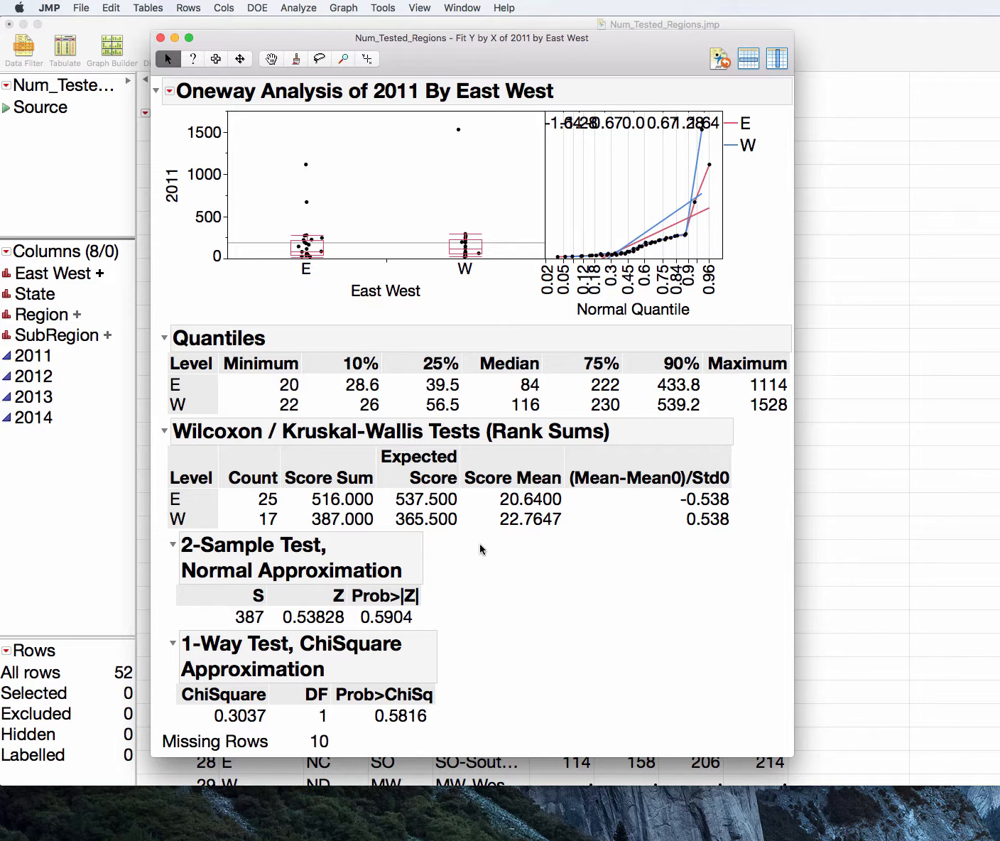
mouse_move(377, 200)
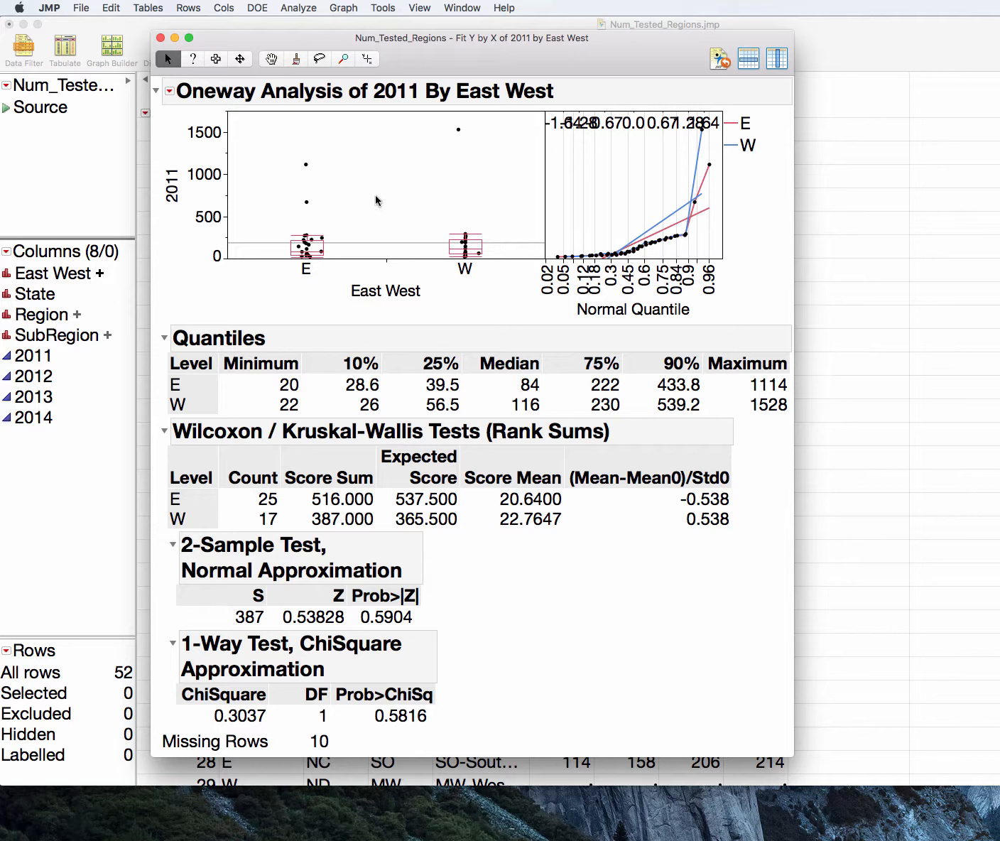
mouse_move(647, 416)
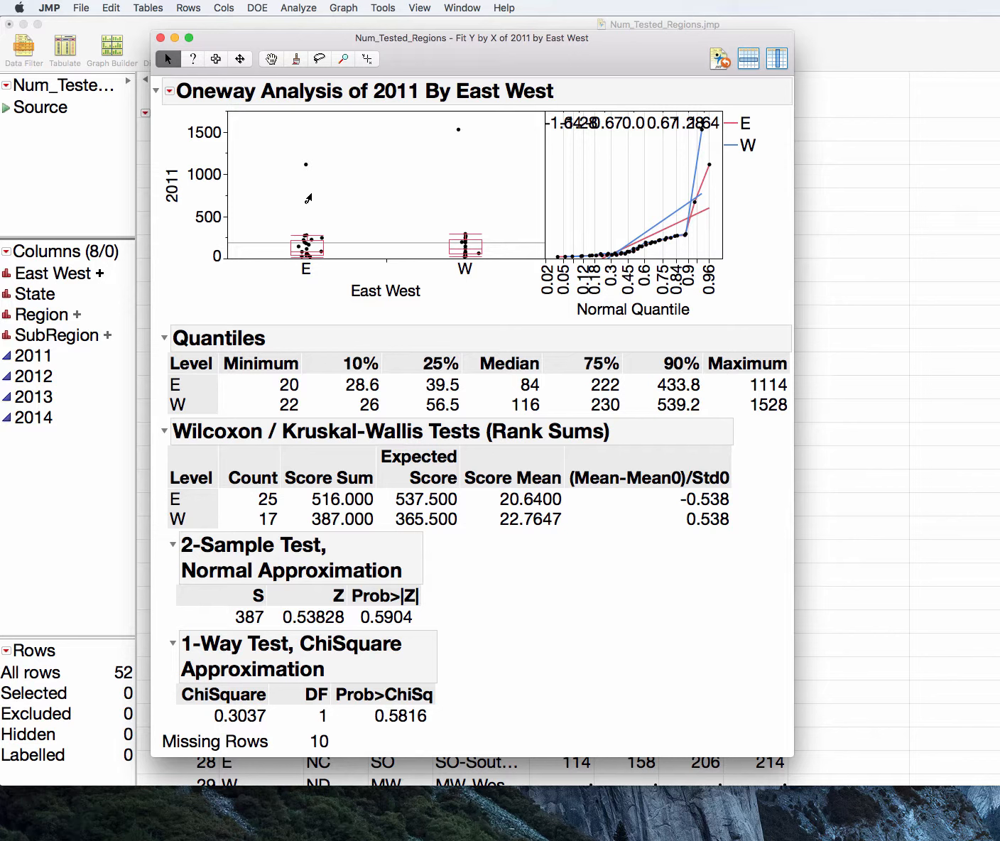
mouse_move(304, 172)
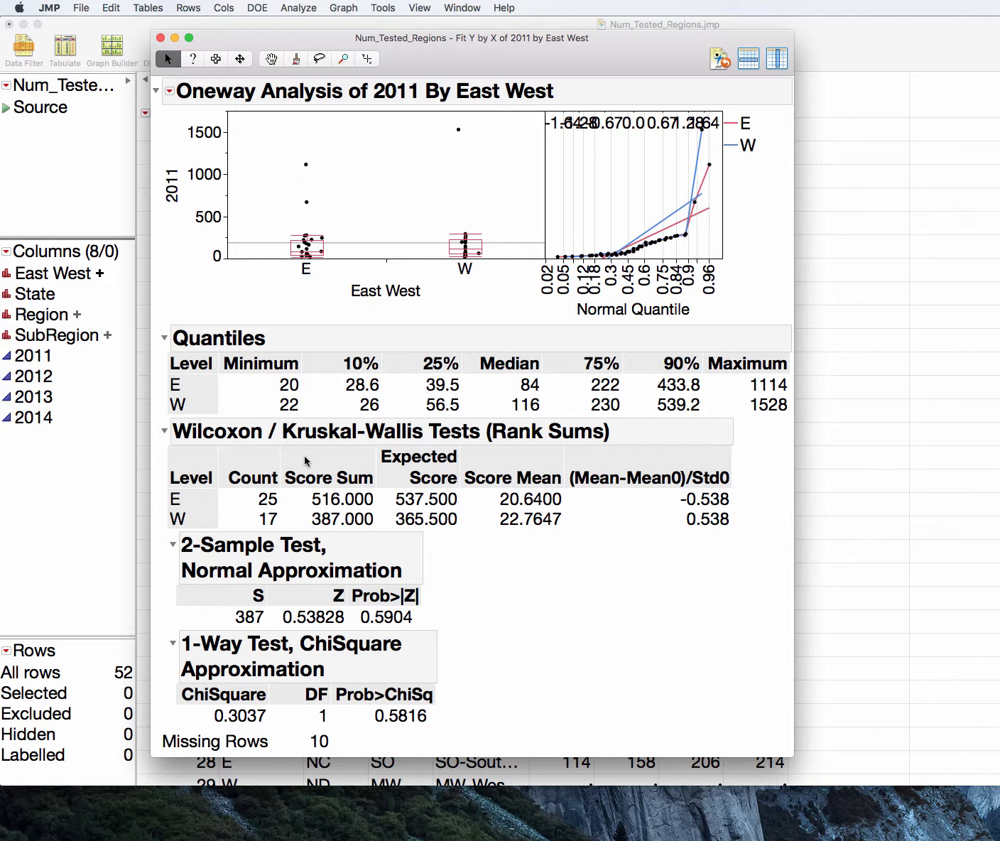
mouse_move(517, 303)
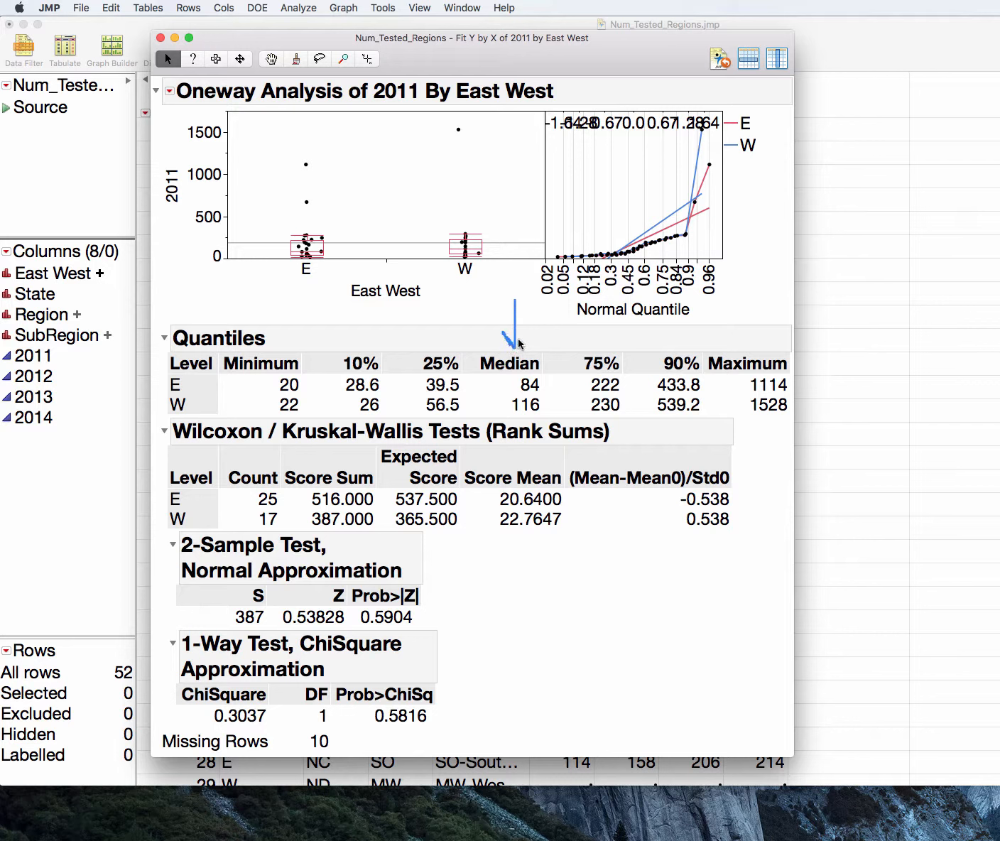
mouse_move(499, 333)
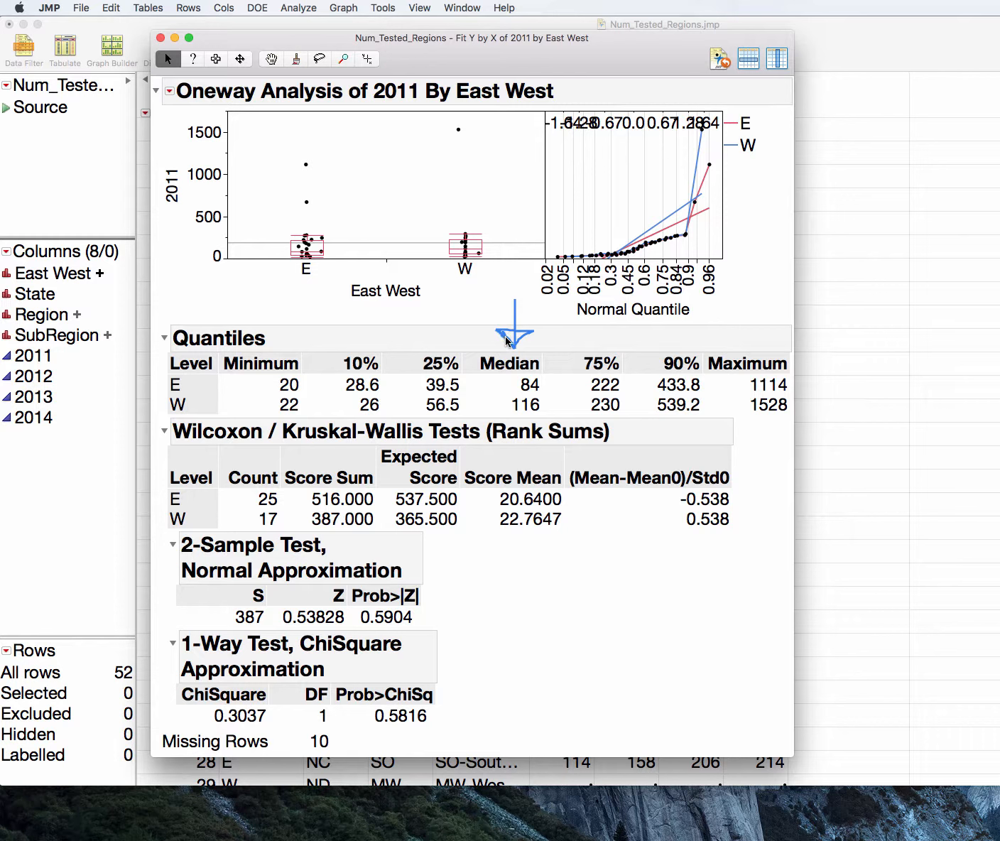
mouse_move(533, 356)
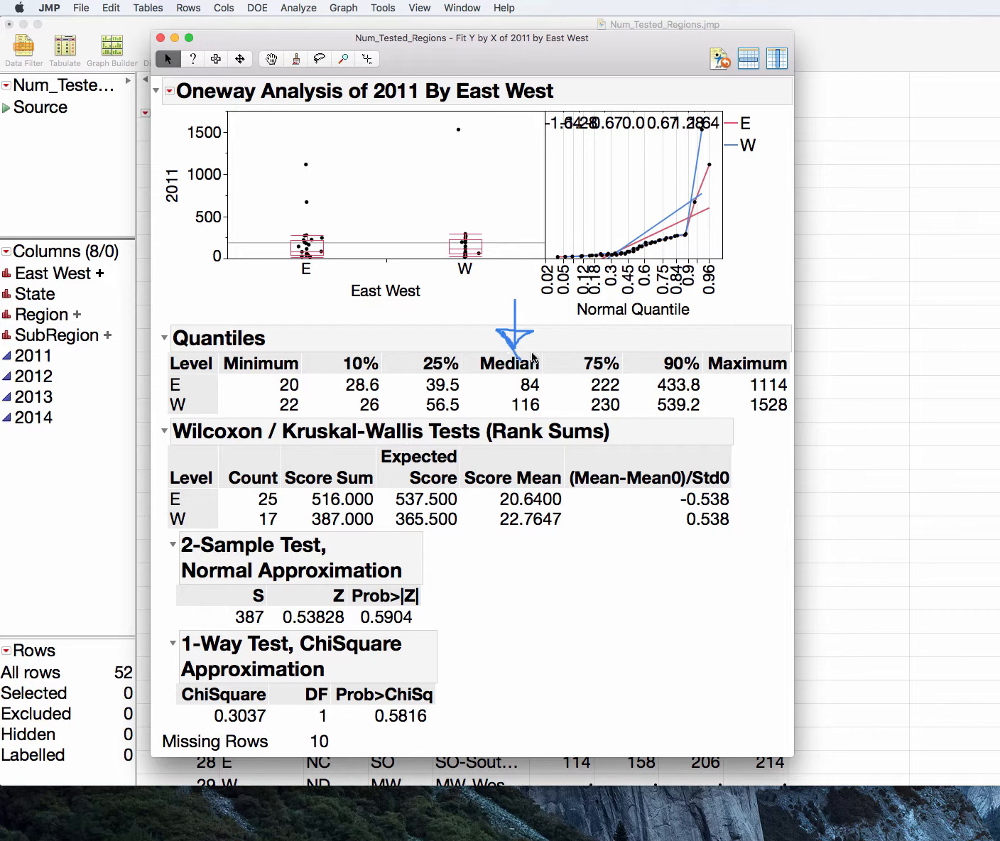
mouse_move(546, 359)
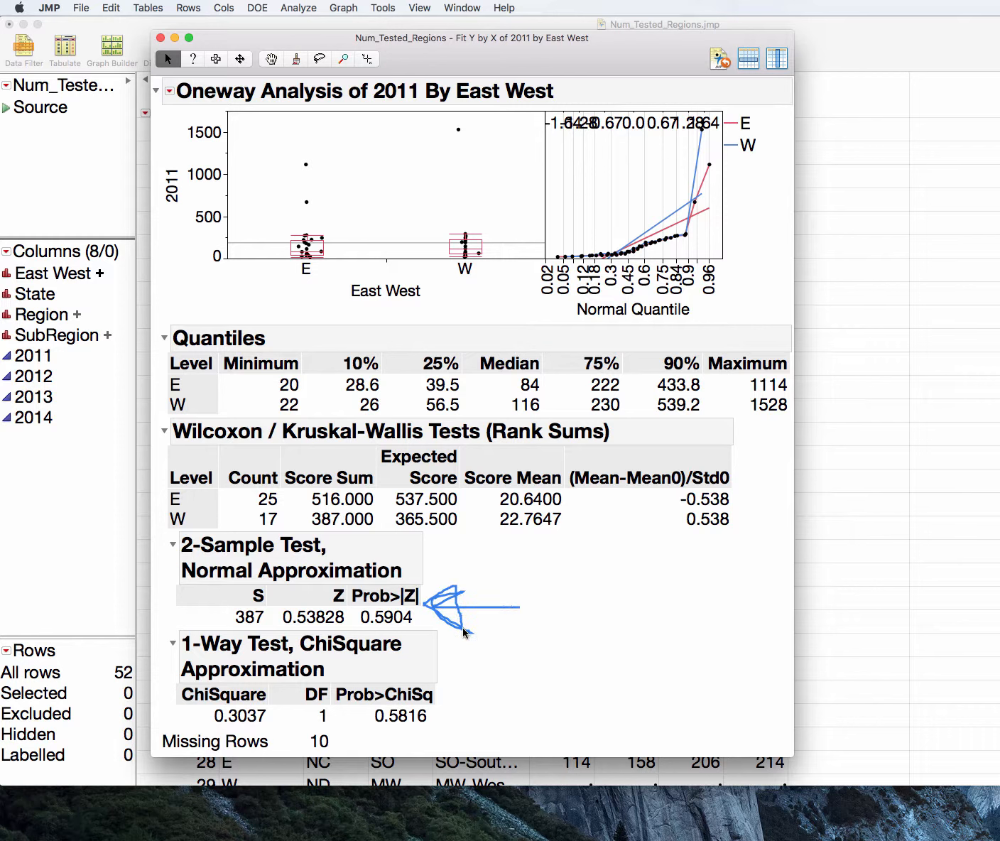
mouse_move(445, 629)
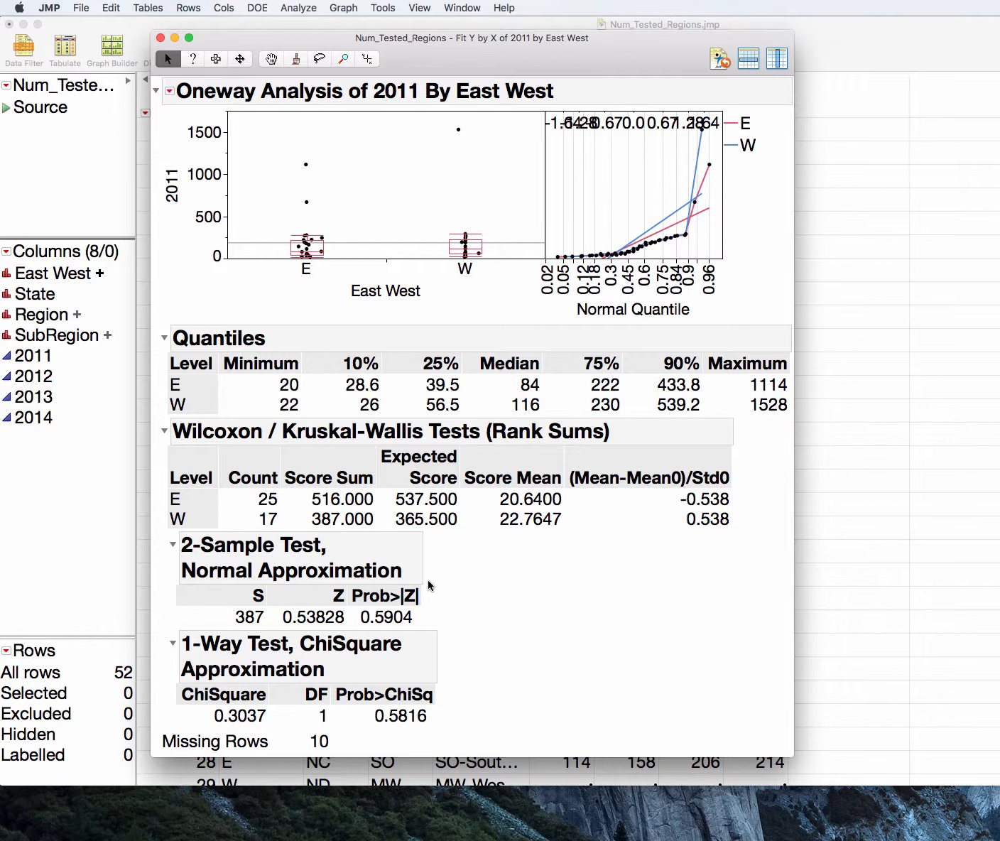
mouse_move(480, 465)
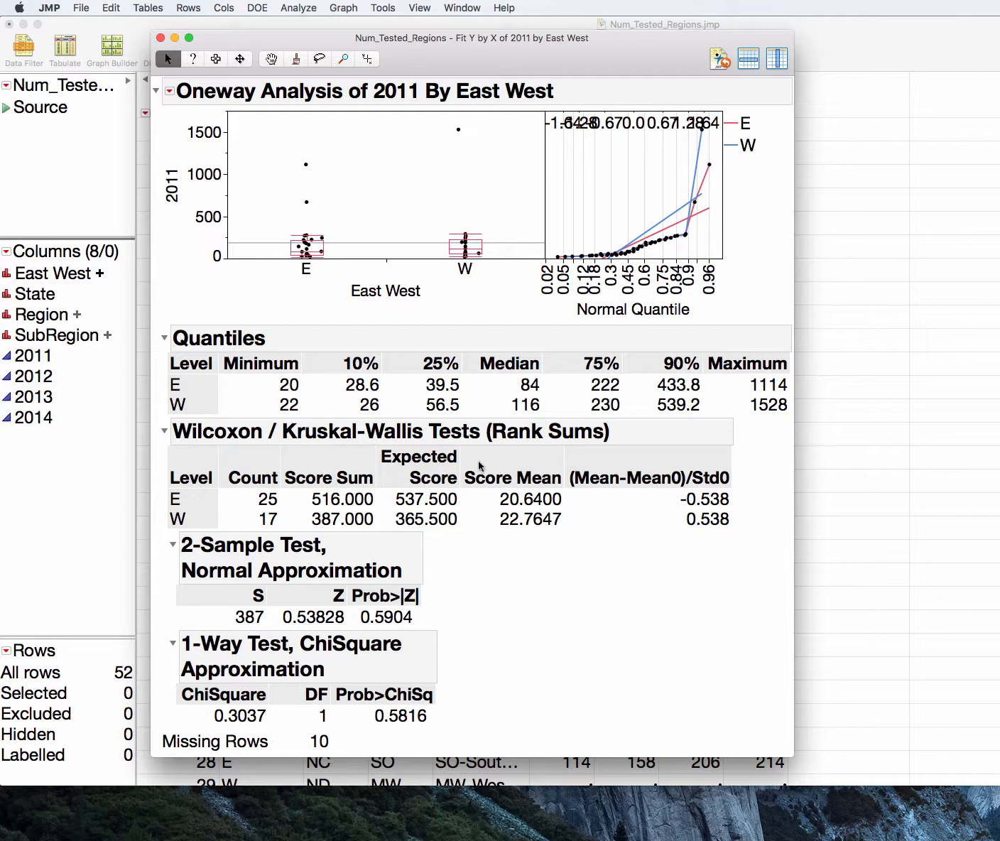